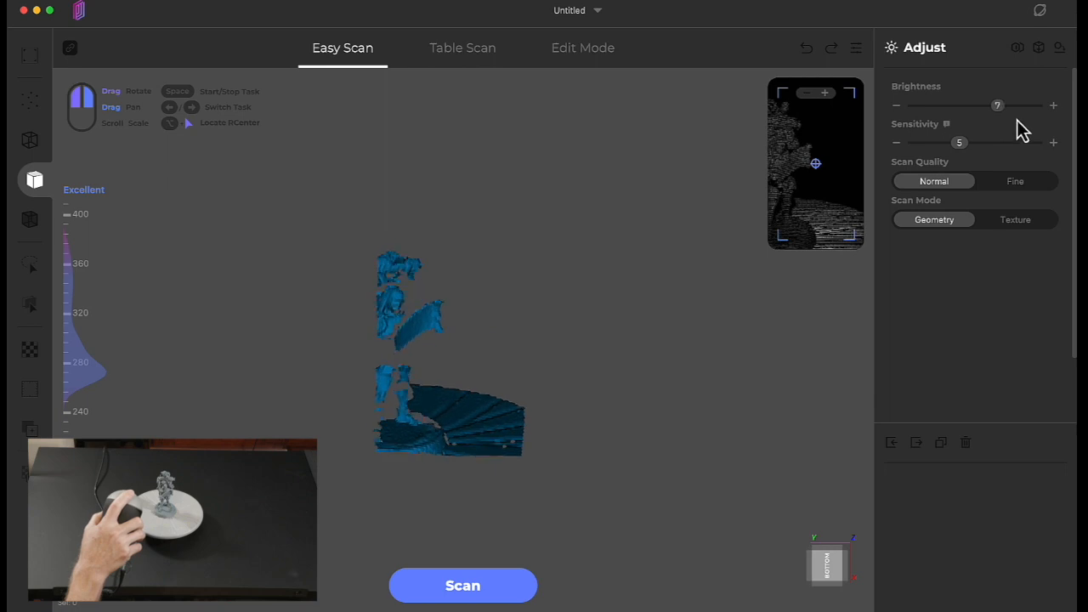
Step: Set the scanner Brightness slider to 9 in the Adjust panel
{"action": "left_click", "coordinate": [1053, 106]}
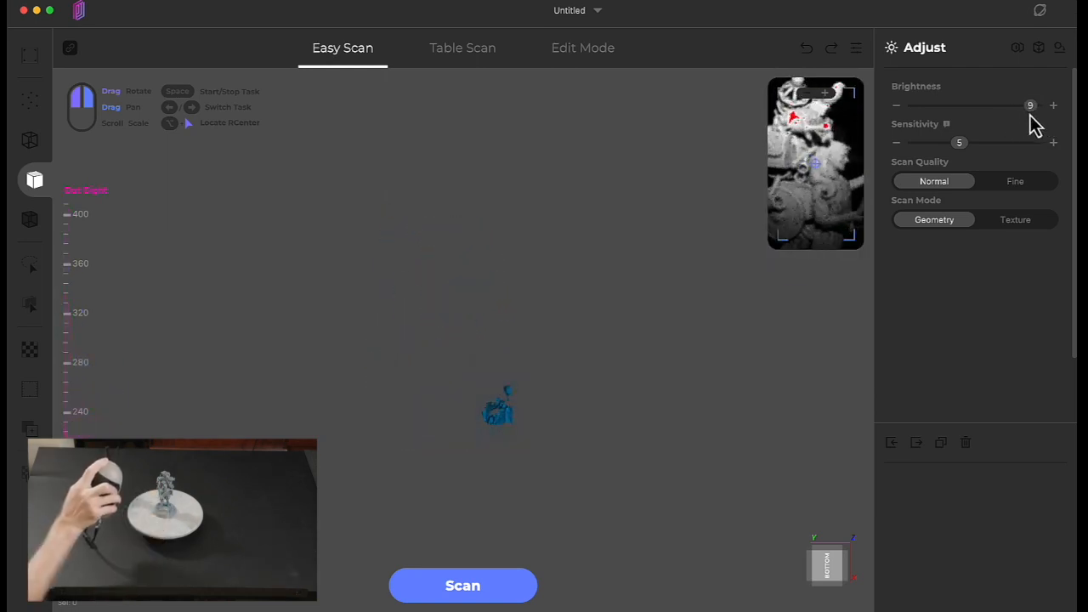
{"action": "left_click", "coordinate": [895, 105]}
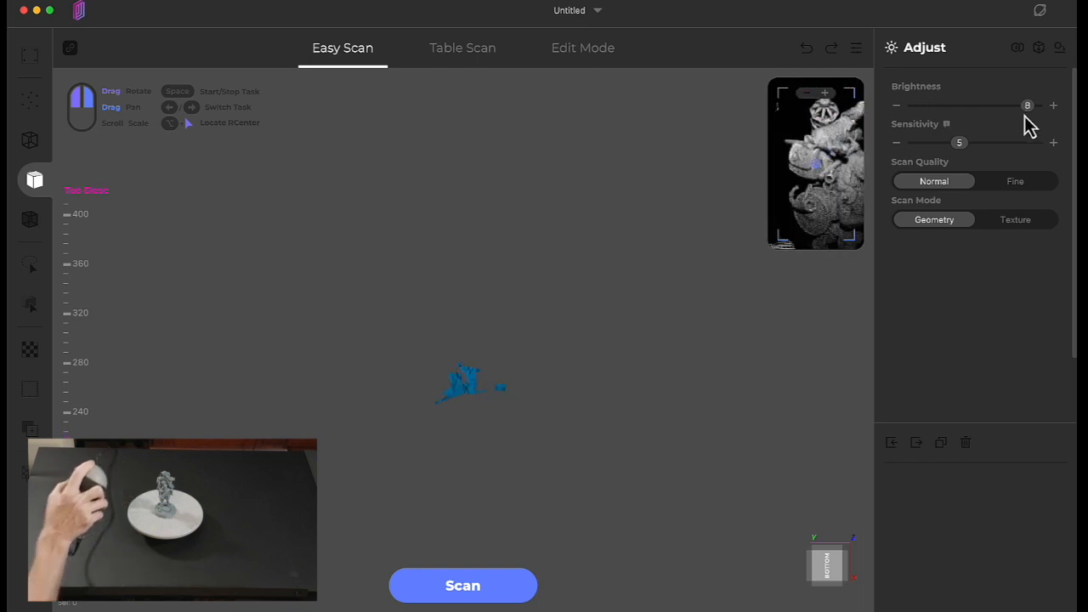
{"action": "left_click", "coordinate": [1053, 106]}
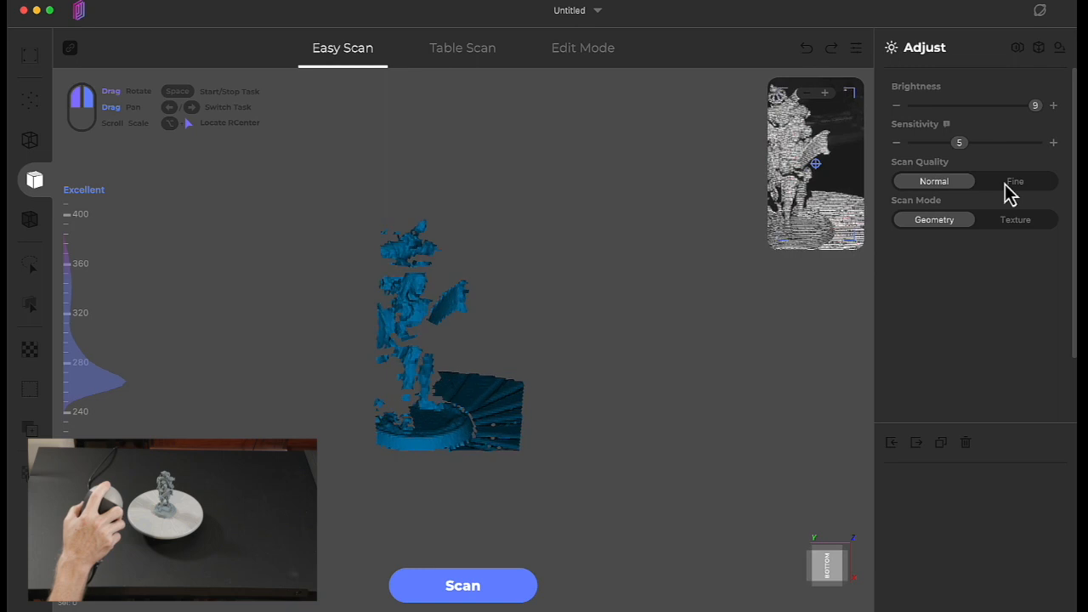
Step: Set Scan Quality to Fine with brightness still at 9
{"action": "left_click", "coordinate": [1015, 181]}
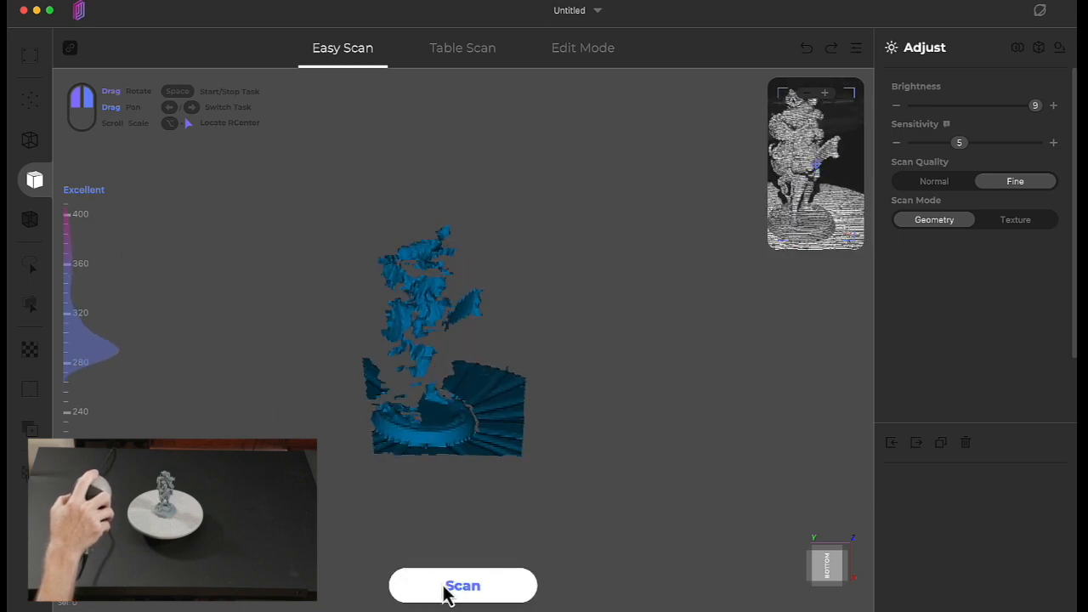
Step: Start scanning and capture frames of the figurine on the rotating turntable
{"action": "left_click", "coordinate": [462, 584]}
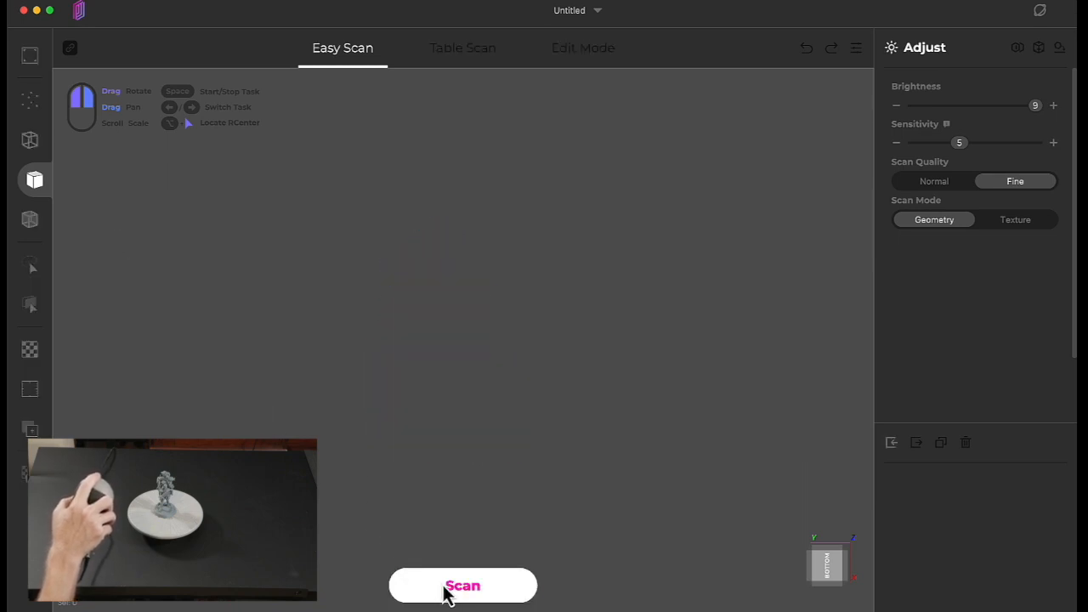
{"action": "left_click", "coordinate": [462, 584]}
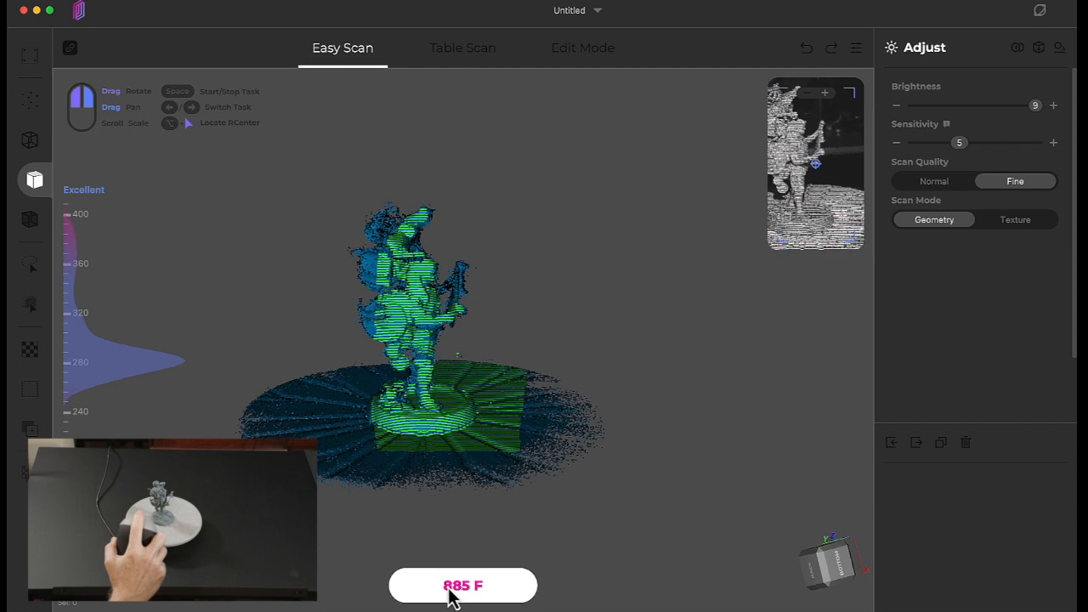
Step: Stop the scan so Handscan1 opens in Edit Mode and inspect the figurine and platter from all sides
{"action": "left_click", "coordinate": [462, 584]}
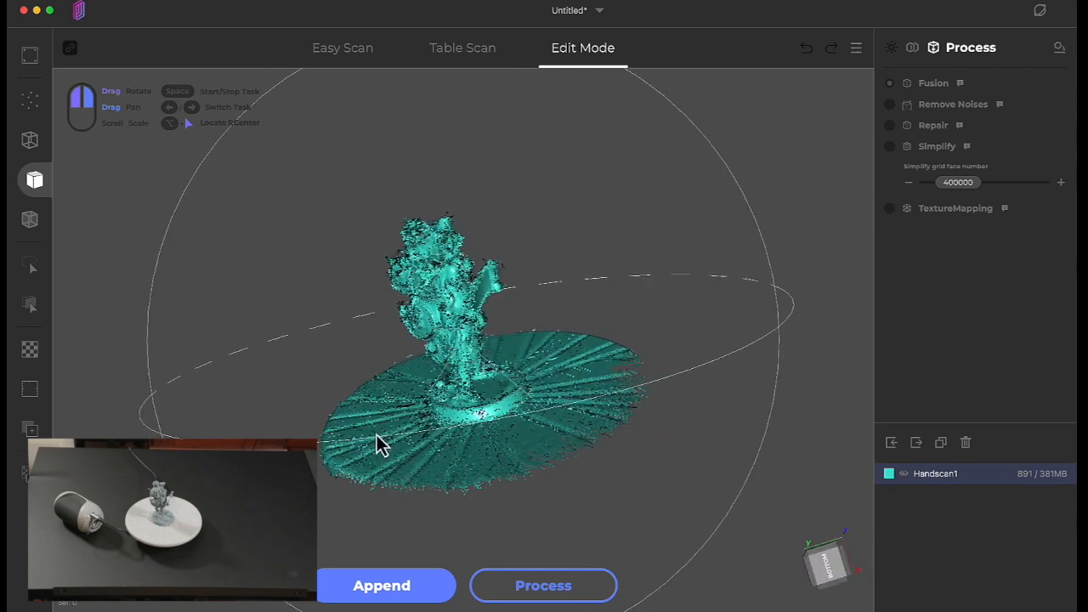
{"action": "left_click_drag", "start_coordinate": [378, 446], "coordinate": [547, 425]}
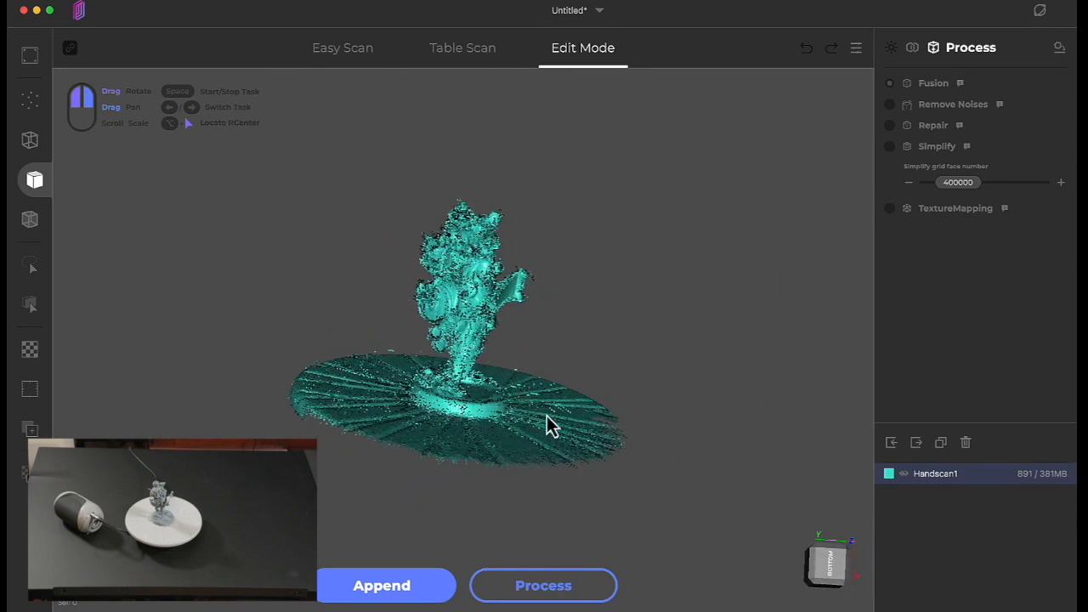
{"action": "left_click_drag", "start_coordinate": [544, 425], "coordinate": [450, 404]}
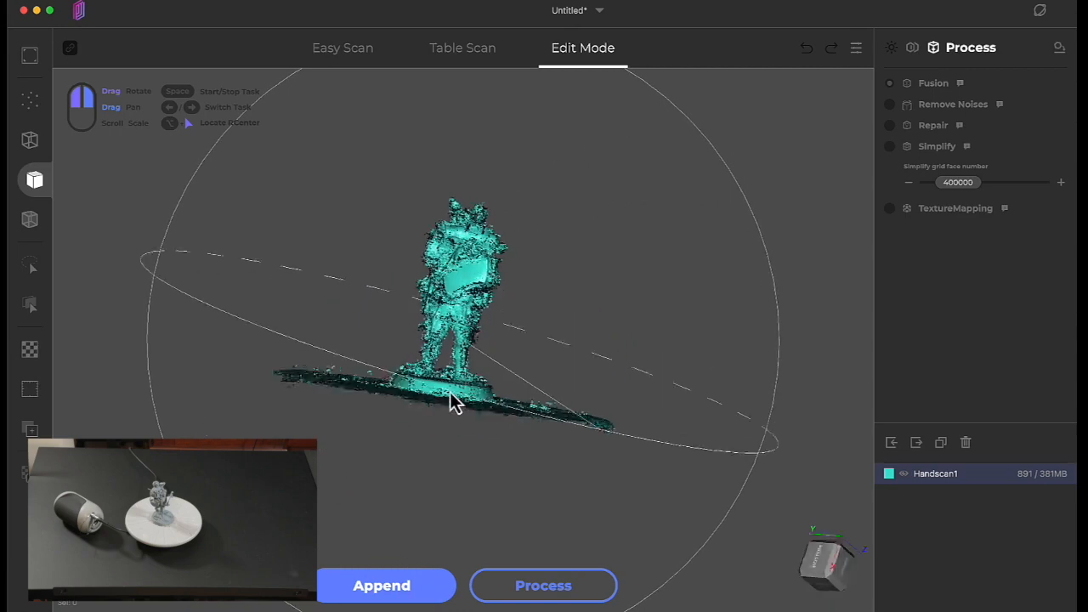
{"action": "left_click_drag", "start_coordinate": [455, 405], "coordinate": [697, 496]}
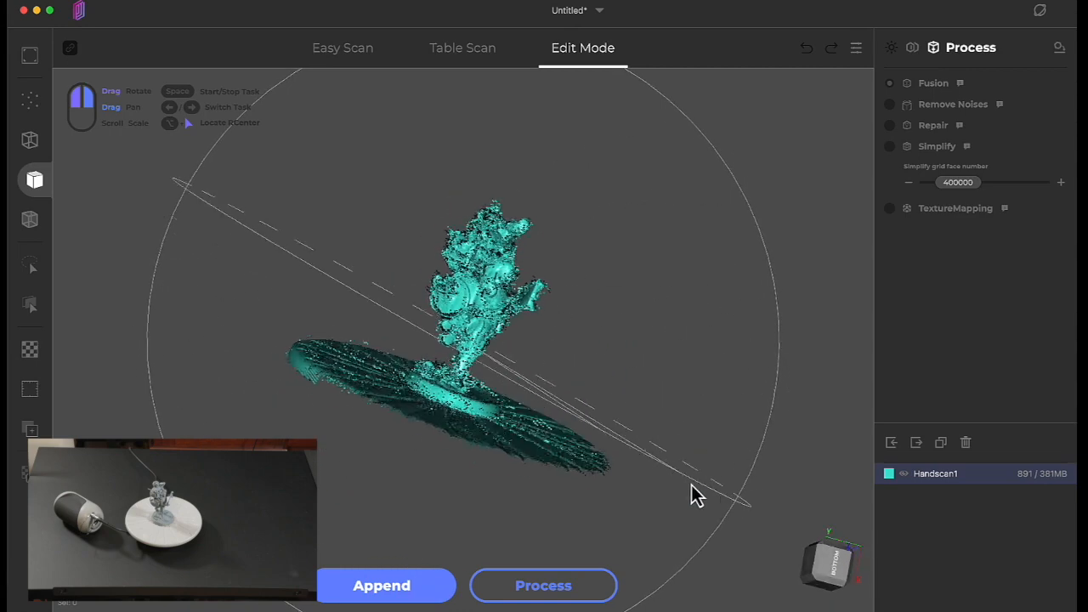
{"action": "left_click_drag", "start_coordinate": [697, 497], "coordinate": [530, 472]}
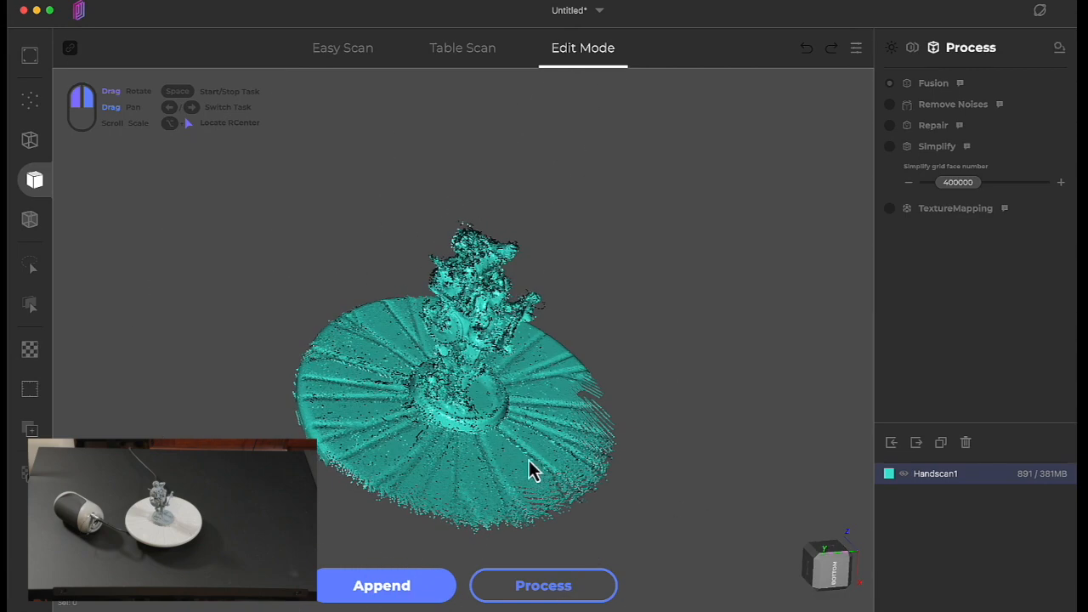
{"action": "left_click_drag", "start_coordinate": [530, 472], "coordinate": [564, 476]}
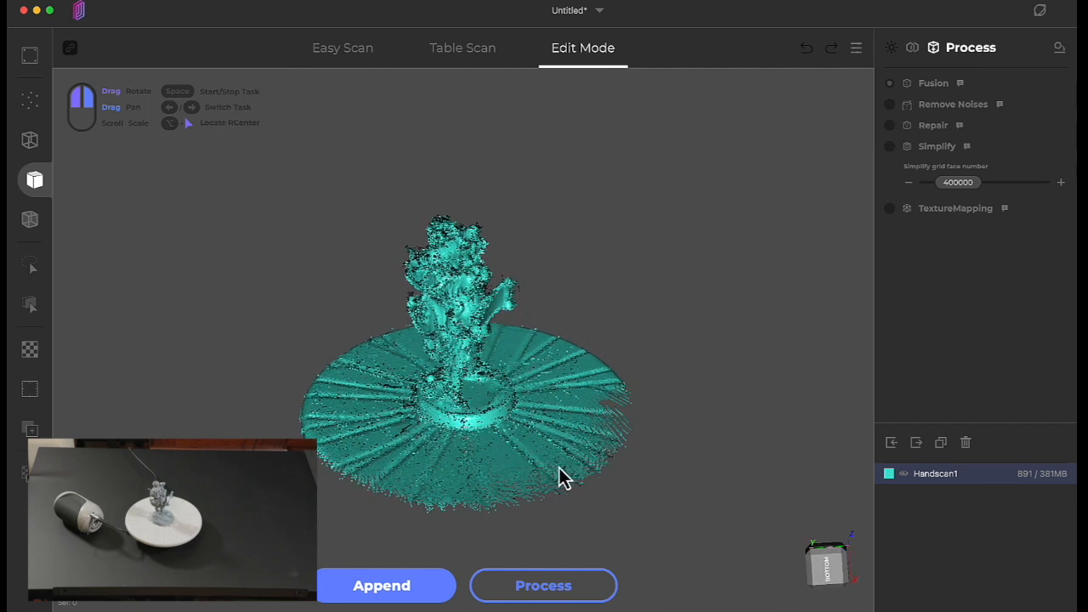
{"action": "left_click_drag", "start_coordinate": [564, 476], "coordinate": [489, 429]}
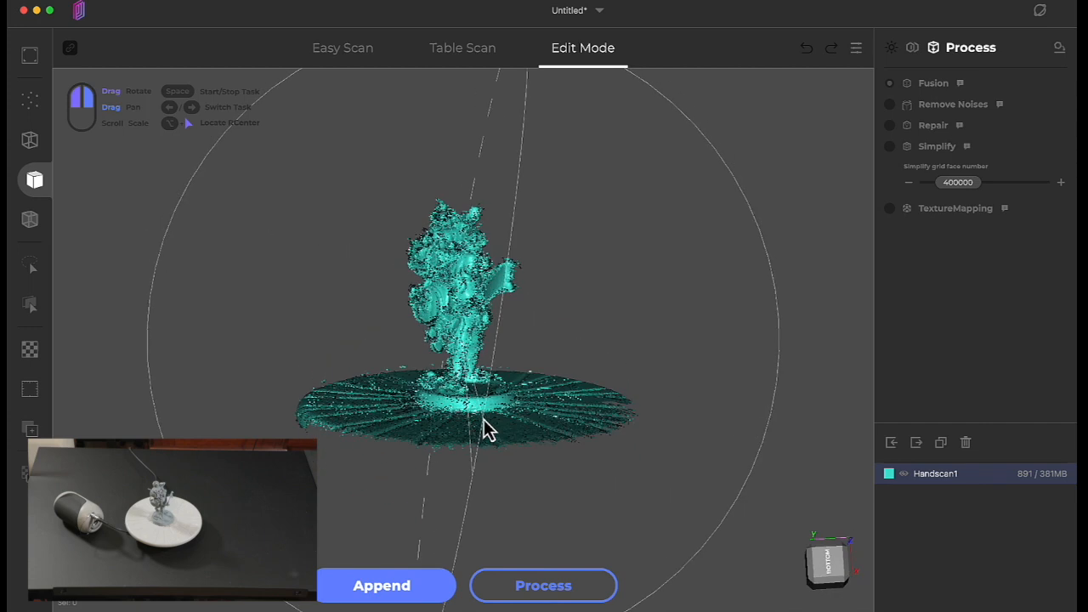
{"action": "left_click_drag", "start_coordinate": [490, 428], "coordinate": [442, 501]}
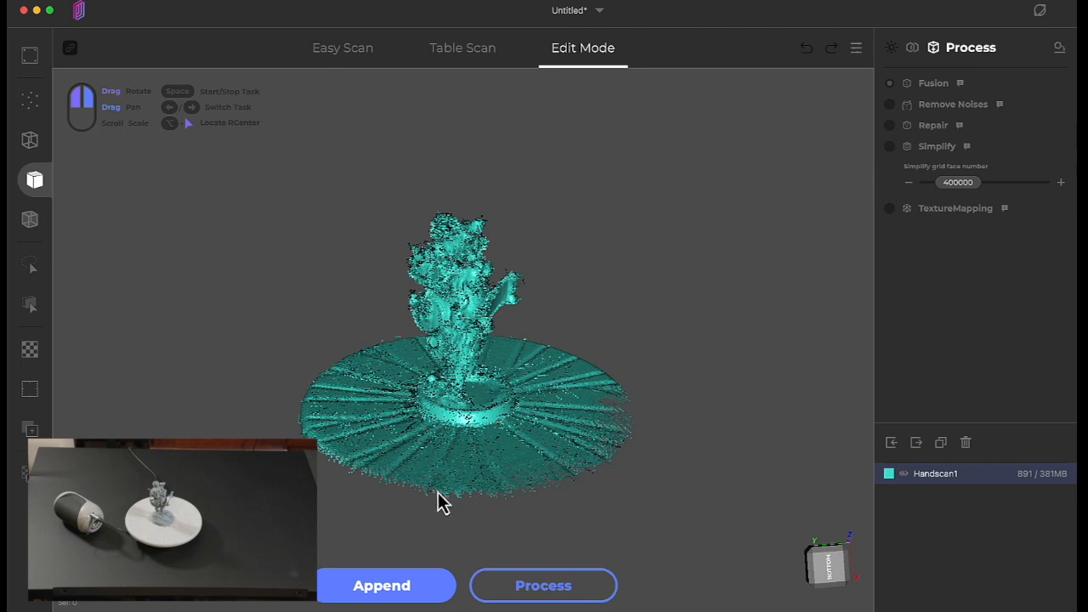
{"action": "left_click_drag", "start_coordinate": [442, 501], "coordinate": [472, 413]}
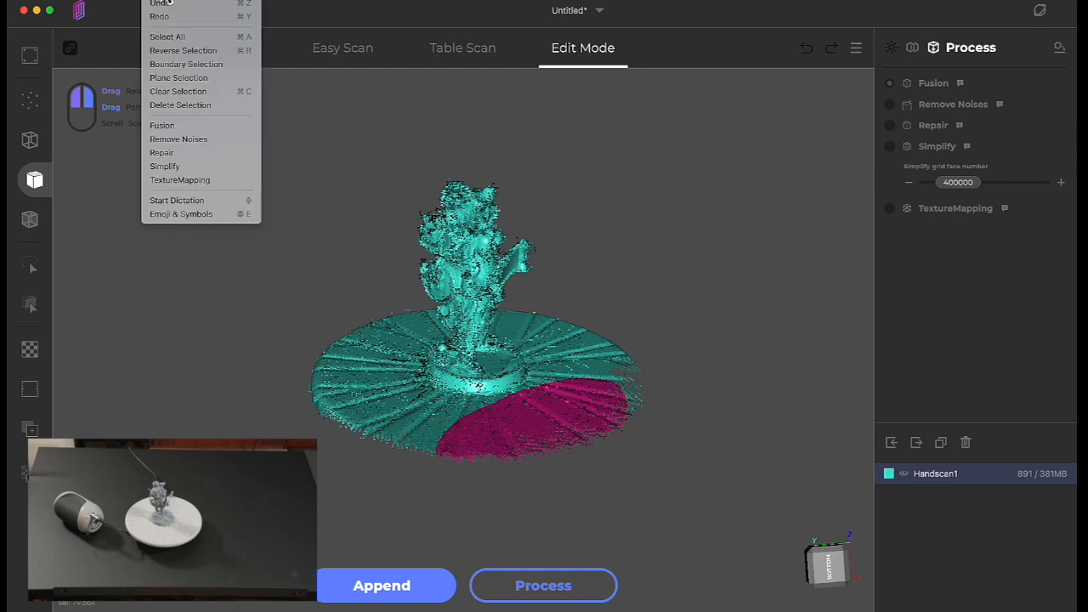
{"action": "mouse_move", "coordinate": [195, 78]}
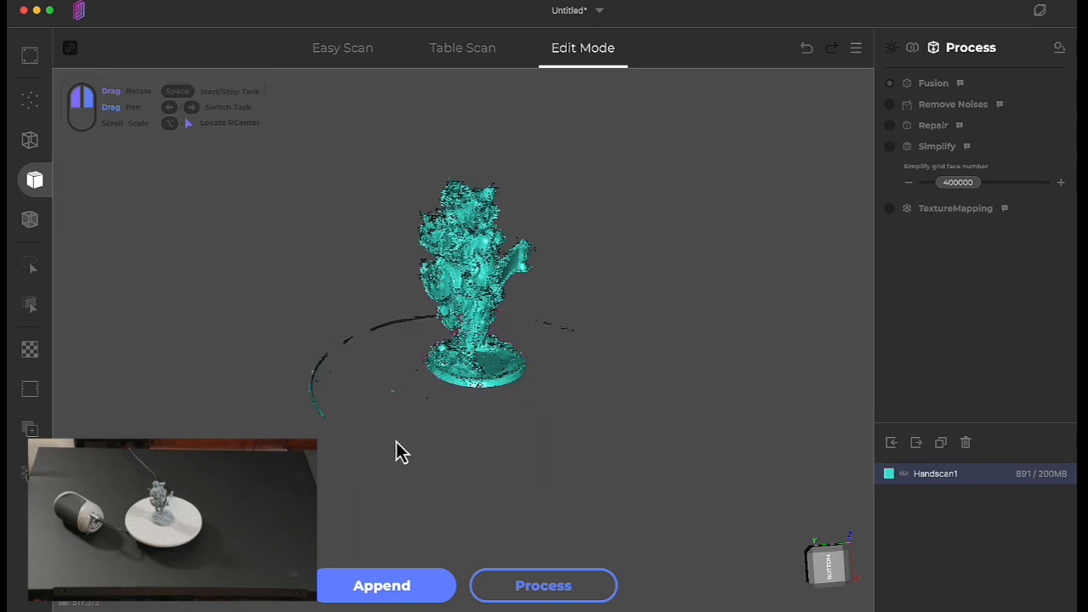
Step: Orbit the trimmed Handscan1 to check the figurine base and leftover platter fragments
{"action": "left_click_drag", "start_coordinate": [401, 450], "coordinate": [442, 429]}
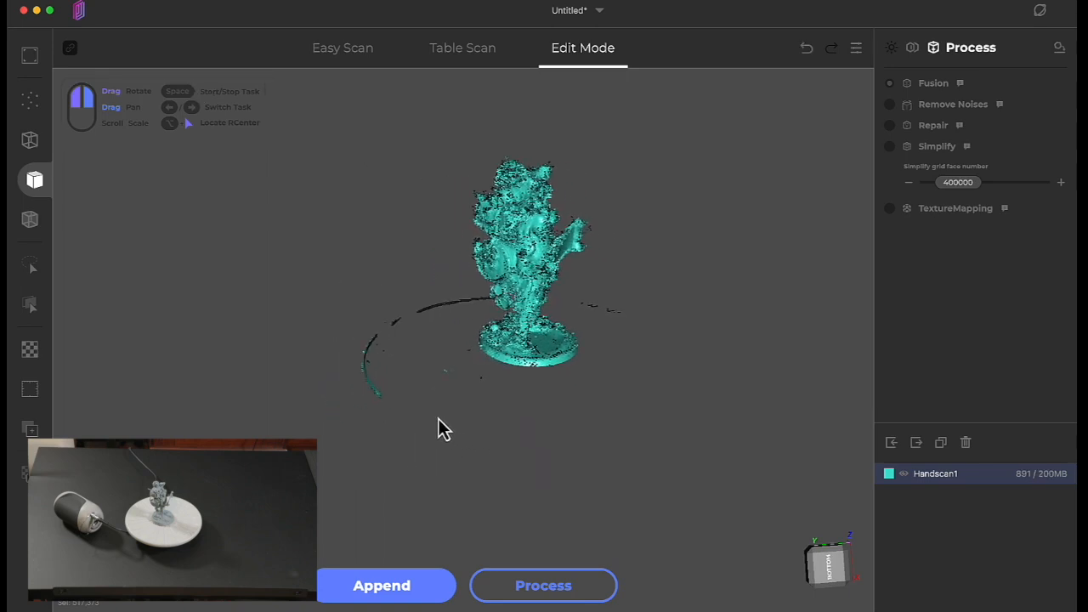
{"action": "left_click_drag", "start_coordinate": [442, 428], "coordinate": [629, 449]}
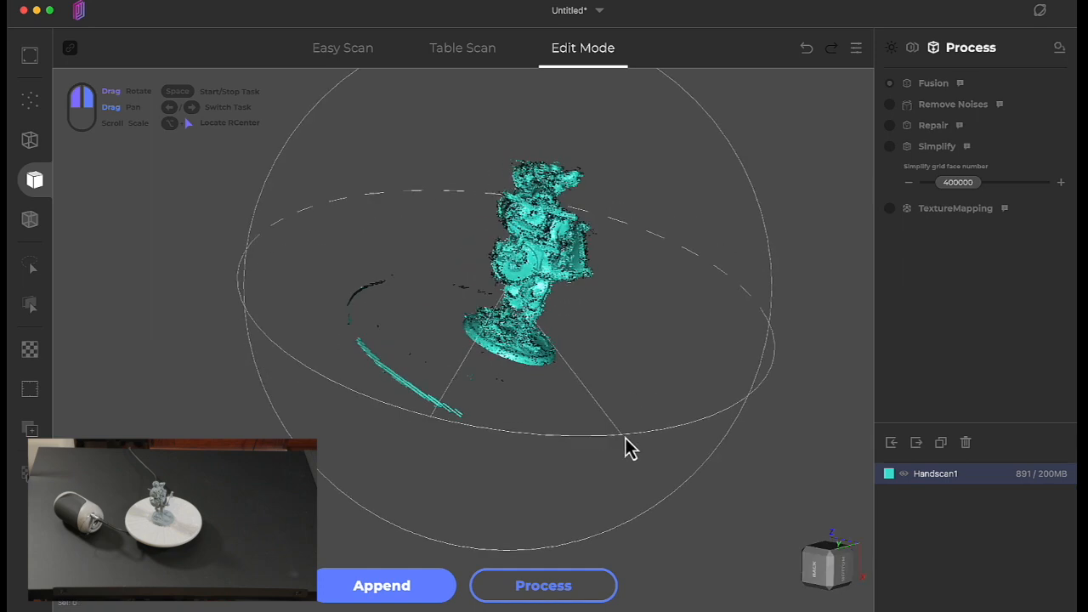
{"action": "left_click_drag", "start_coordinate": [629, 445], "coordinate": [527, 450]}
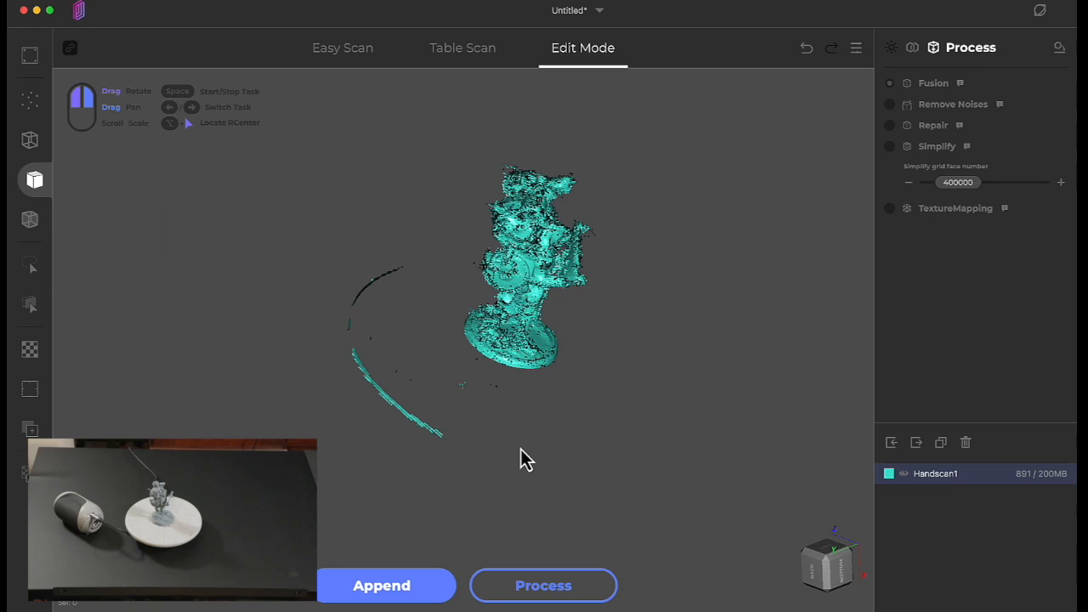
{"action": "mouse_move", "coordinate": [496, 433]}
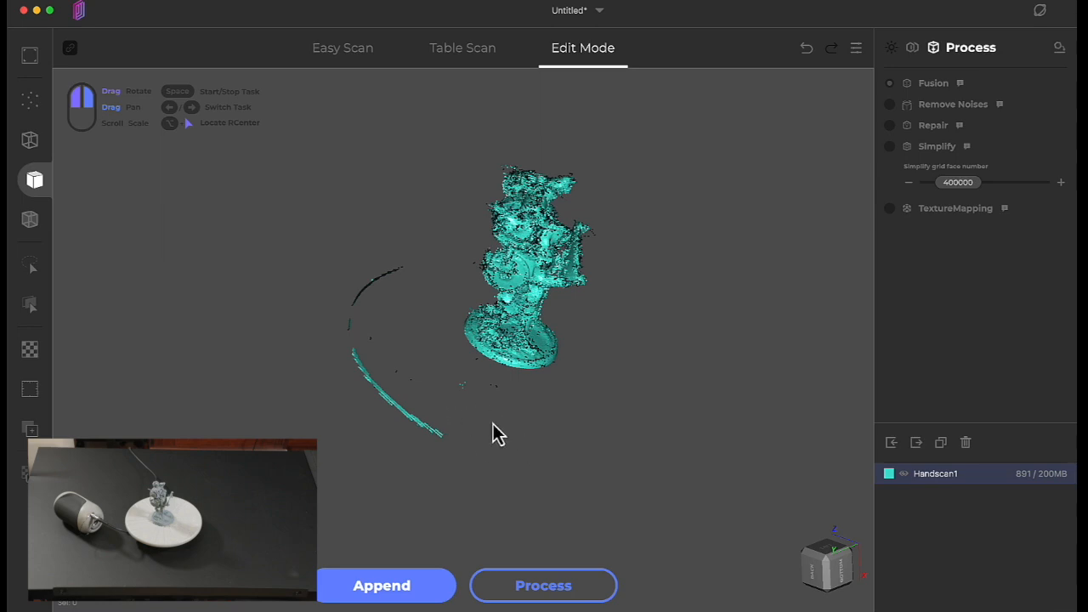
{"action": "mouse_move", "coordinate": [446, 390]}
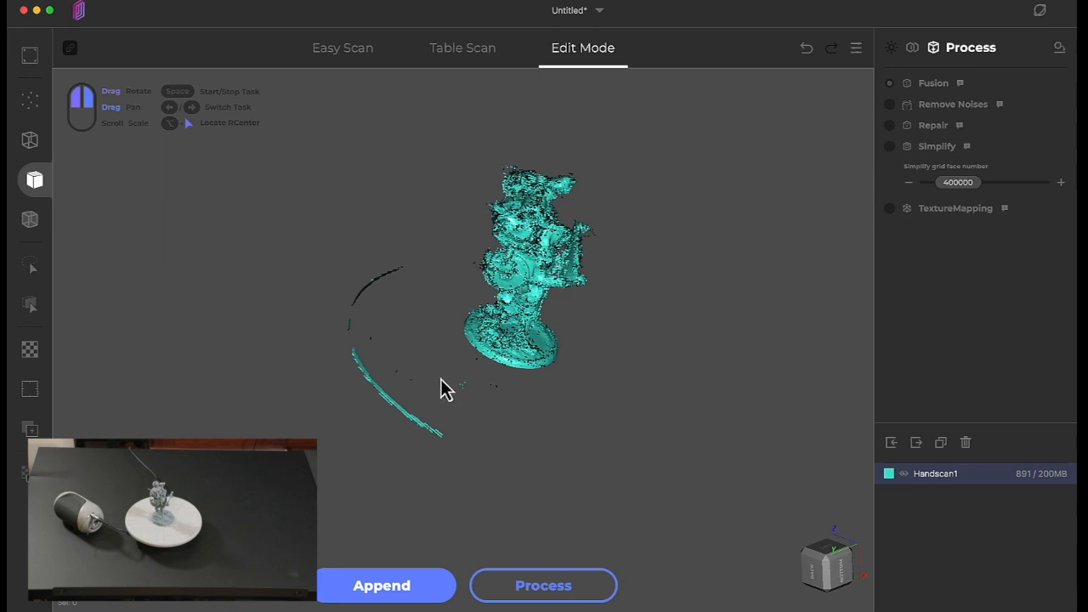
{"action": "mouse_move", "coordinate": [469, 425]}
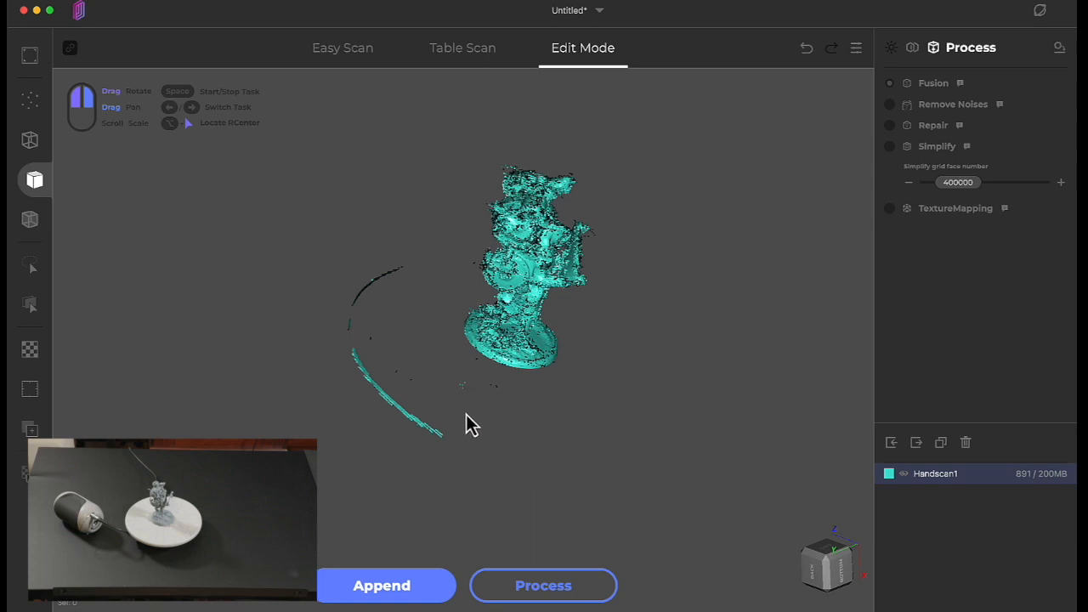
{"action": "mouse_move", "coordinate": [433, 398]}
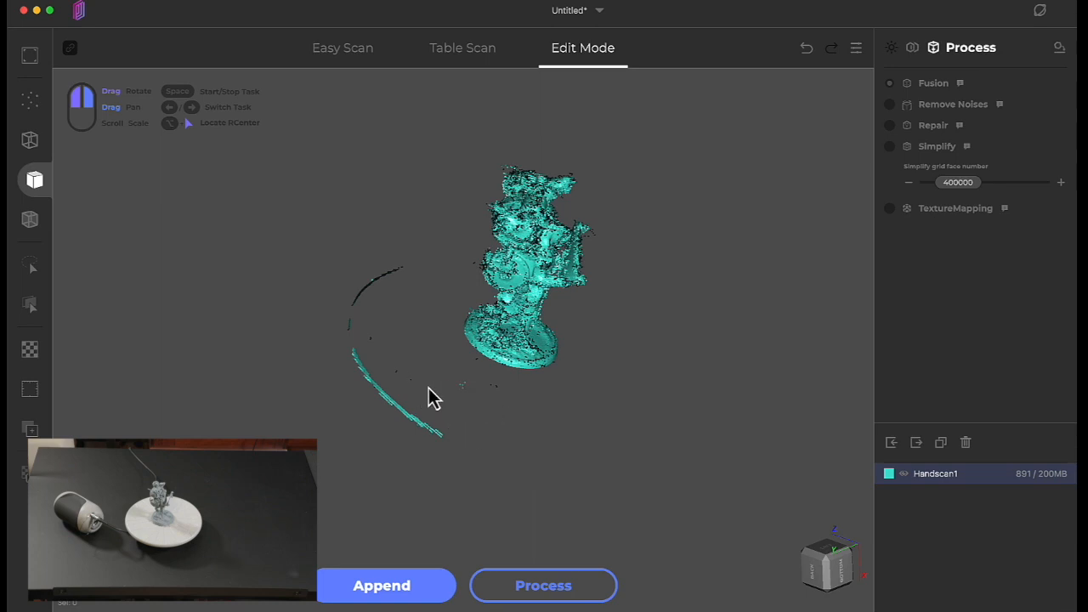
{"action": "mouse_move", "coordinate": [520, 388]}
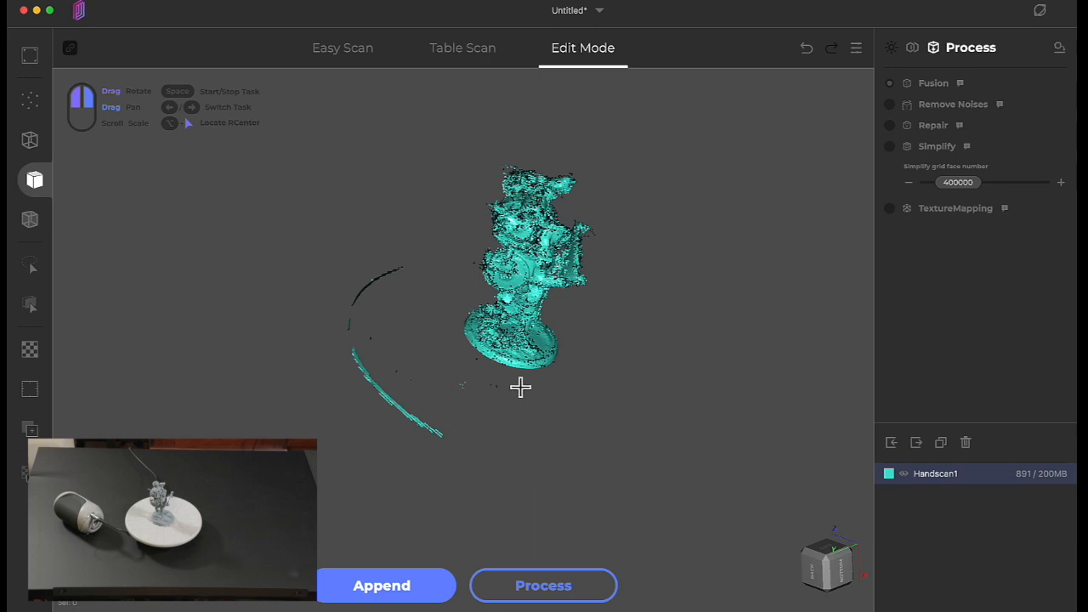
{"action": "left_click_drag", "start_coordinate": [520, 387], "coordinate": [326, 367]}
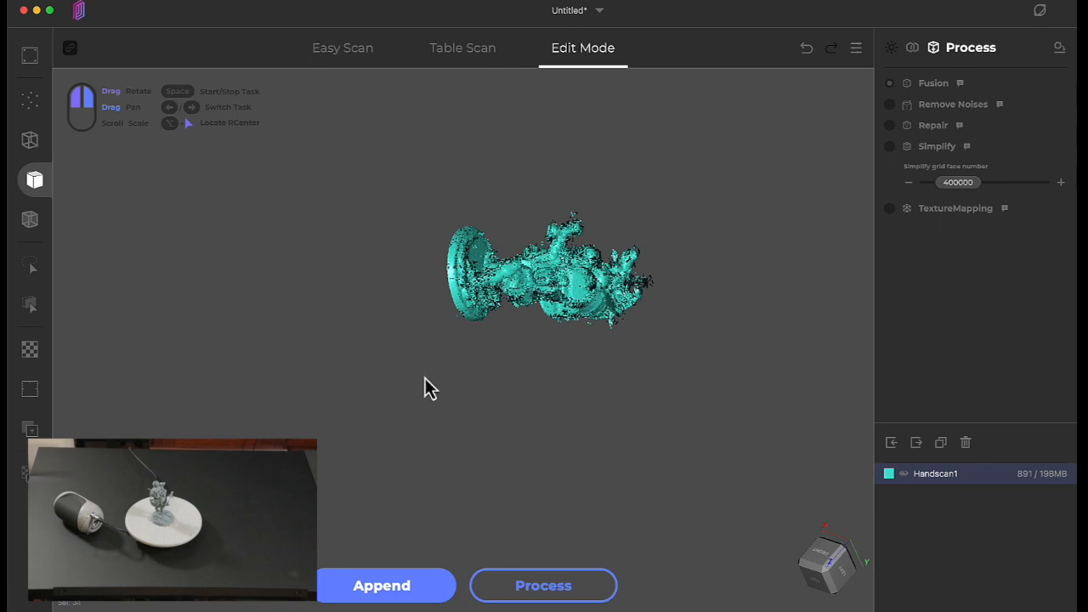
{"action": "left_click_drag", "start_coordinate": [429, 387], "coordinate": [535, 241]}
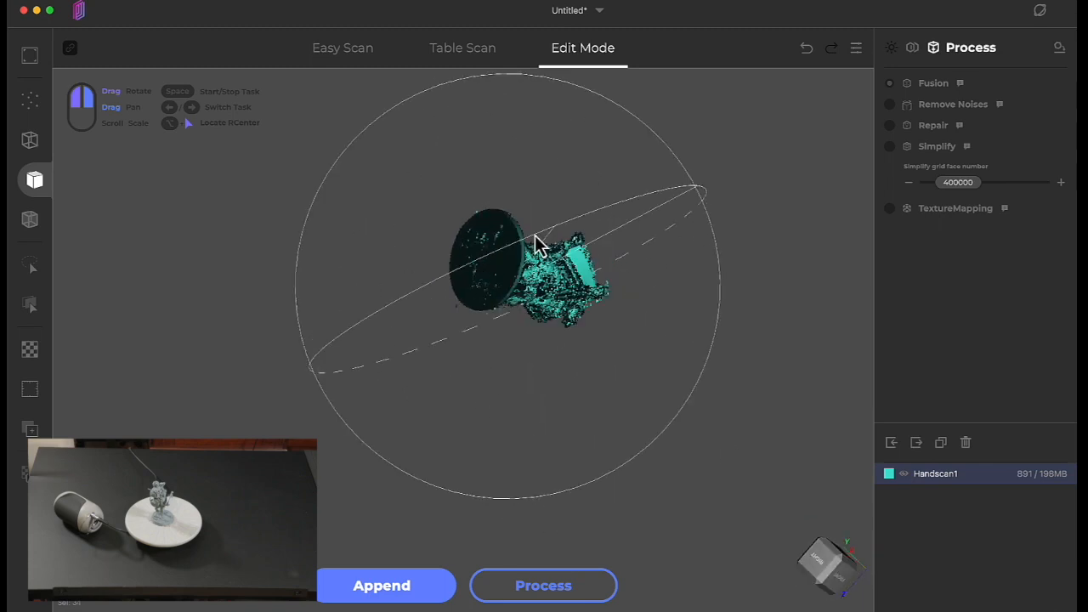
{"action": "left_click_drag", "start_coordinate": [536, 247], "coordinate": [476, 309]}
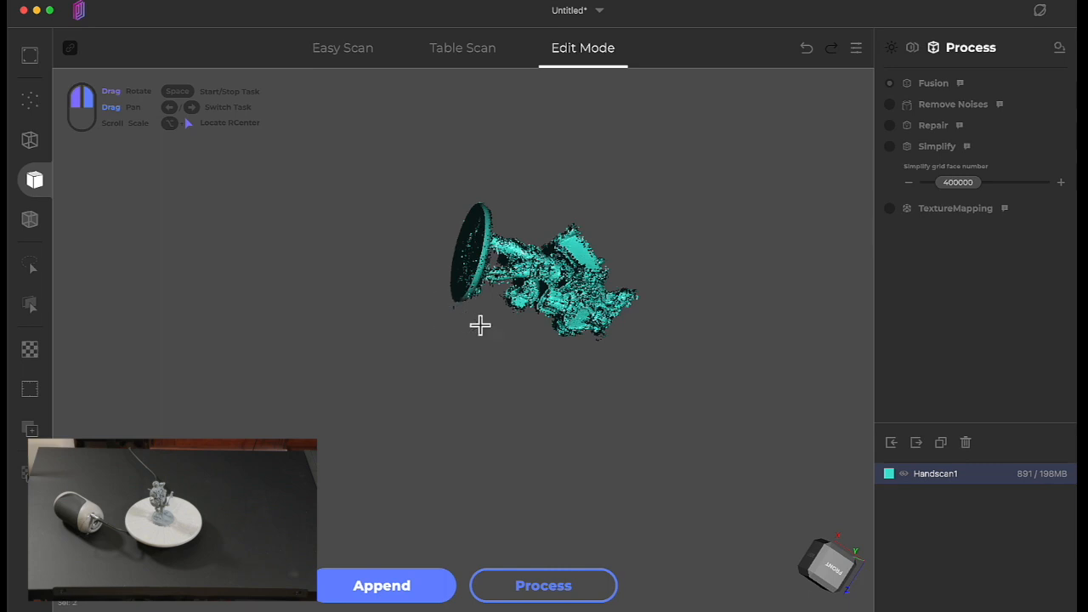
{"action": "mouse_move", "coordinate": [462, 335]}
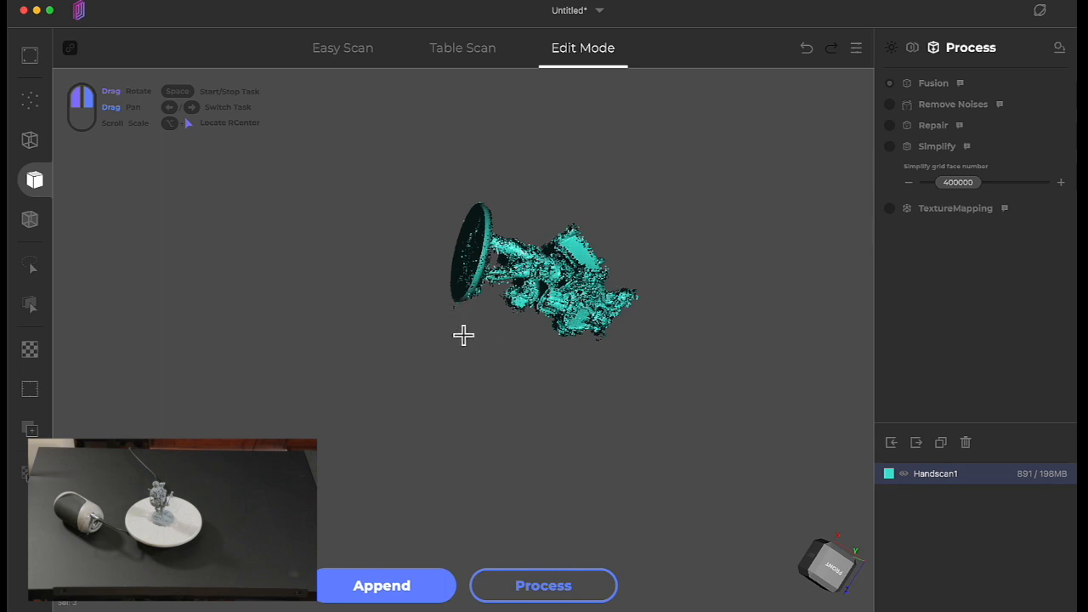
{"action": "left_click_drag", "start_coordinate": [463, 335], "coordinate": [506, 507]}
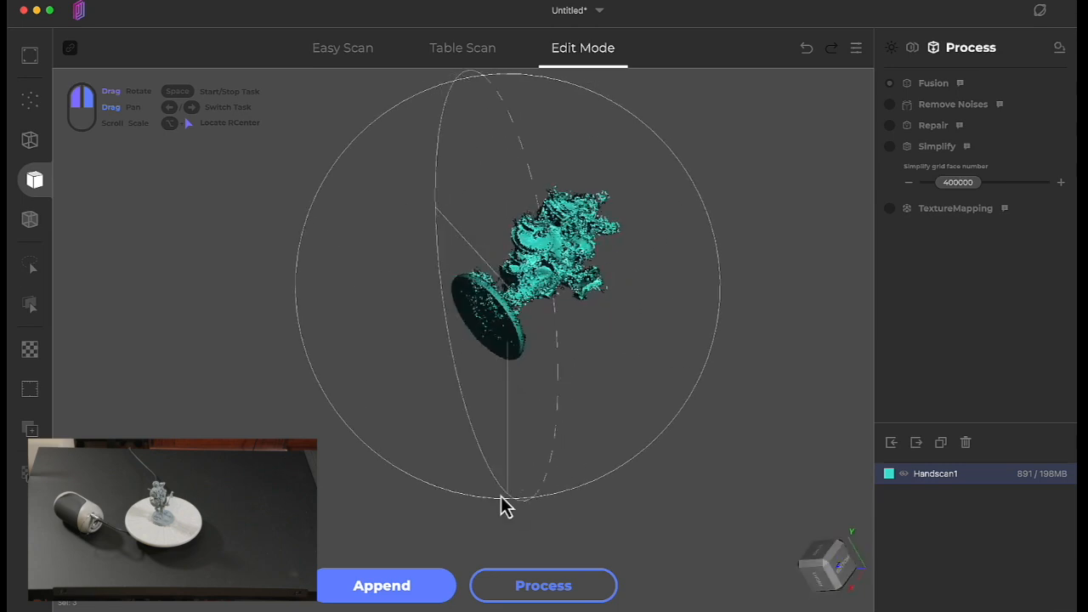
{"action": "left_click_drag", "start_coordinate": [506, 507], "coordinate": [490, 242]}
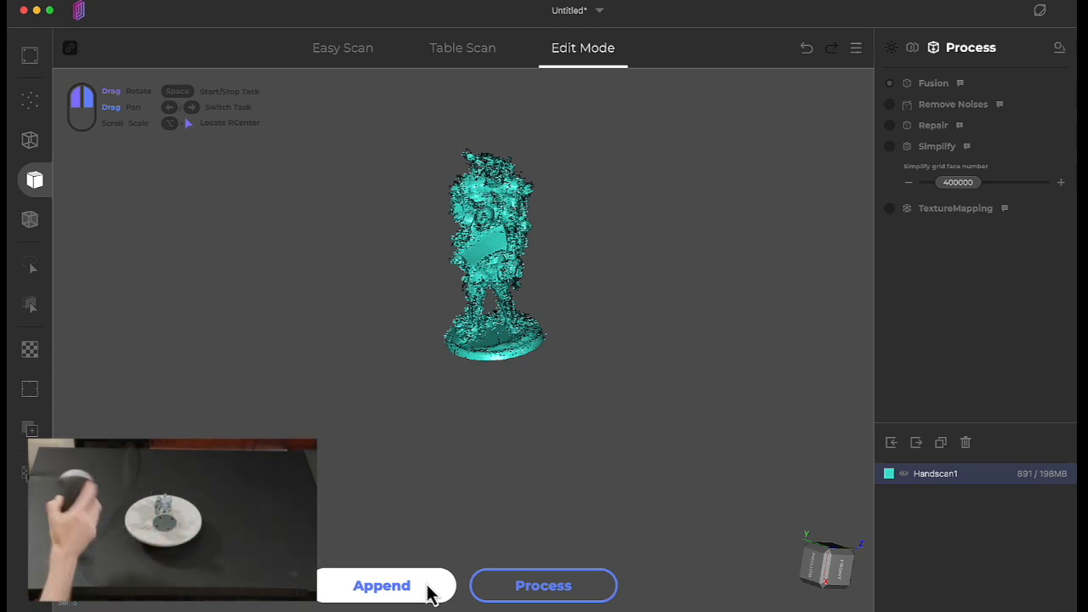
Step: Append a second scan and capture the figurine lying on its side
{"action": "left_click", "coordinate": [344, 47]}
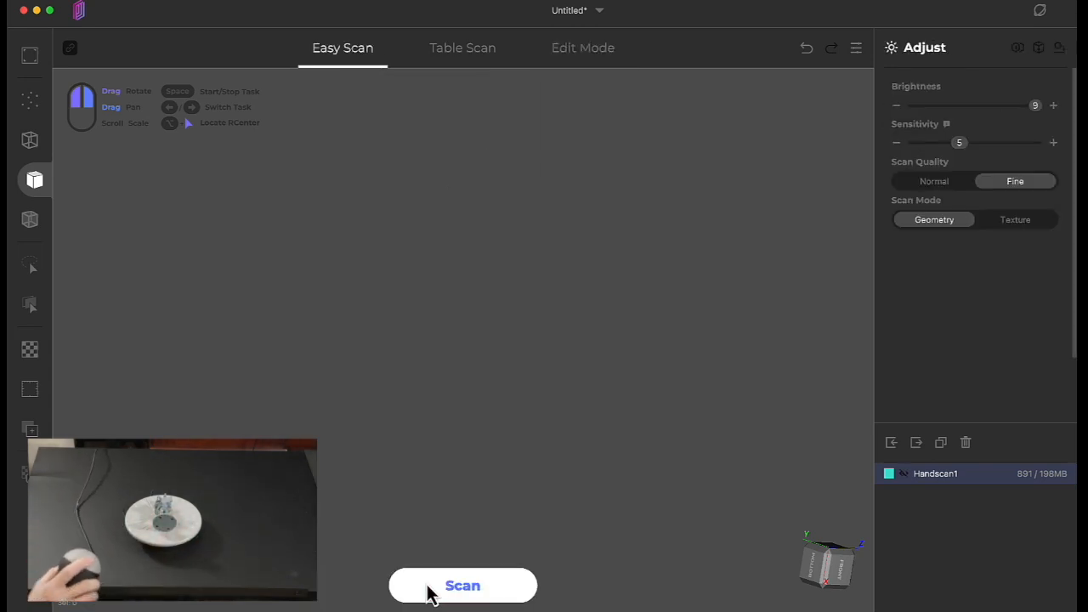
{"action": "left_click", "coordinate": [462, 584]}
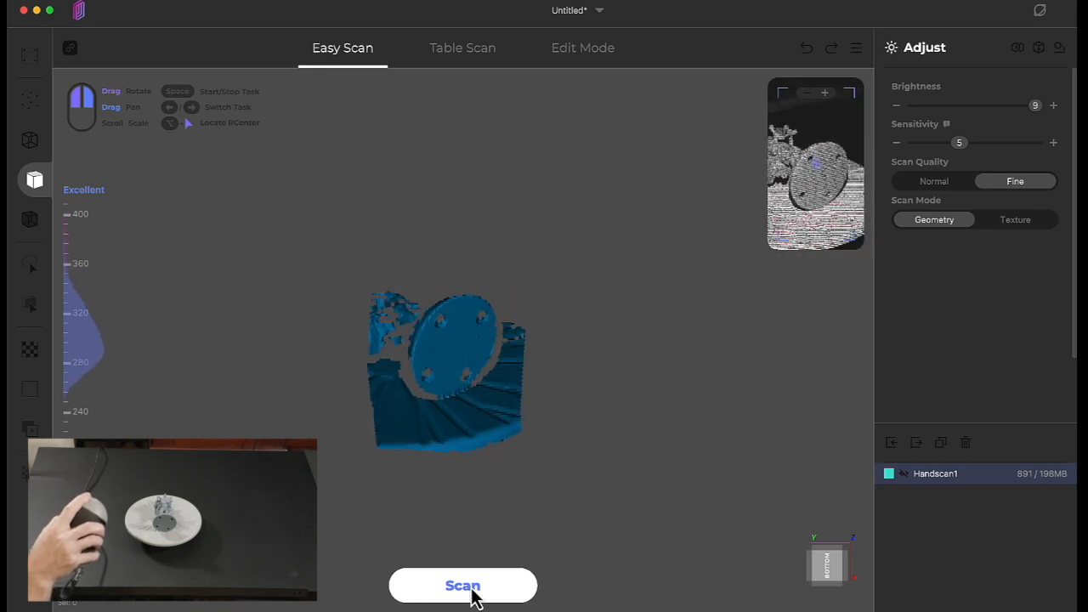
{"action": "left_click", "coordinate": [462, 585]}
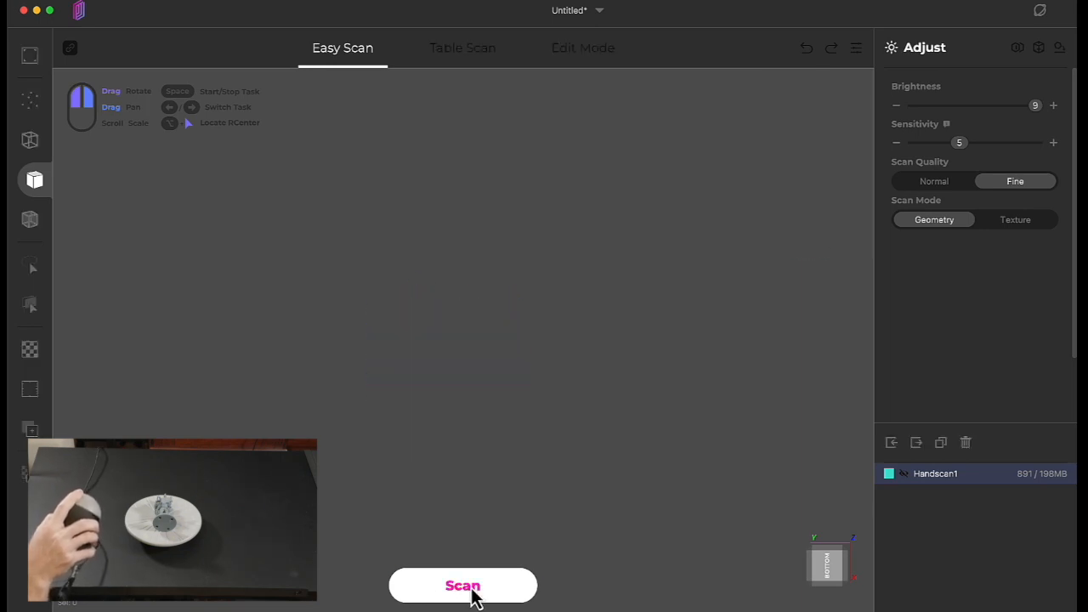
{"action": "left_click", "coordinate": [463, 585]}
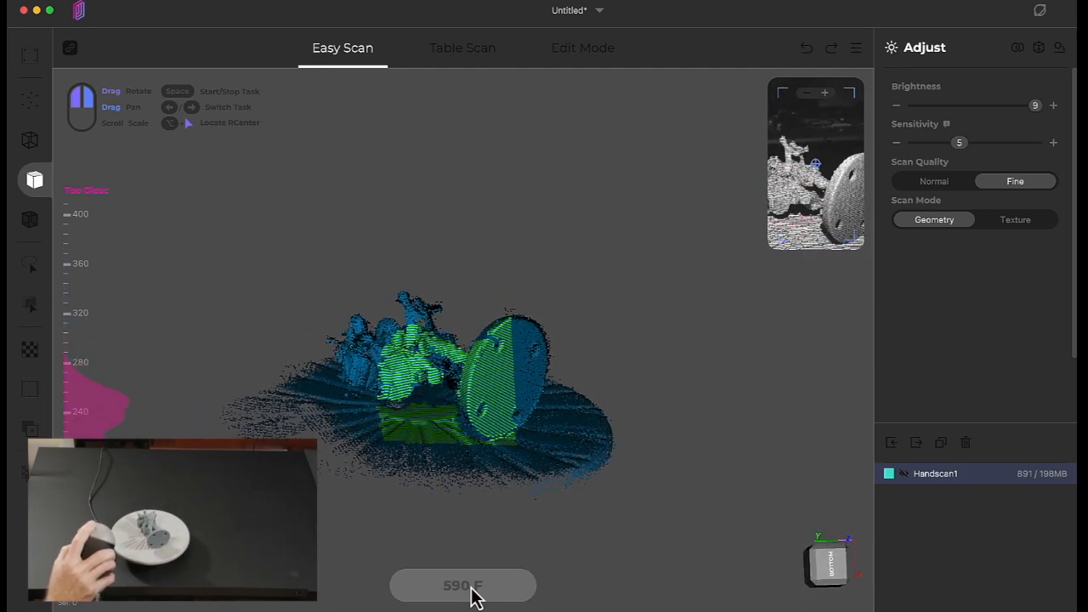
Step: Stop the second scan and delete the turntable surface from Handscan2
{"action": "left_click", "coordinate": [462, 584]}
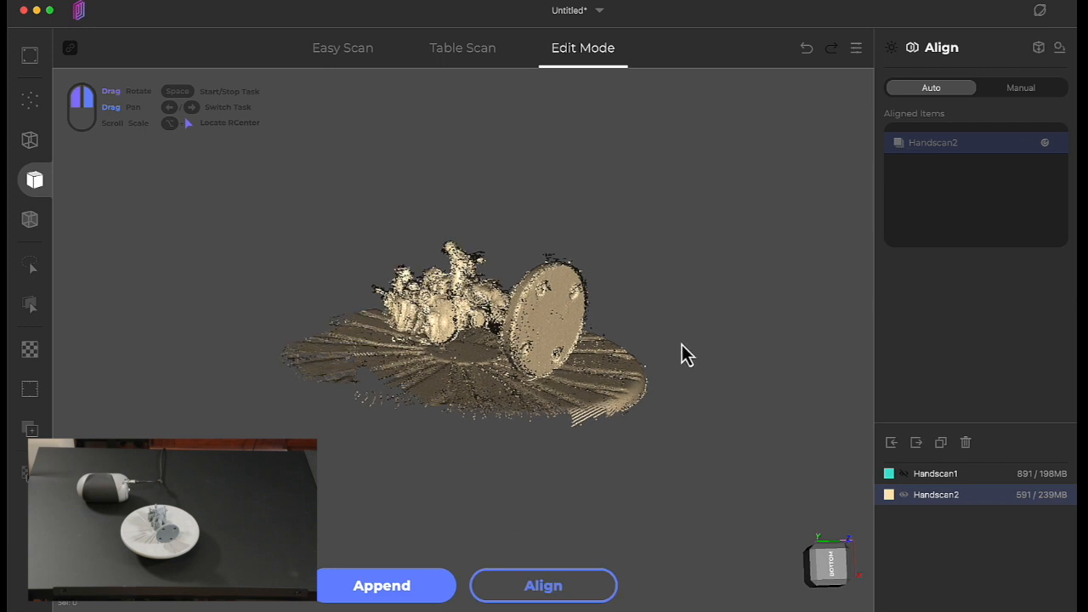
{"action": "left_click_drag", "start_coordinate": [687, 355], "coordinate": [592, 472]}
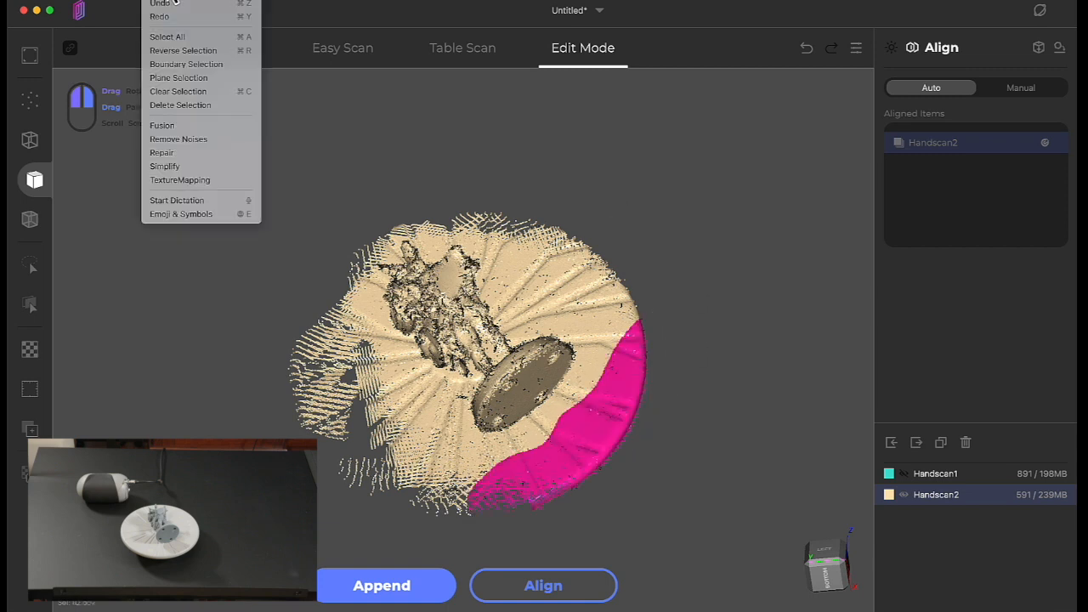
{"action": "left_click", "coordinate": [522, 66]}
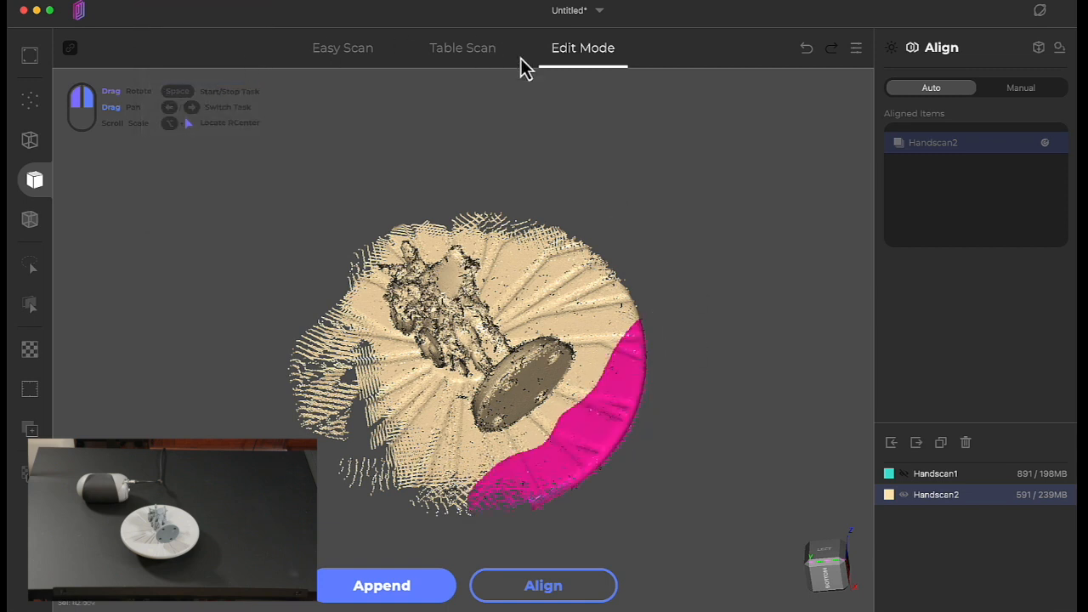
{"action": "left_click_drag", "start_coordinate": [524, 68], "coordinate": [649, 238]}
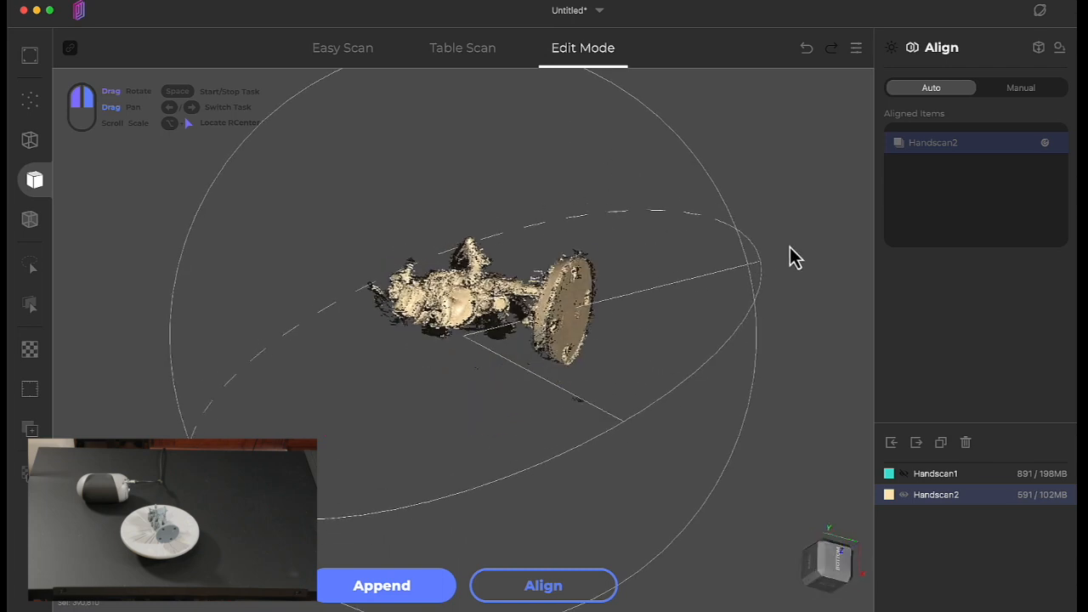
Step: Orbit Handscan2 to verify the sideways figurine's sides and base are clean
{"action": "left_click_drag", "start_coordinate": [795, 255], "coordinate": [626, 404]}
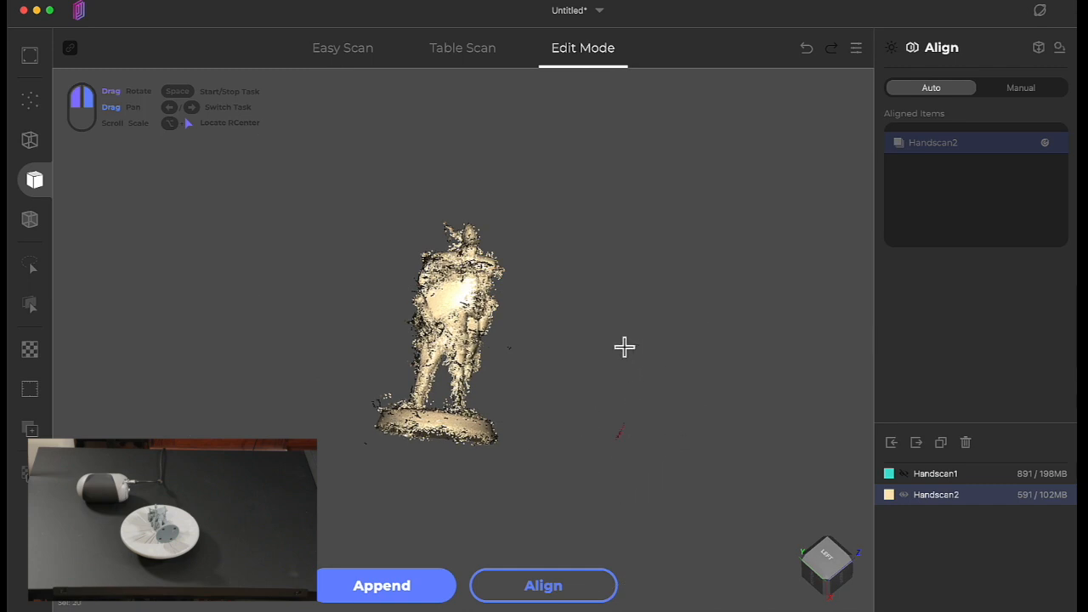
{"action": "mouse_move", "coordinate": [543, 355]}
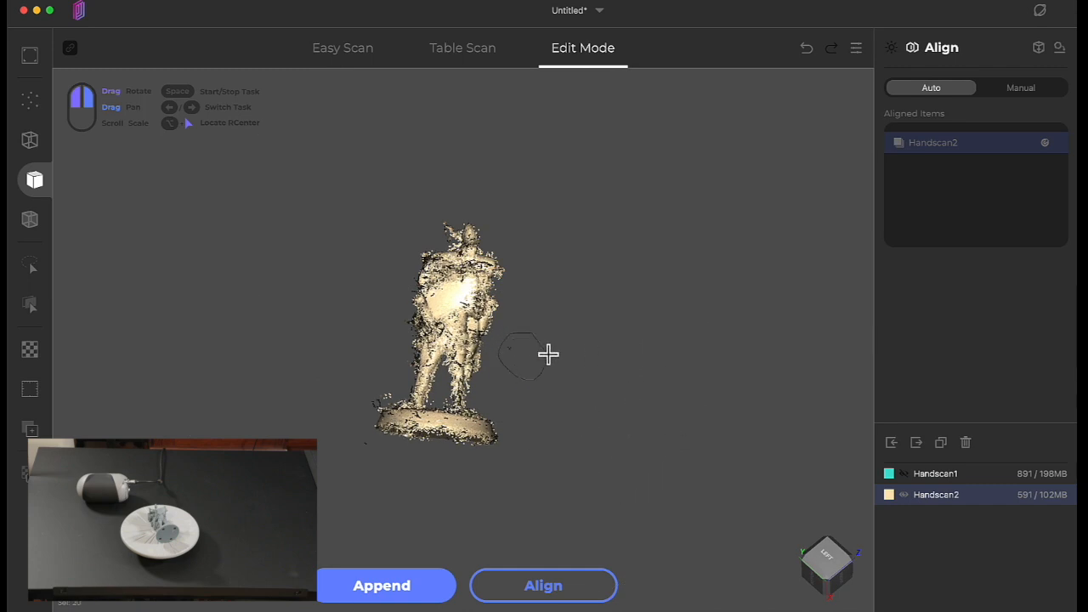
{"action": "left_click_drag", "start_coordinate": [547, 356], "coordinate": [649, 329]}
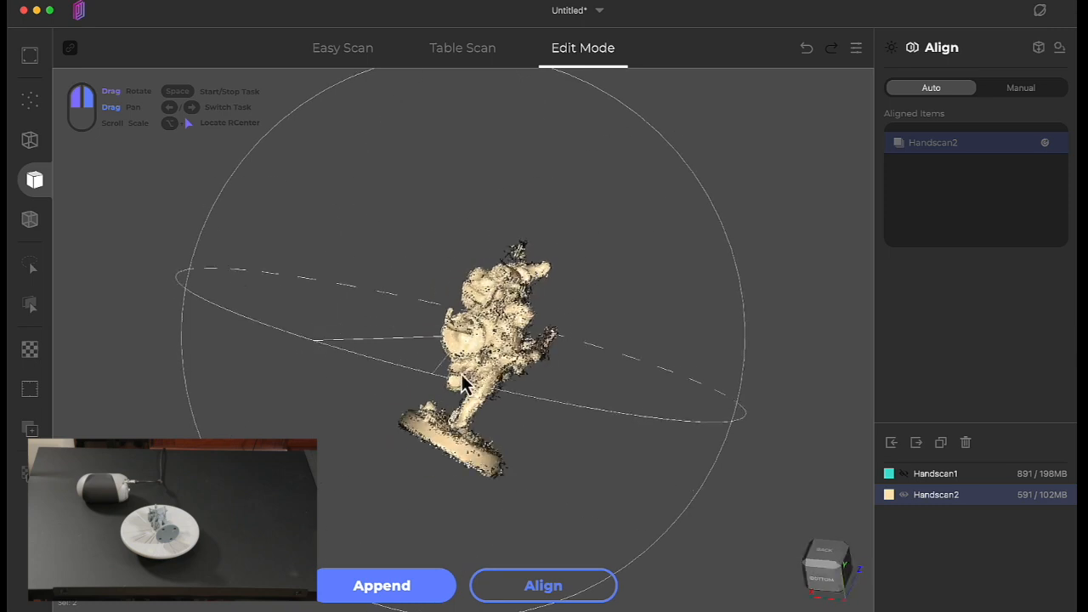
{"action": "left_click_drag", "start_coordinate": [462, 382], "coordinate": [588, 388]}
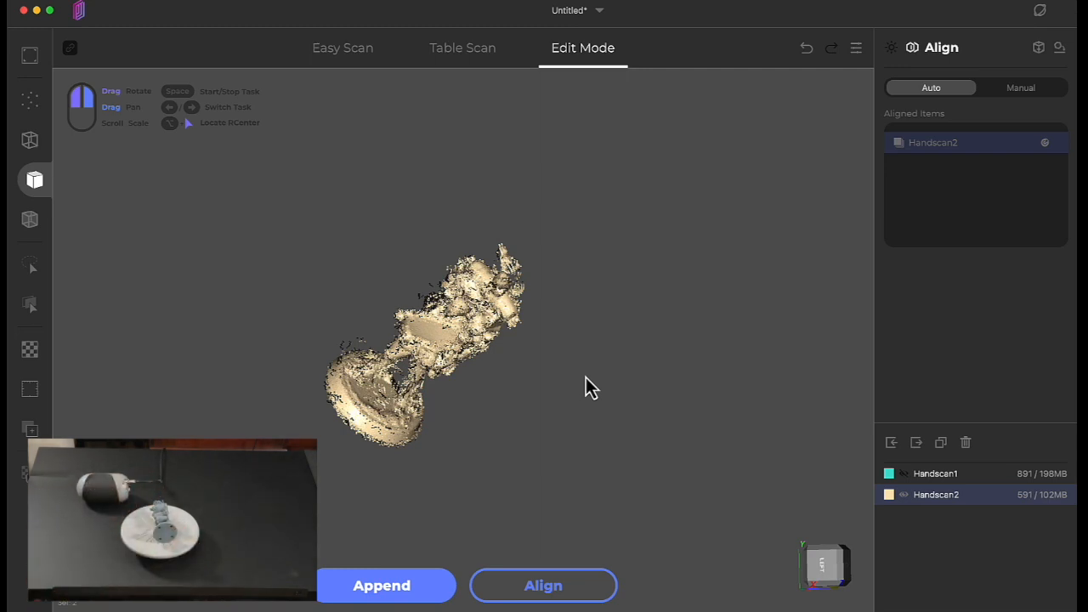
{"action": "mouse_move", "coordinate": [386, 584]}
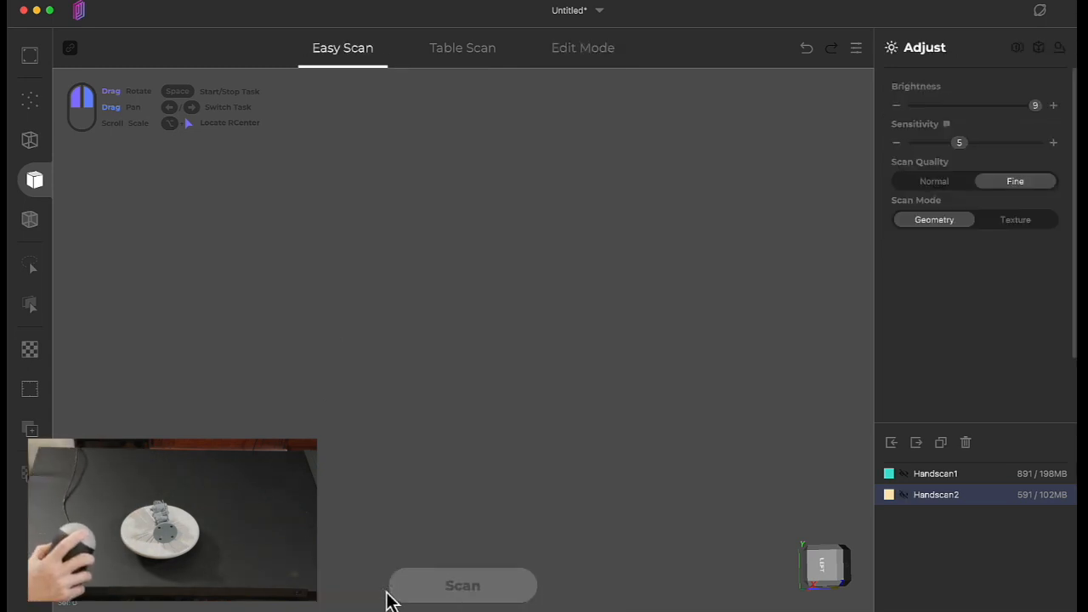
Step: Capture Handscan3 of the figurine and finish so it opens in Edit Mode
{"action": "left_click", "coordinate": [462, 584]}
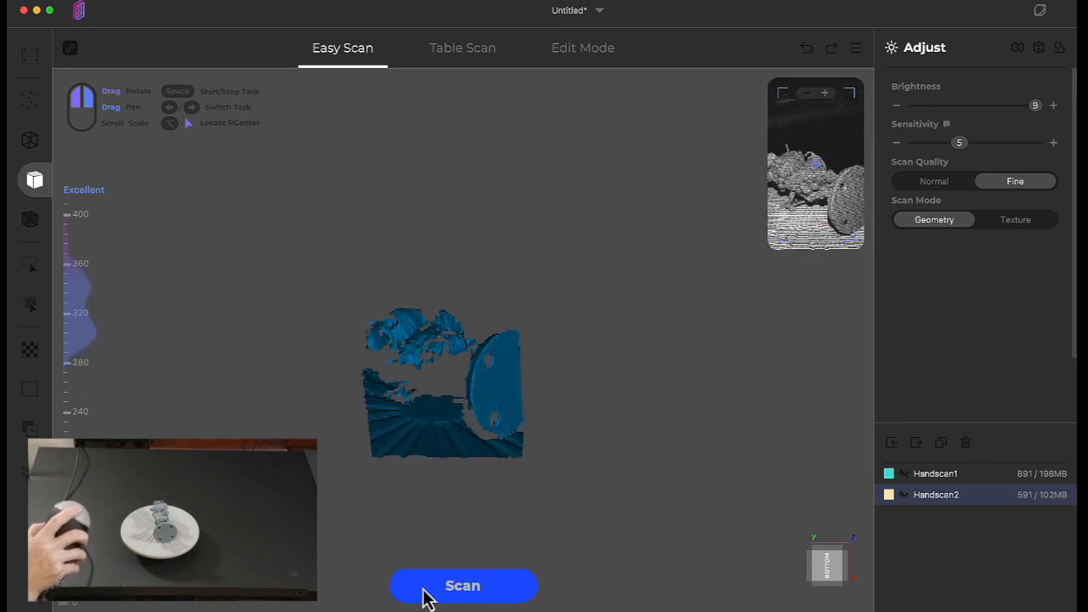
{"action": "left_click", "coordinate": [462, 585]}
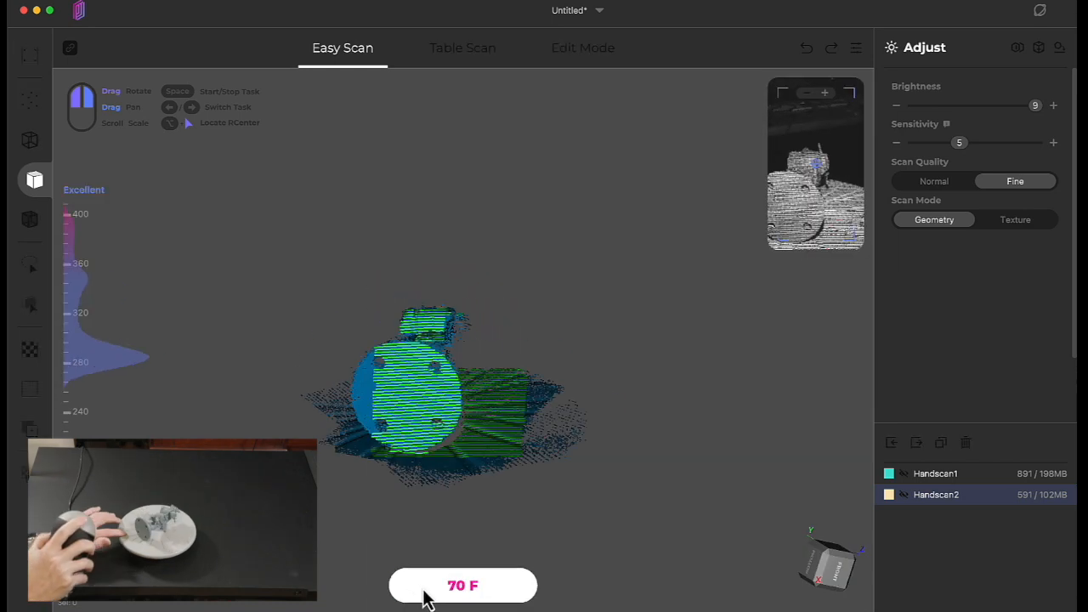
{"action": "left_click", "coordinate": [462, 585]}
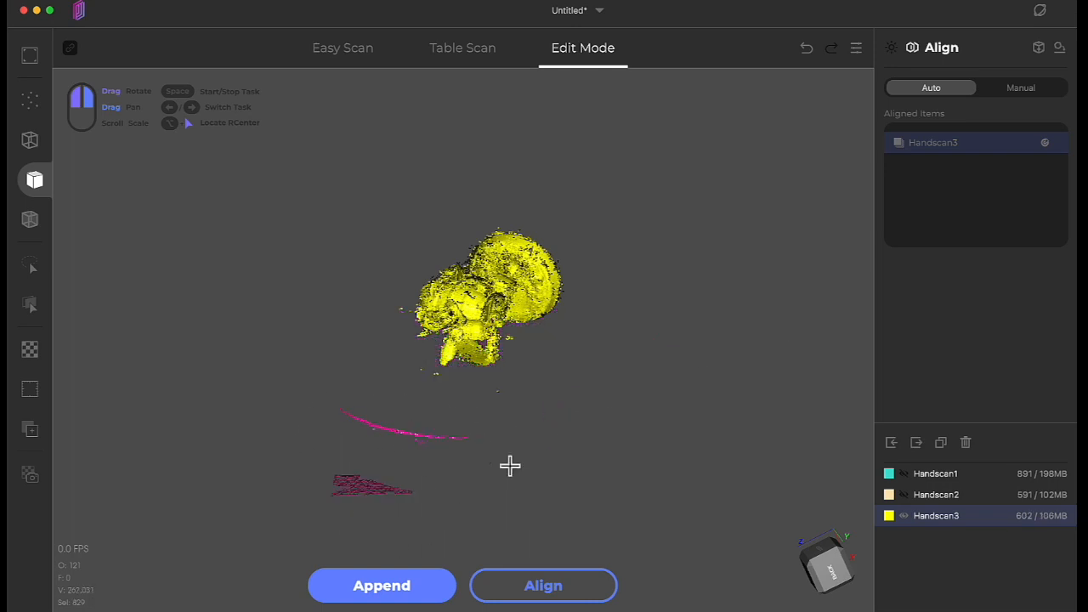
{"action": "left_click_drag", "start_coordinate": [510, 466], "coordinate": [655, 391]}
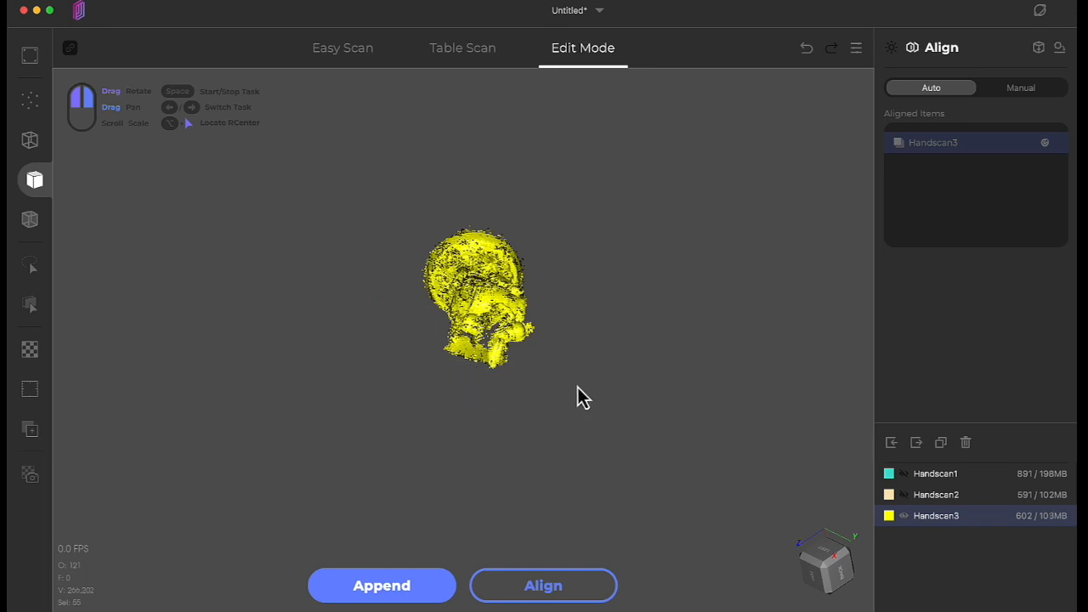
{"action": "left_click_drag", "start_coordinate": [581, 398], "coordinate": [221, 404]}
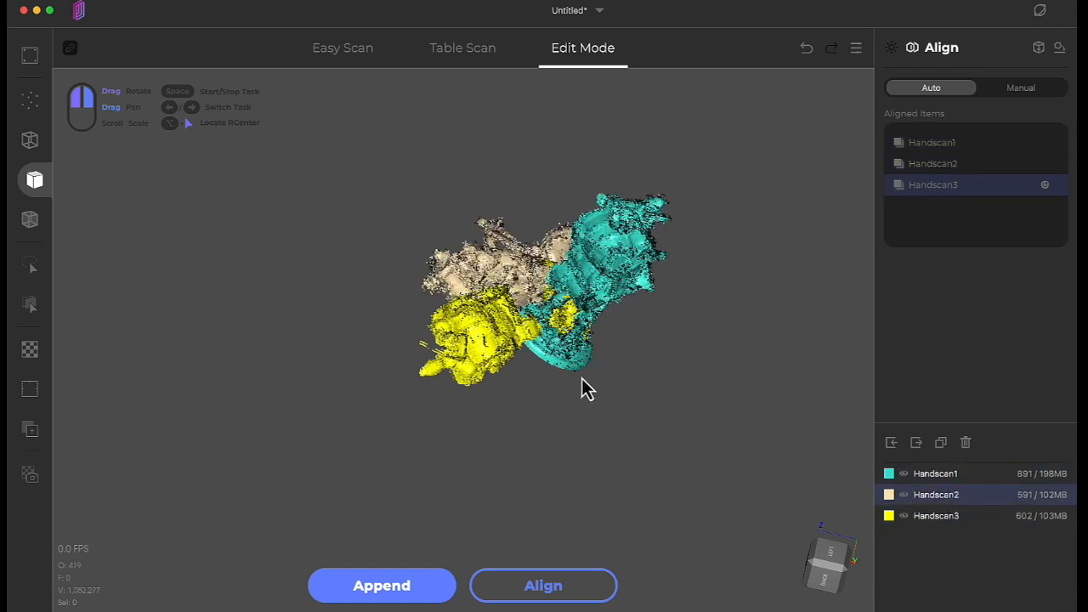
Step: Verify the three aligned scans fit together and proceed to the Process panel
{"action": "left_click_drag", "start_coordinate": [586, 387], "coordinate": [458, 275]}
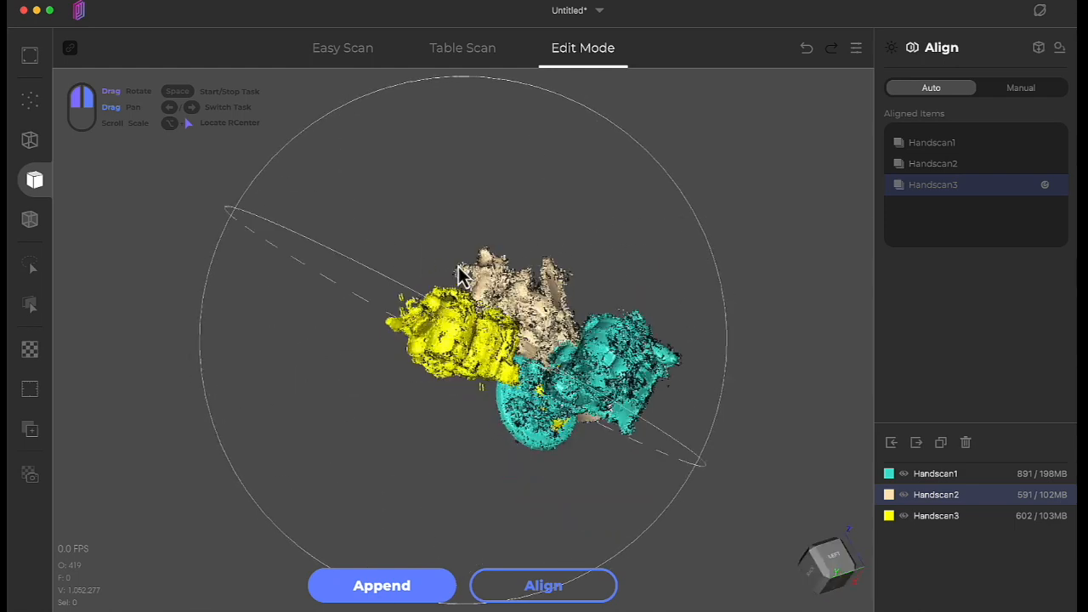
{"action": "left_click_drag", "start_coordinate": [459, 276], "coordinate": [459, 408]}
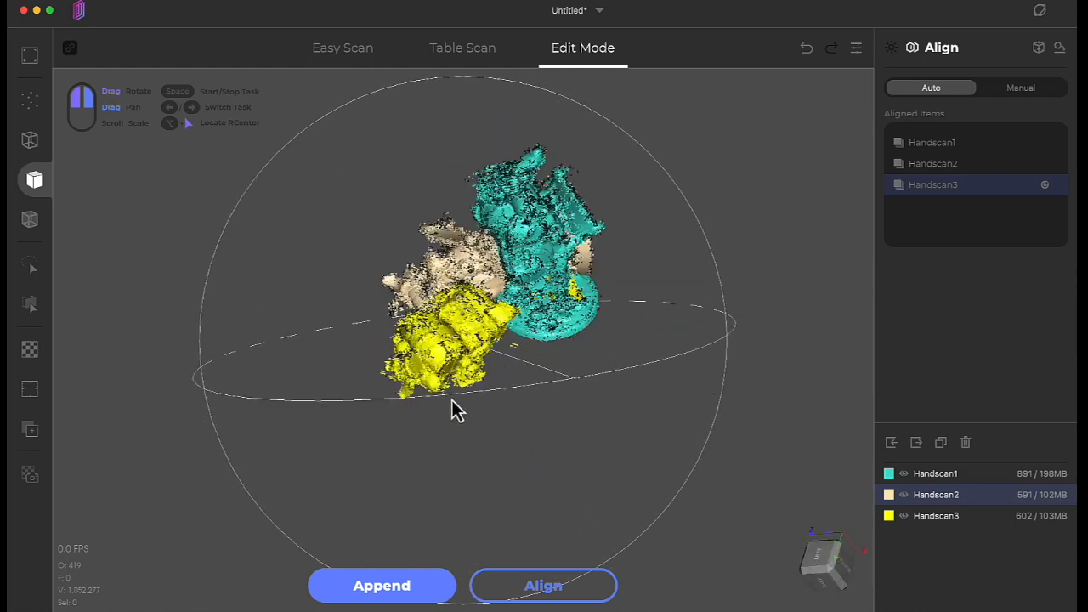
{"action": "left_click_drag", "start_coordinate": [459, 410], "coordinate": [438, 377]}
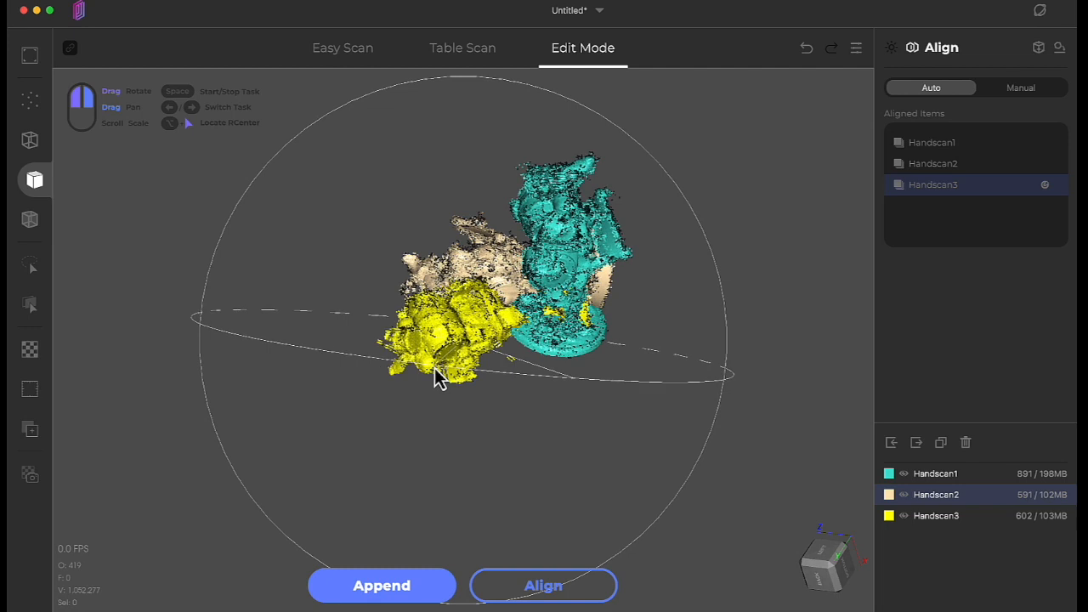
{"action": "left_click", "coordinate": [542, 585]}
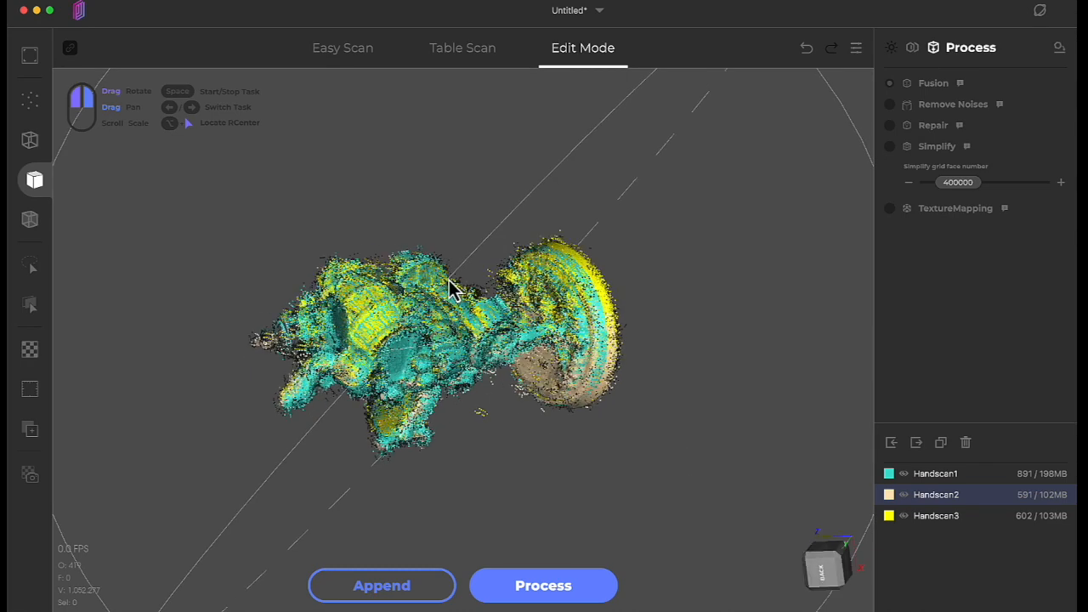
{"action": "left_click_drag", "start_coordinate": [456, 289], "coordinate": [840, 280]}
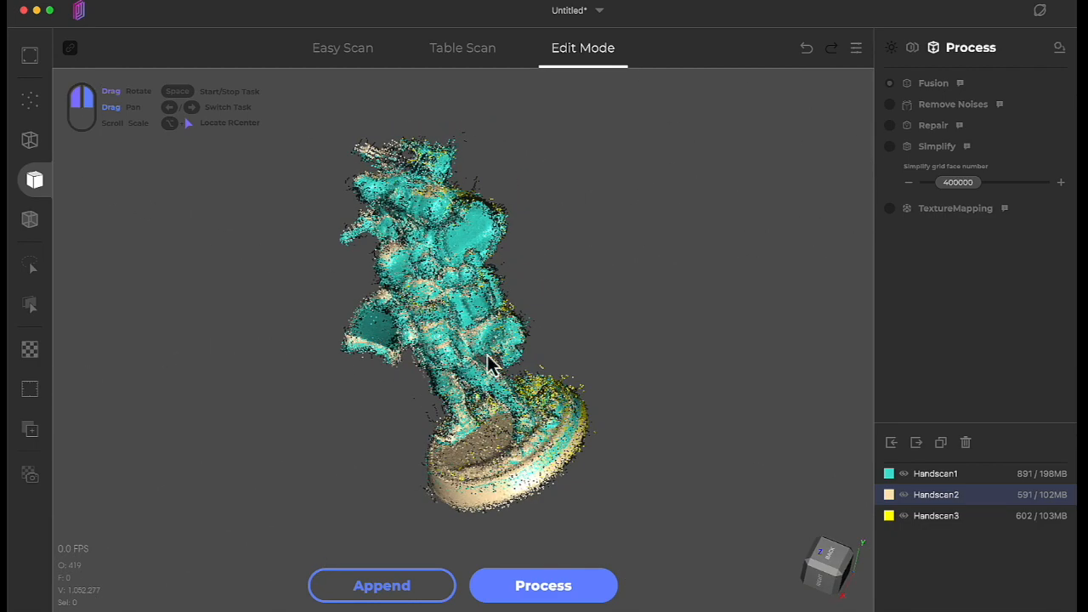
{"action": "left_click_drag", "start_coordinate": [493, 366], "coordinate": [654, 377]}
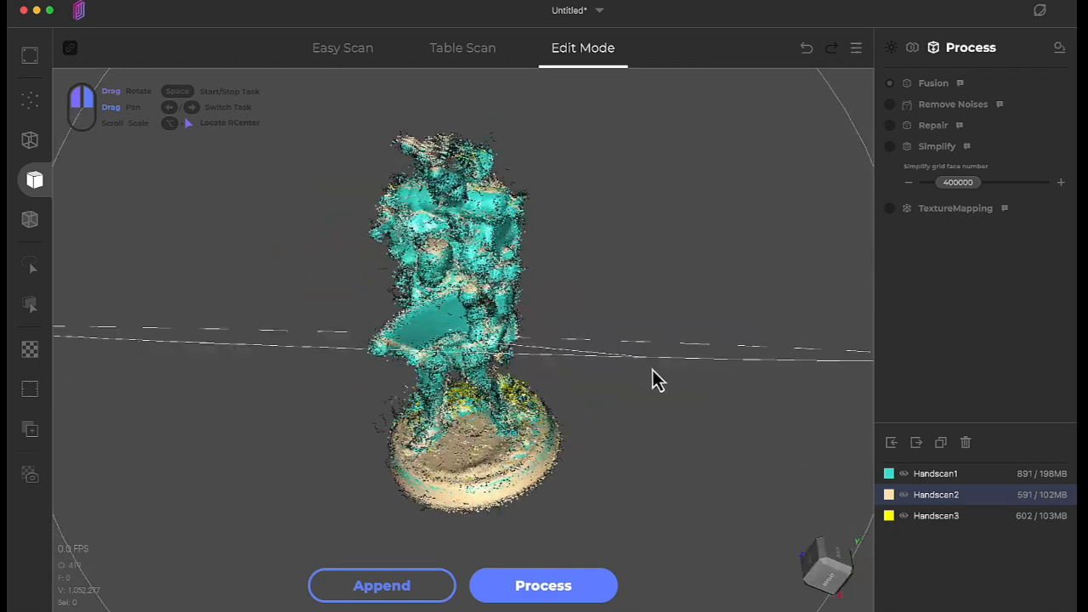
{"action": "left_click_drag", "start_coordinate": [660, 381], "coordinate": [695, 394]}
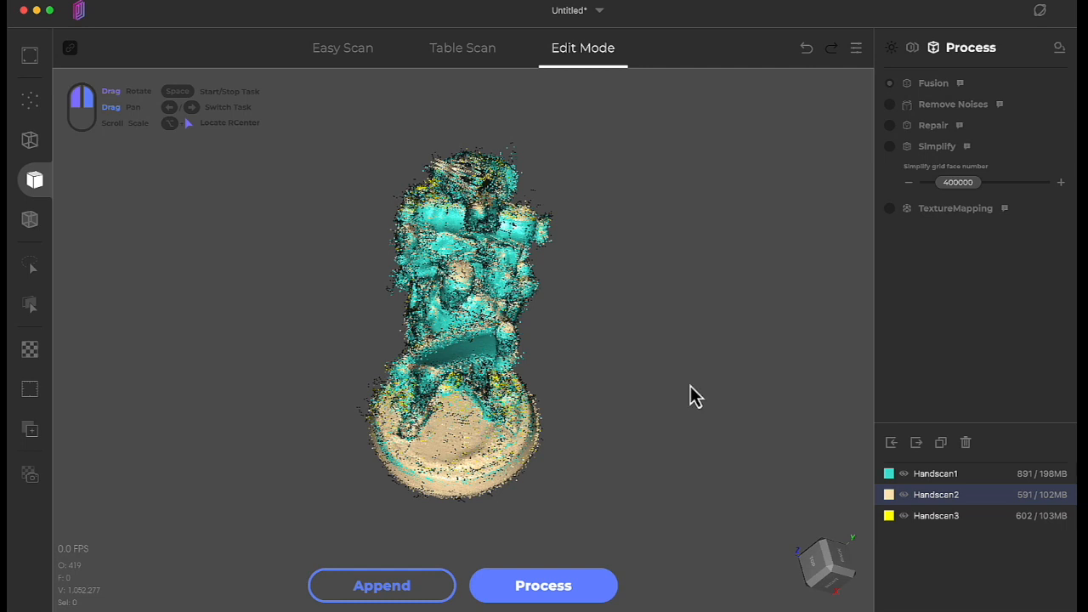
{"action": "mouse_move", "coordinate": [748, 329]}
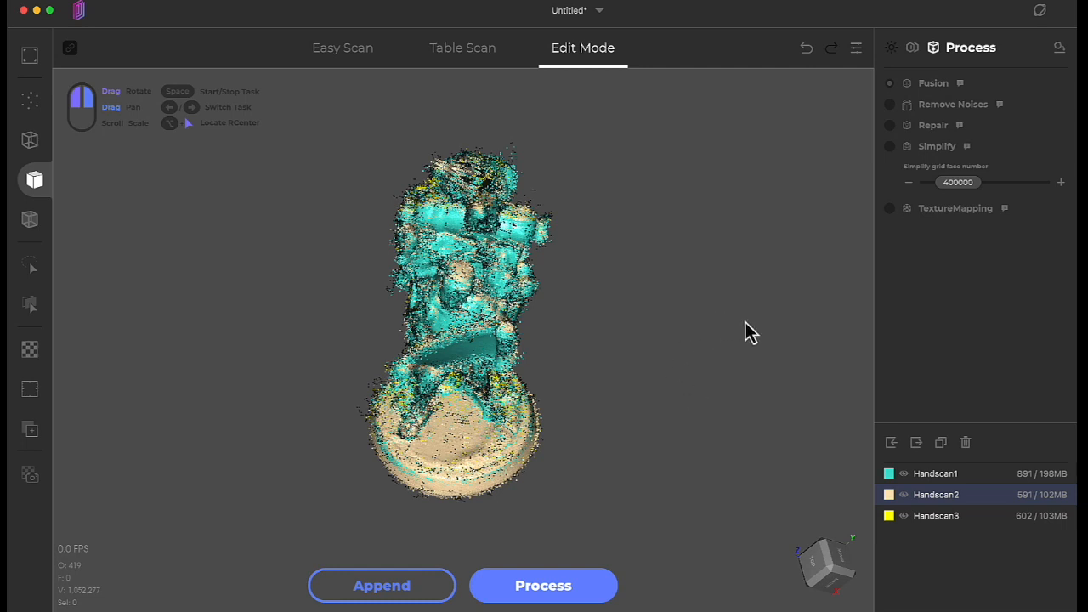
{"action": "mouse_move", "coordinate": [649, 356]}
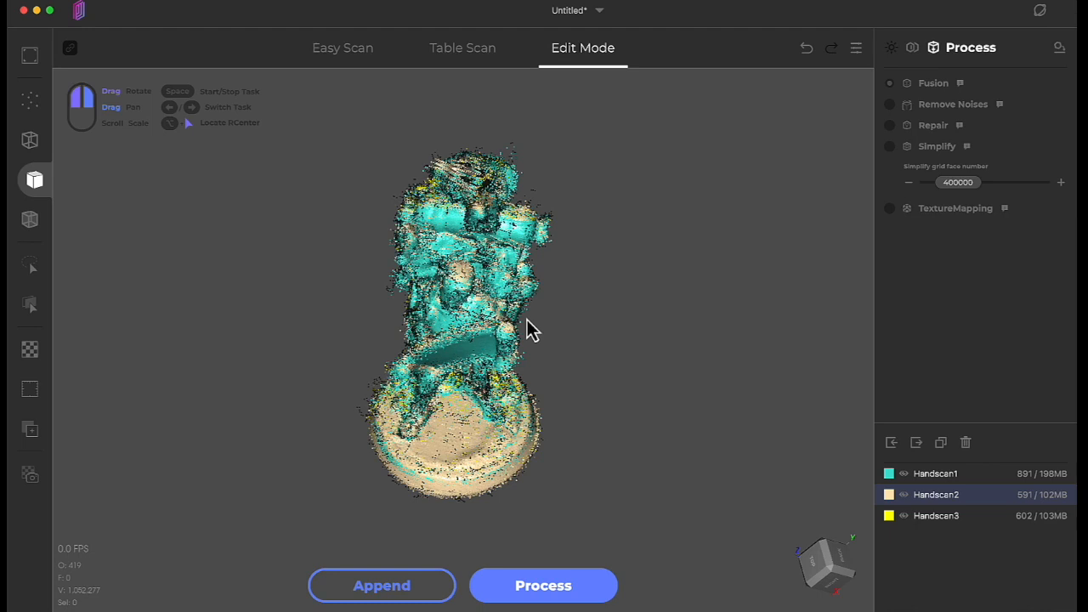
{"action": "mouse_move", "coordinate": [639, 270]}
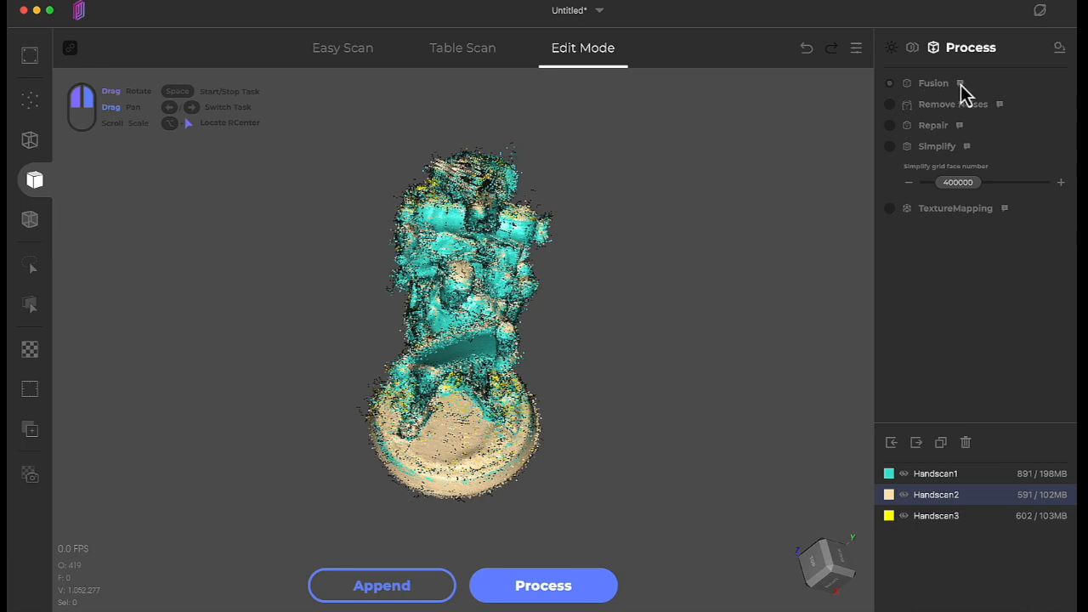
{"action": "mouse_move", "coordinate": [972, 97]}
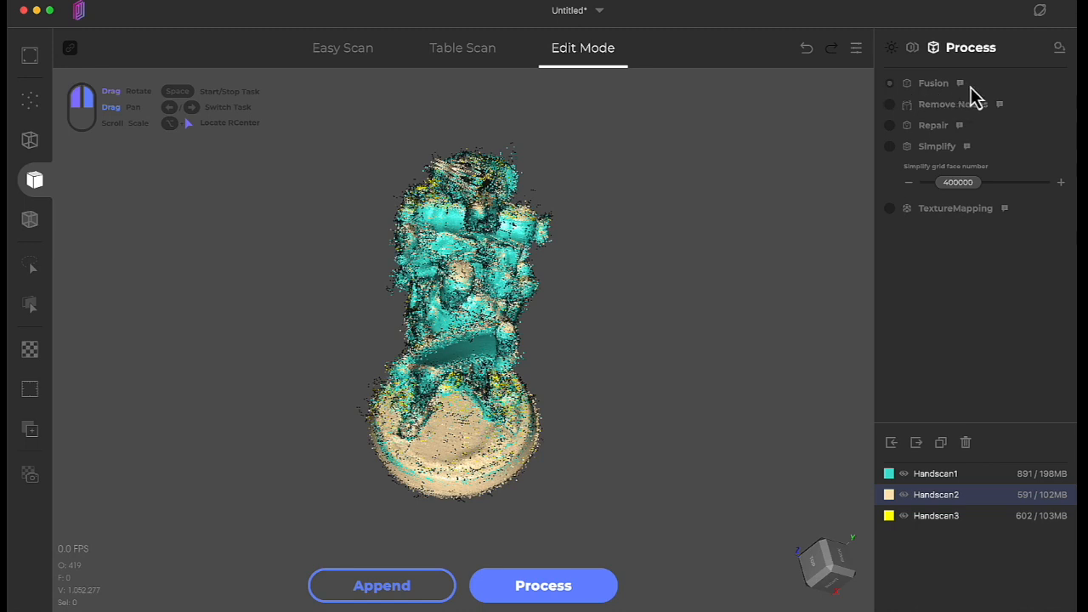
{"action": "mouse_move", "coordinate": [897, 96]}
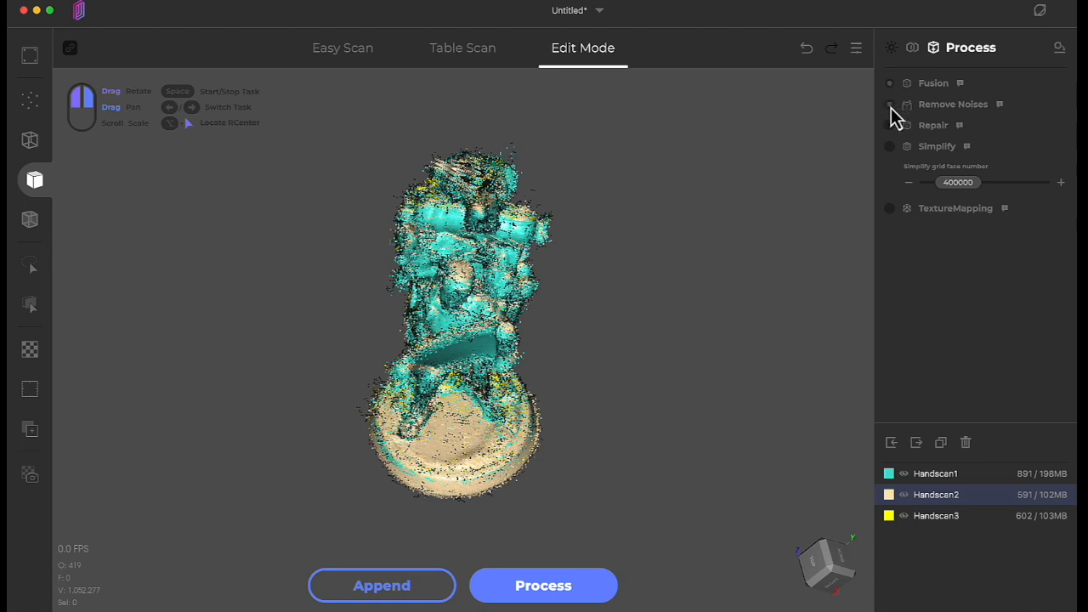
{"action": "mouse_move", "coordinate": [425, 331]}
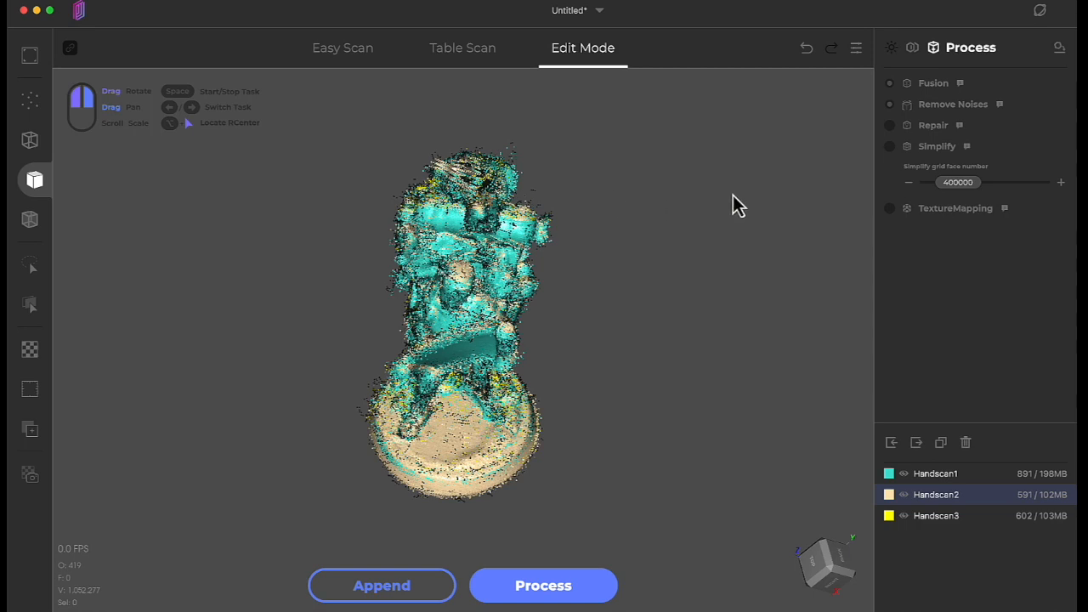
{"action": "mouse_move", "coordinate": [867, 151]}
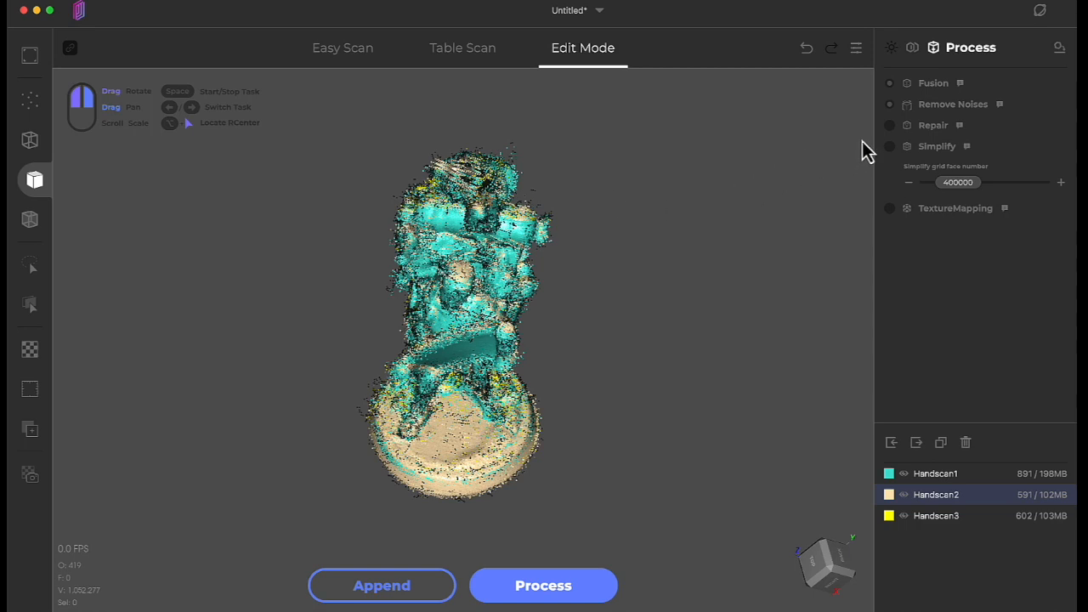
{"action": "mouse_move", "coordinate": [897, 139]}
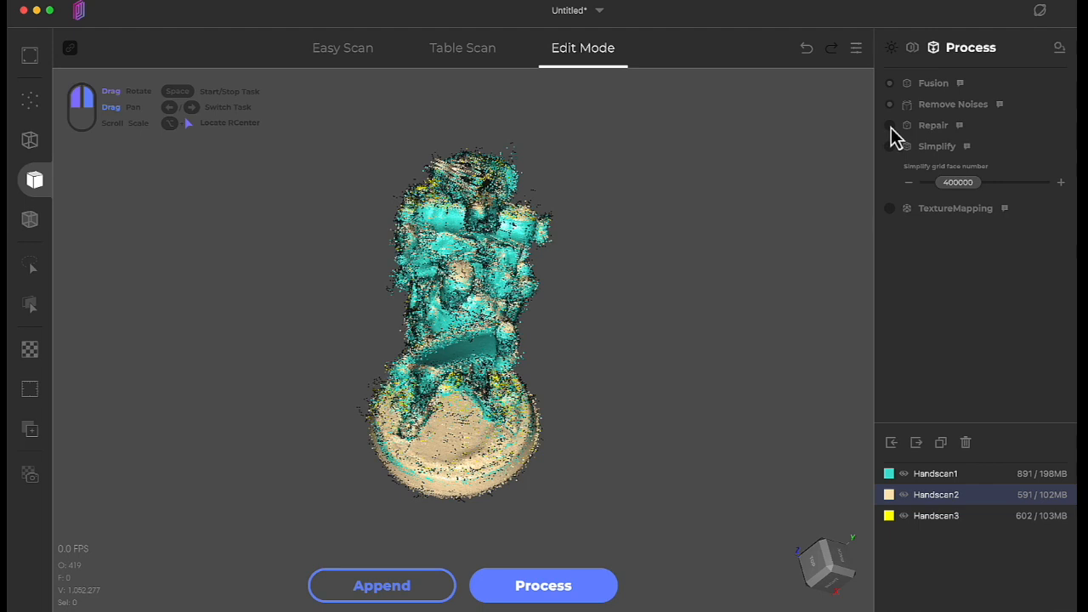
{"action": "mouse_move", "coordinate": [887, 151]}
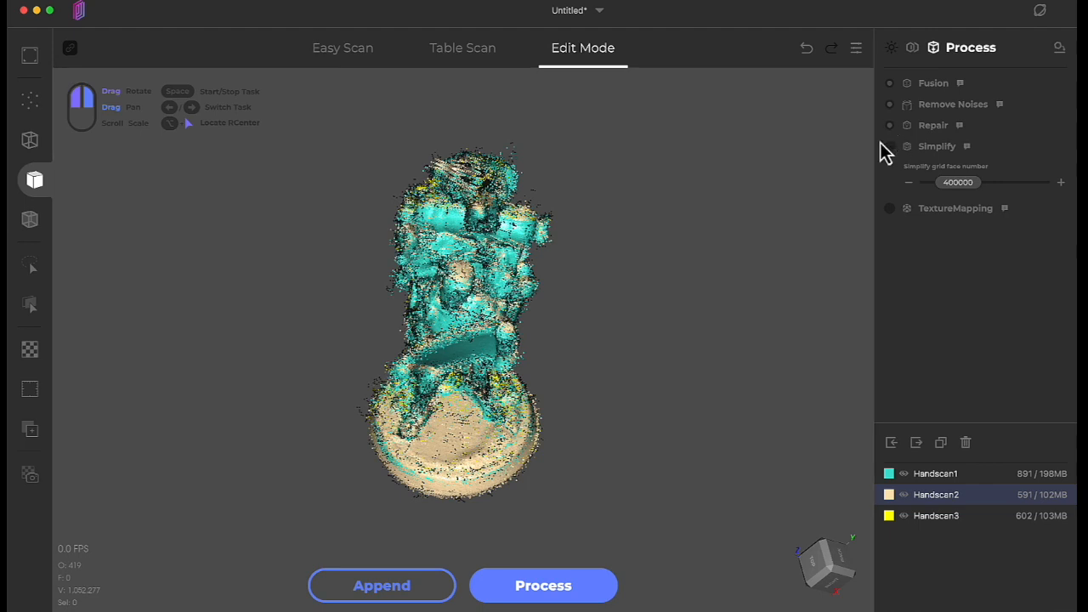
{"action": "mouse_move", "coordinate": [833, 196]}
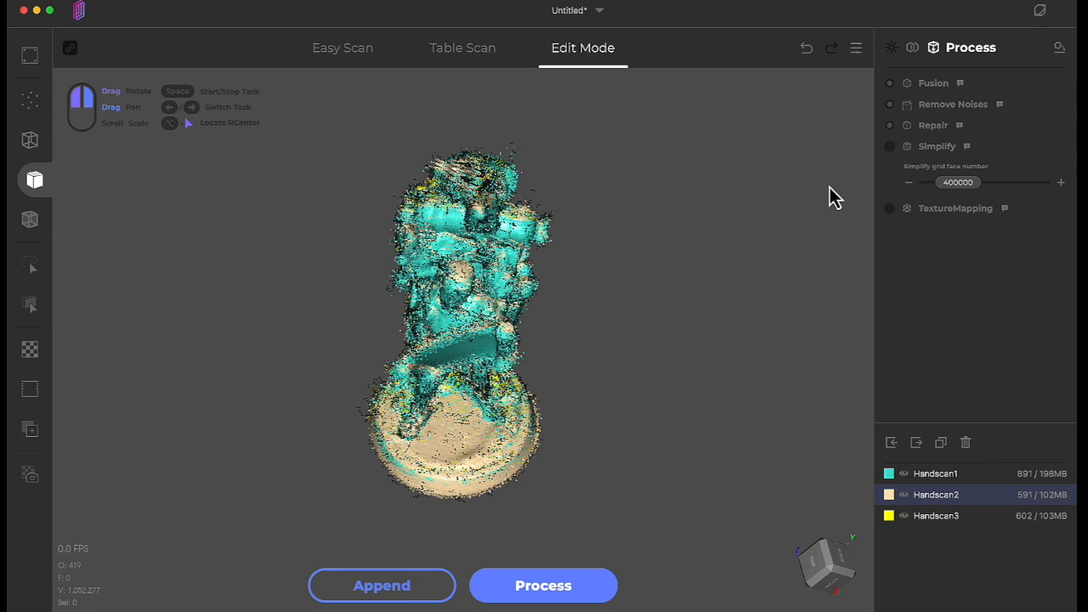
{"action": "mouse_move", "coordinate": [829, 150]}
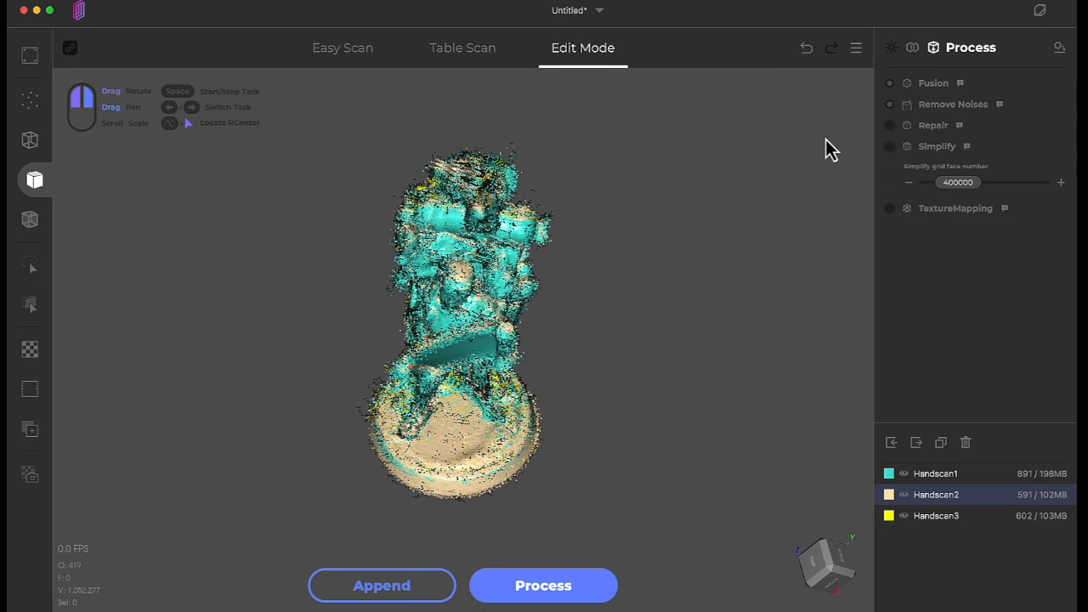
{"action": "mouse_move", "coordinate": [813, 201]}
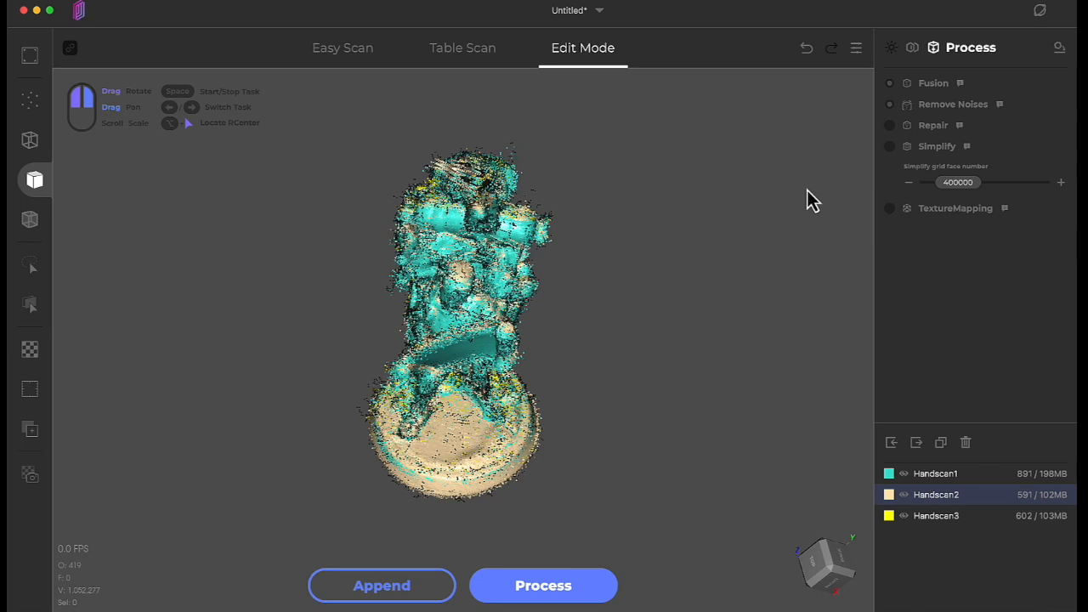
{"action": "mouse_move", "coordinate": [880, 163]}
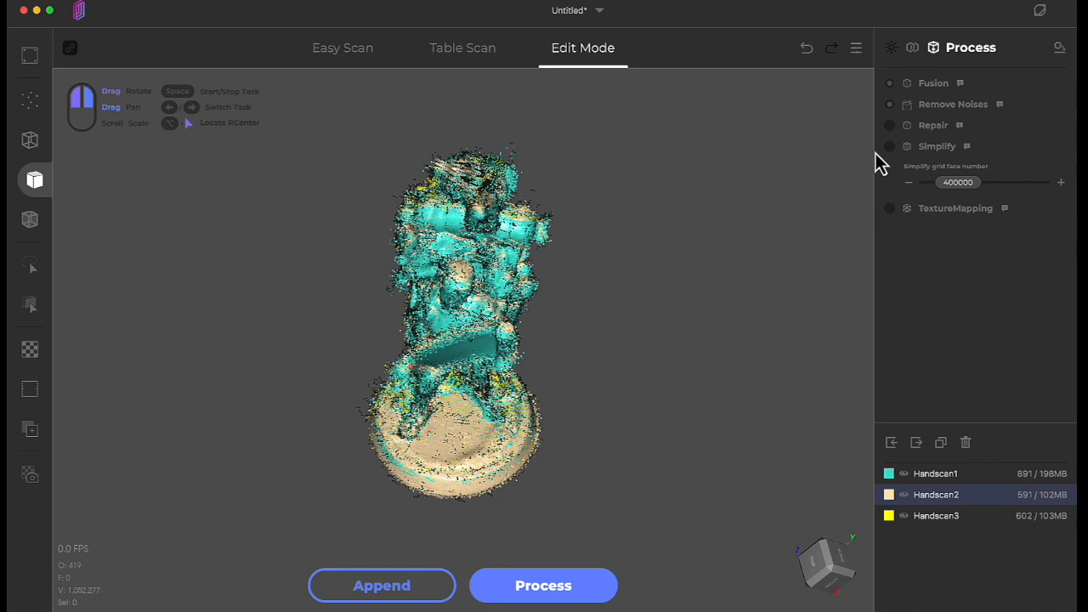
{"action": "mouse_move", "coordinate": [899, 161]}
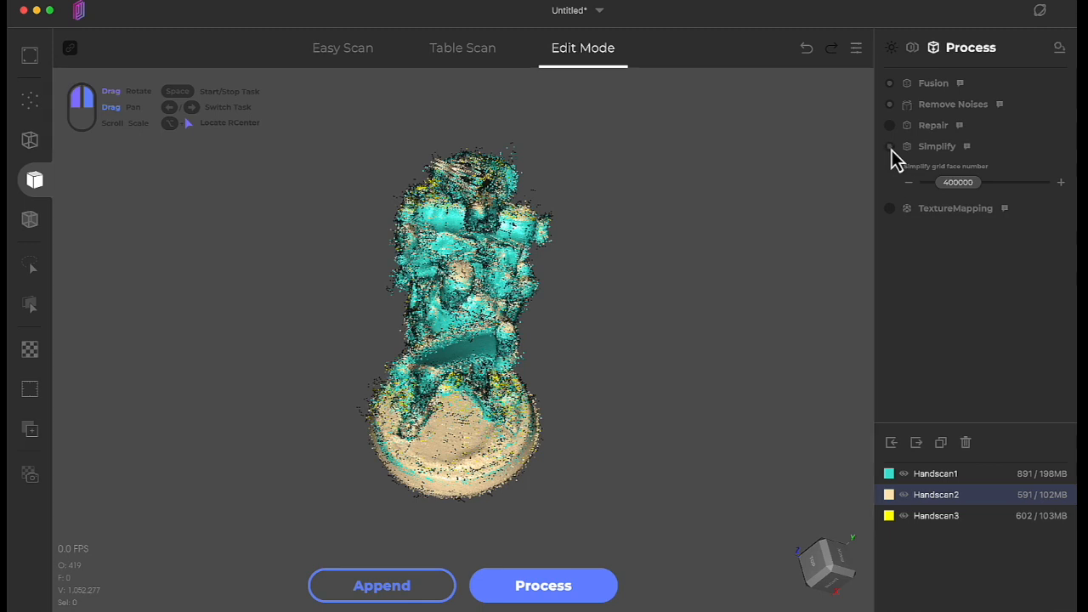
{"action": "mouse_move", "coordinate": [959, 191]}
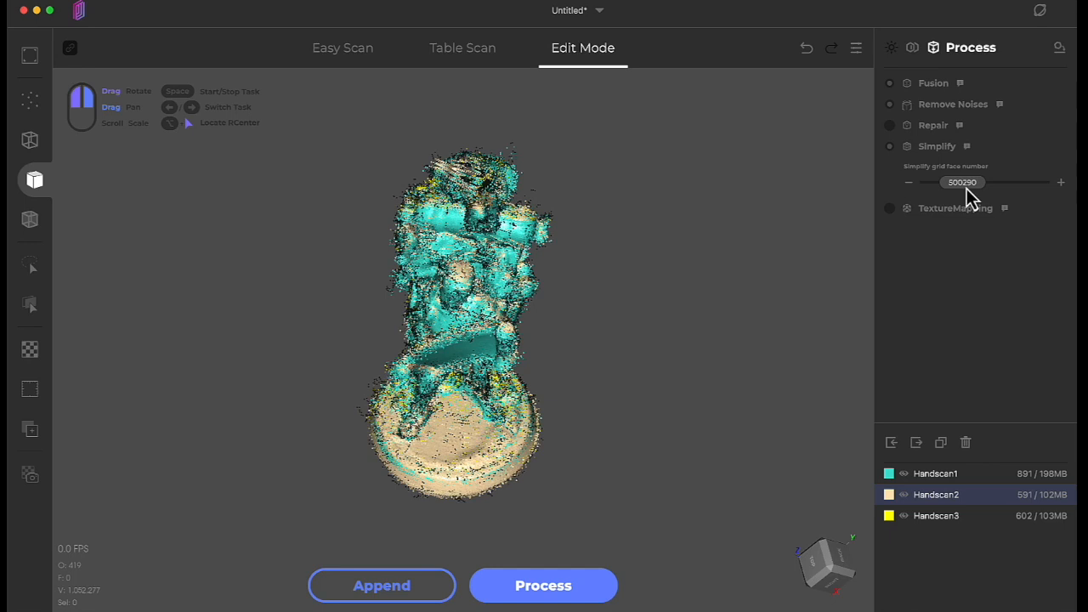
{"action": "mouse_move", "coordinate": [969, 207]}
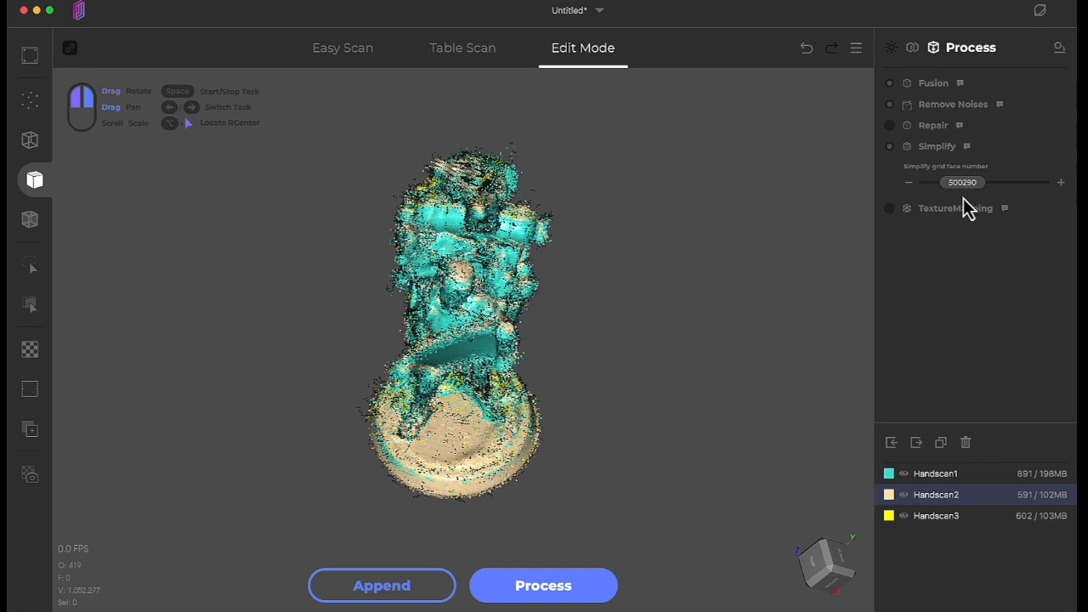
{"action": "mouse_move", "coordinate": [958, 213]}
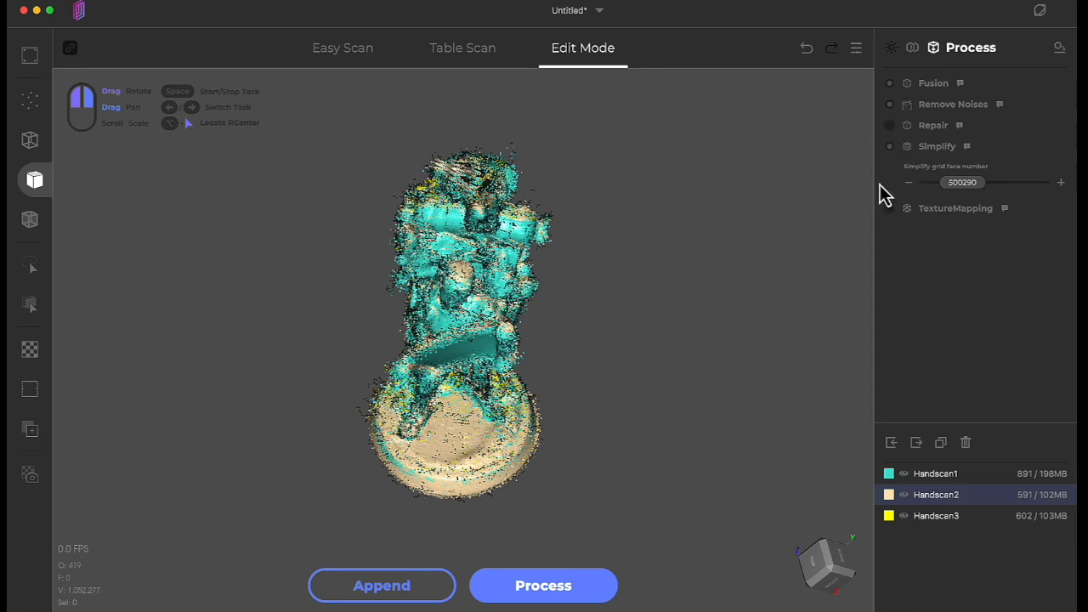
Step: Name the file Miniature and process Handscan1–3 into one fused mesh
{"action": "left_click", "coordinate": [543, 584]}
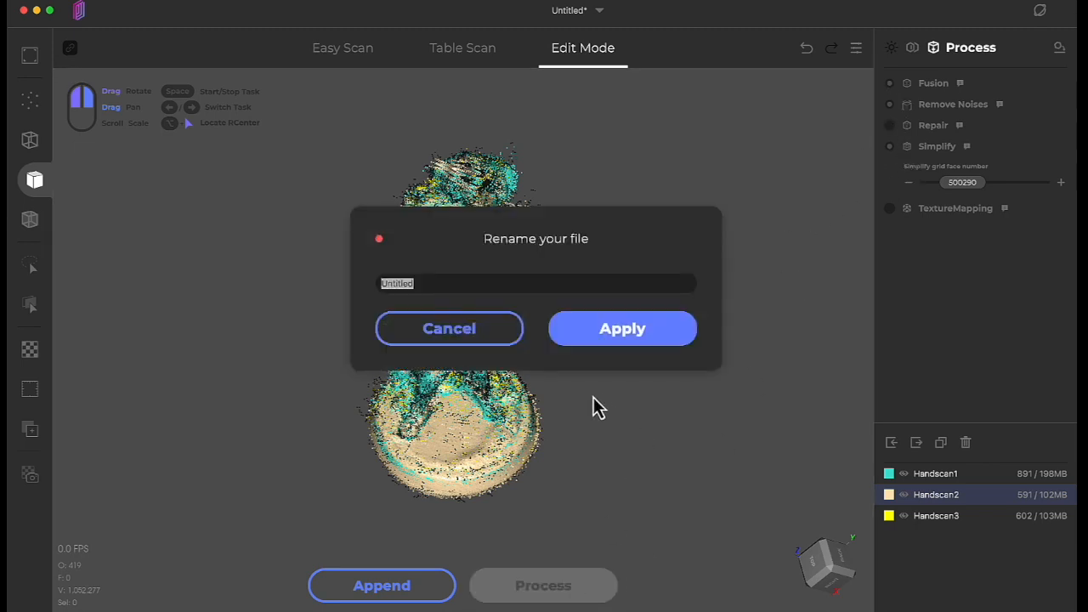
{"action": "type", "text": "Miniature"}
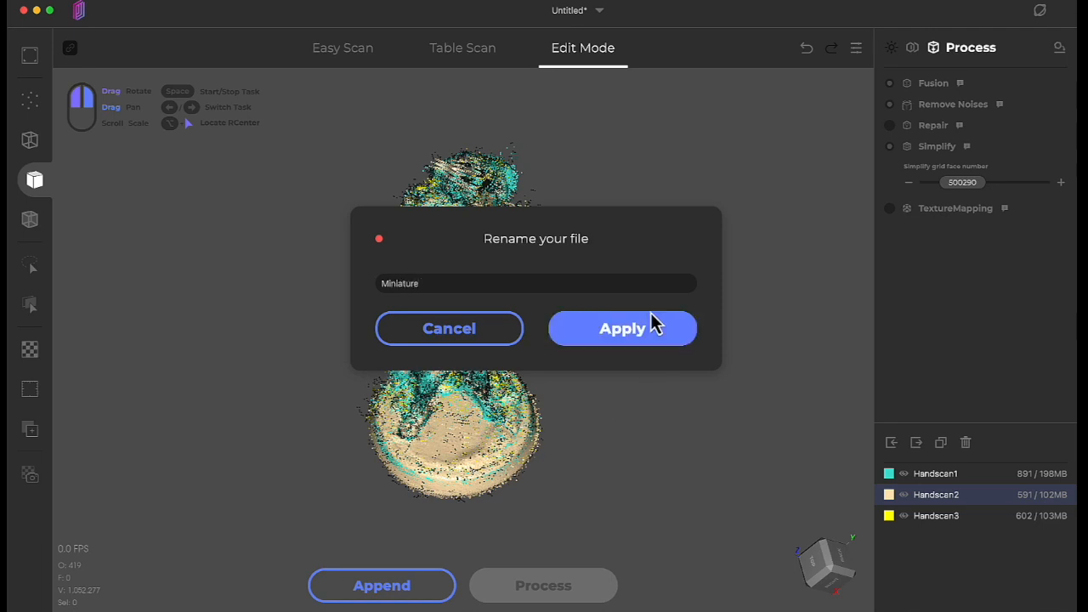
{"action": "left_click", "coordinate": [622, 328]}
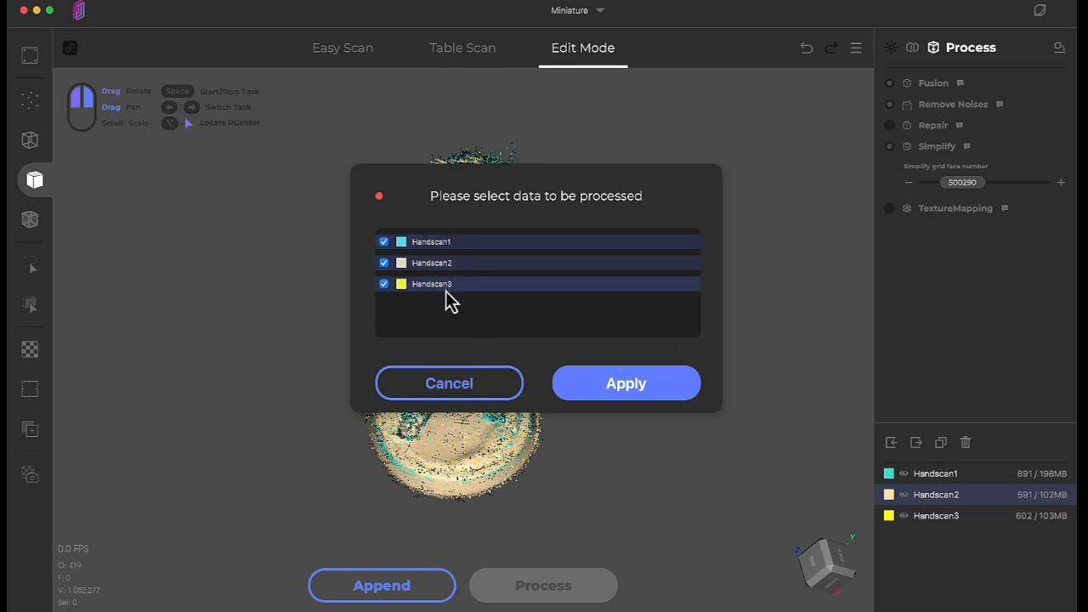
{"action": "mouse_move", "coordinate": [706, 400]}
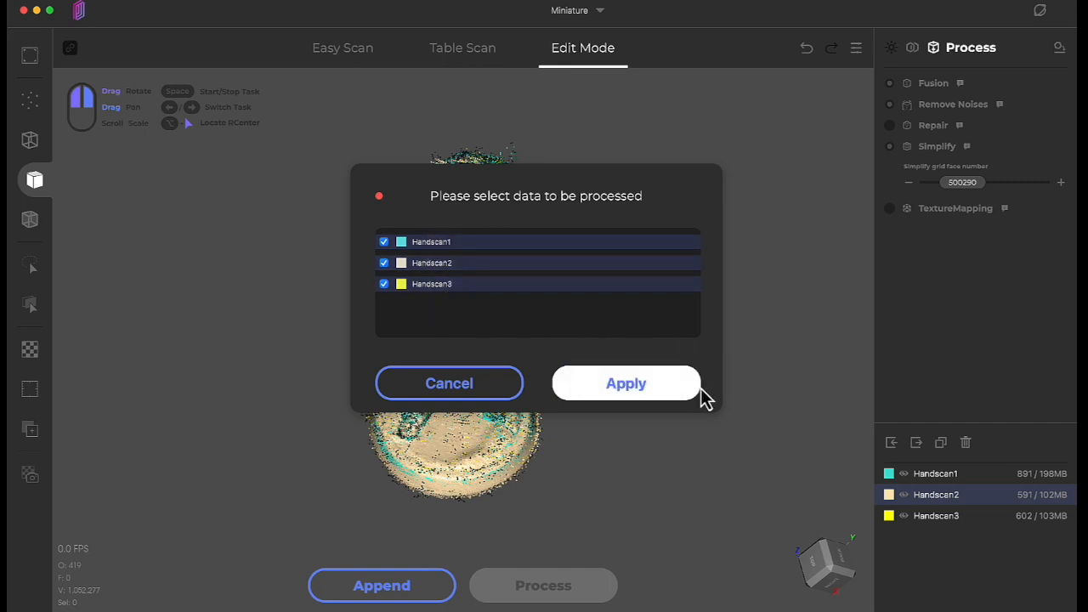
{"action": "left_click", "coordinate": [626, 383]}
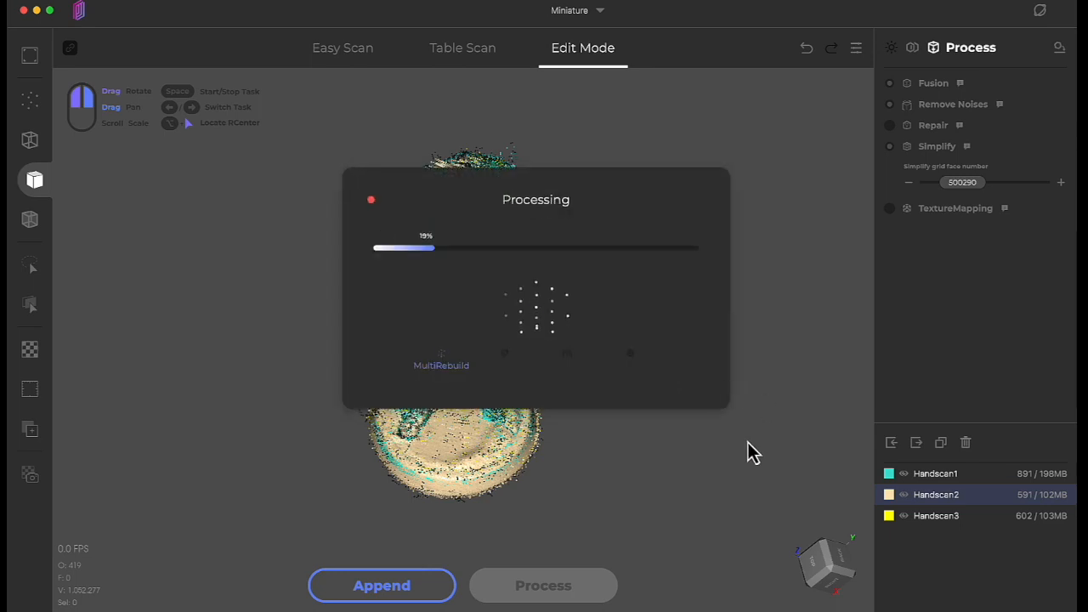
{"action": "mouse_move", "coordinate": [780, 472]}
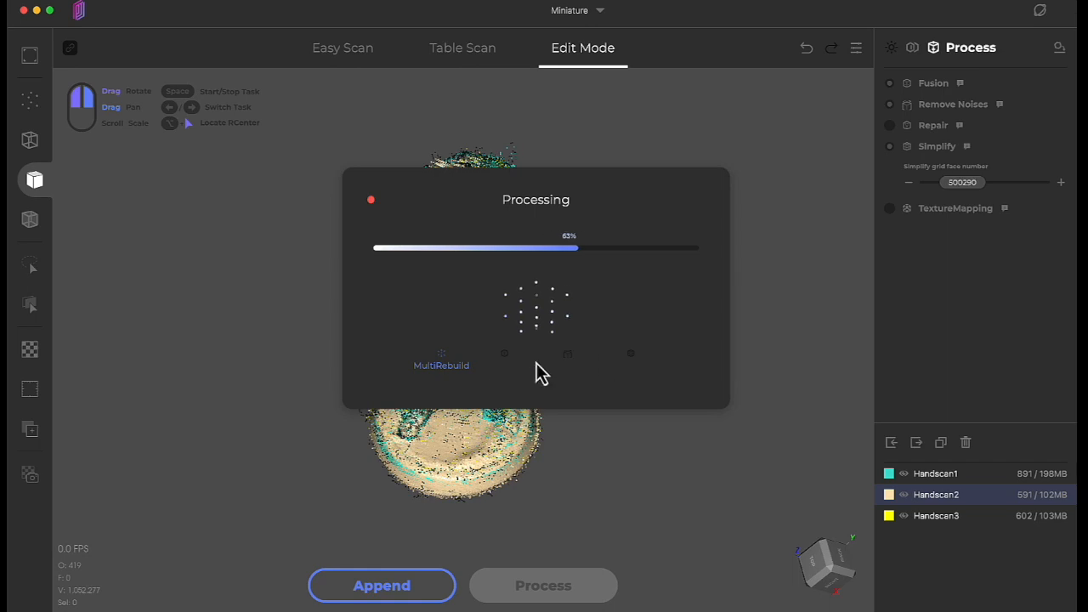
{"action": "mouse_move", "coordinate": [474, 387]}
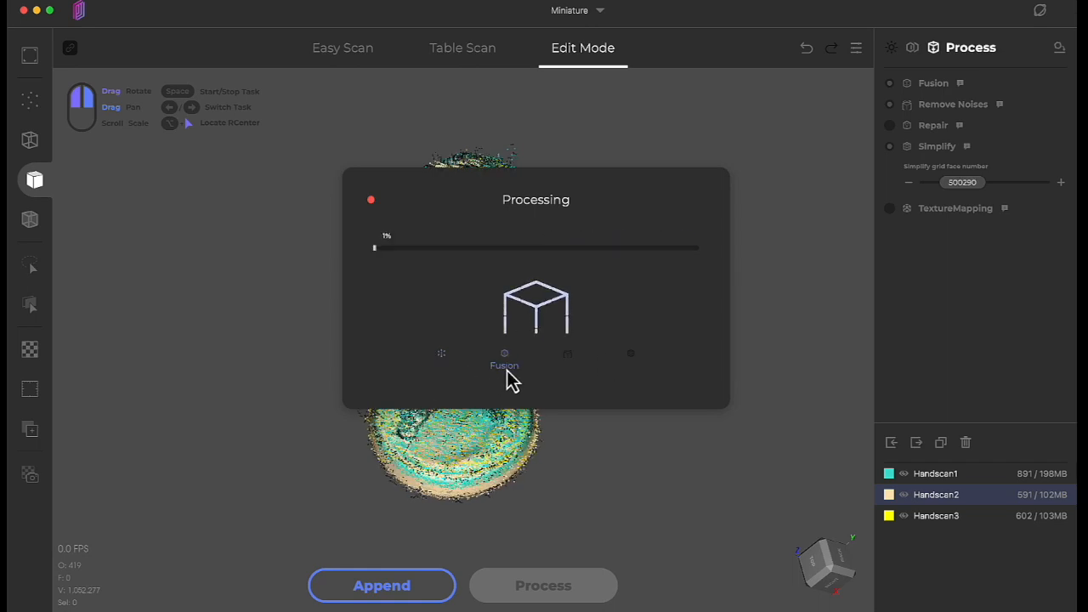
{"action": "mouse_move", "coordinate": [615, 429]}
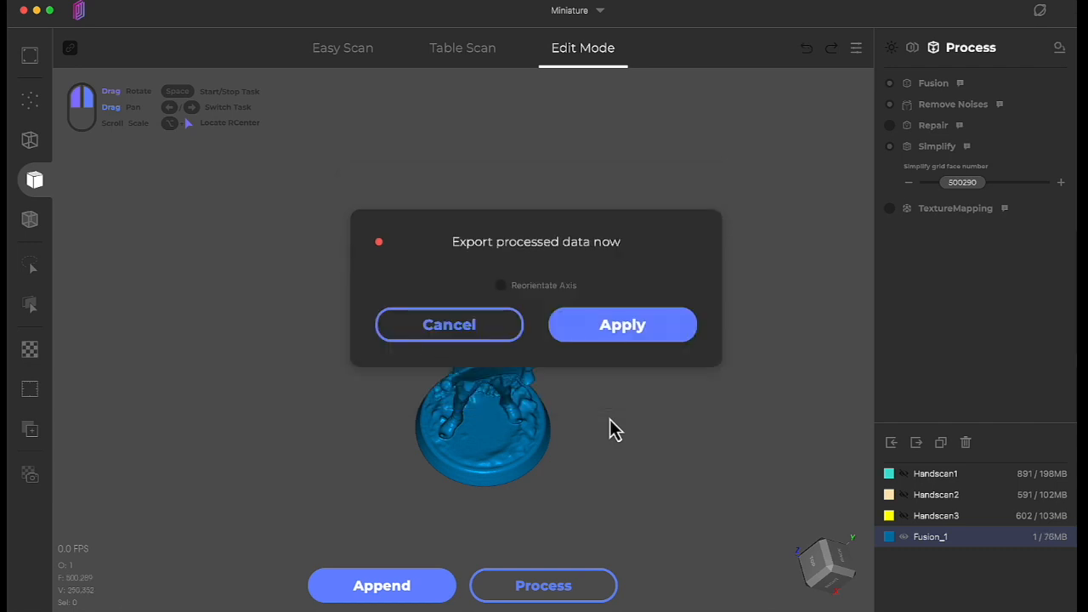
{"action": "mouse_move", "coordinate": [612, 331]}
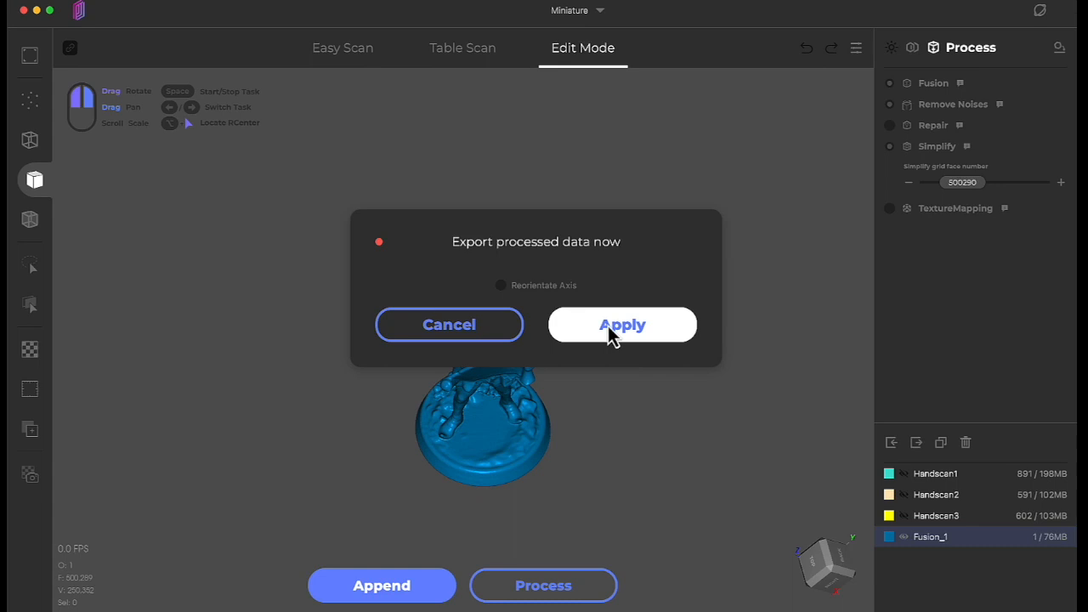
Step: Confirm exporting the processed Fusion_1 mesh now and choose STL (*.stl) as the file format
{"action": "left_click", "coordinate": [622, 325]}
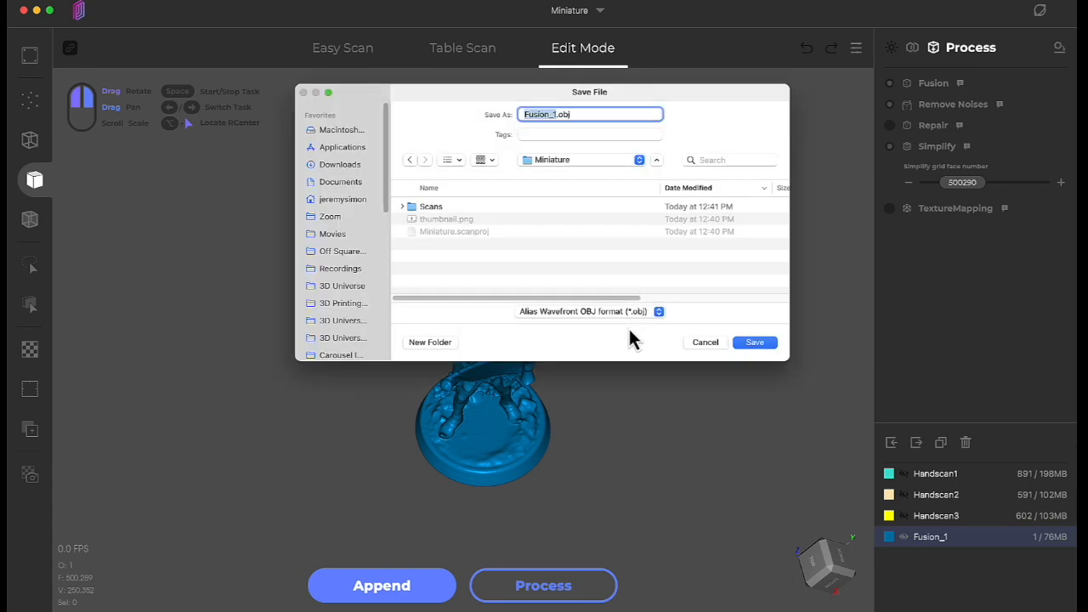
{"action": "mouse_move", "coordinate": [595, 323]}
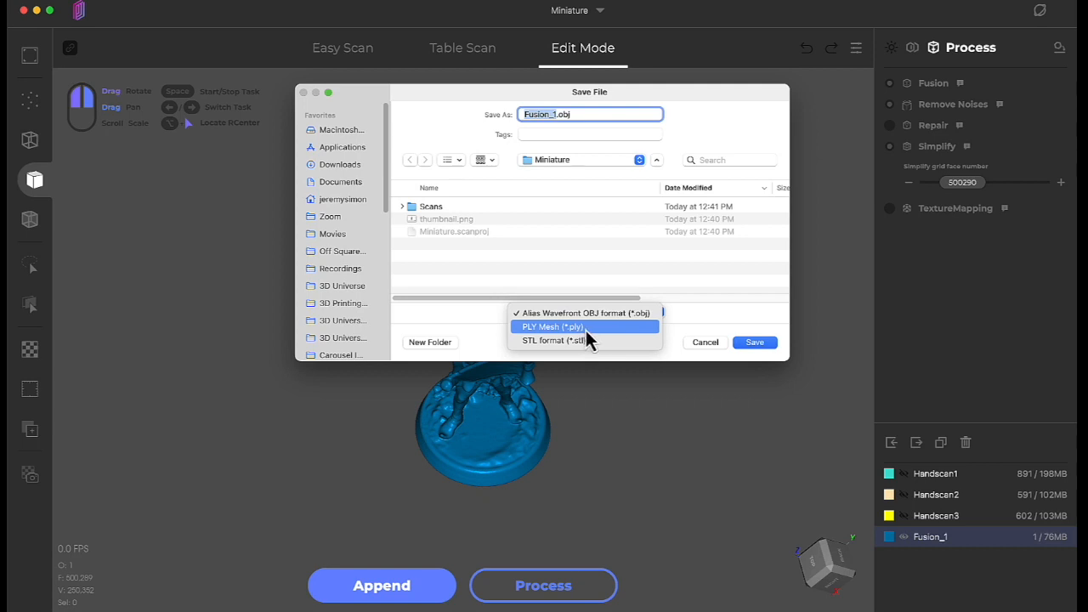
{"action": "mouse_move", "coordinate": [688, 310]}
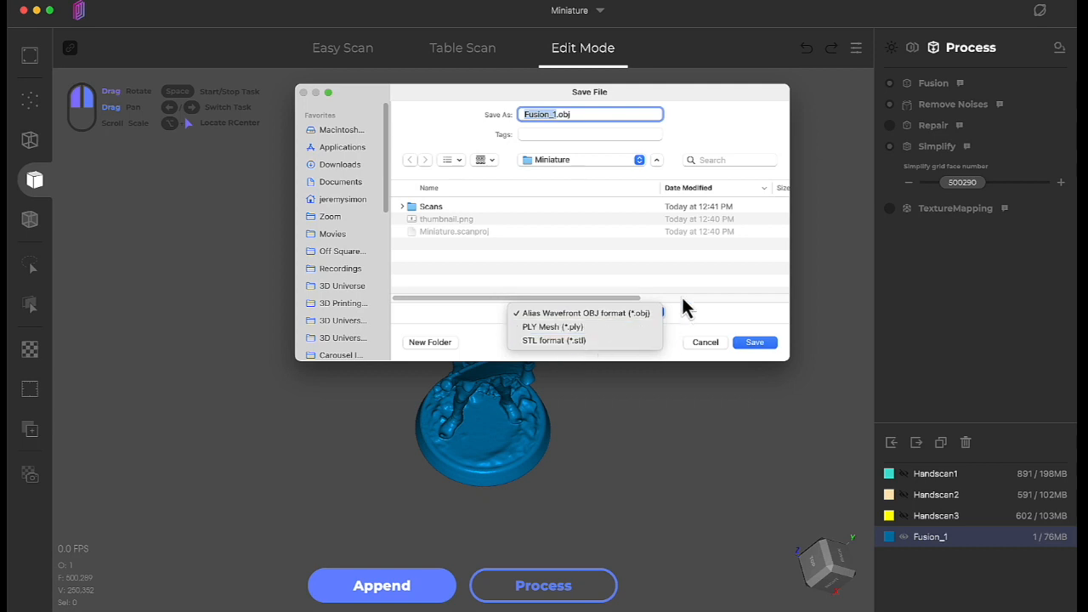
{"action": "left_click", "coordinate": [554, 340]}
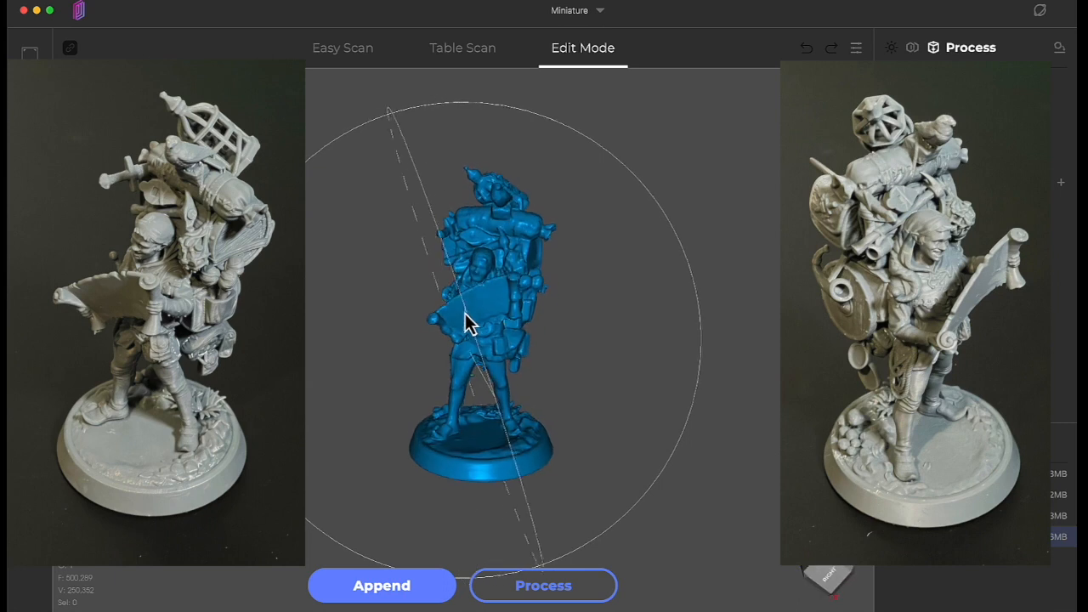
{"action": "left_click_drag", "start_coordinate": [467, 323], "coordinate": [586, 366]}
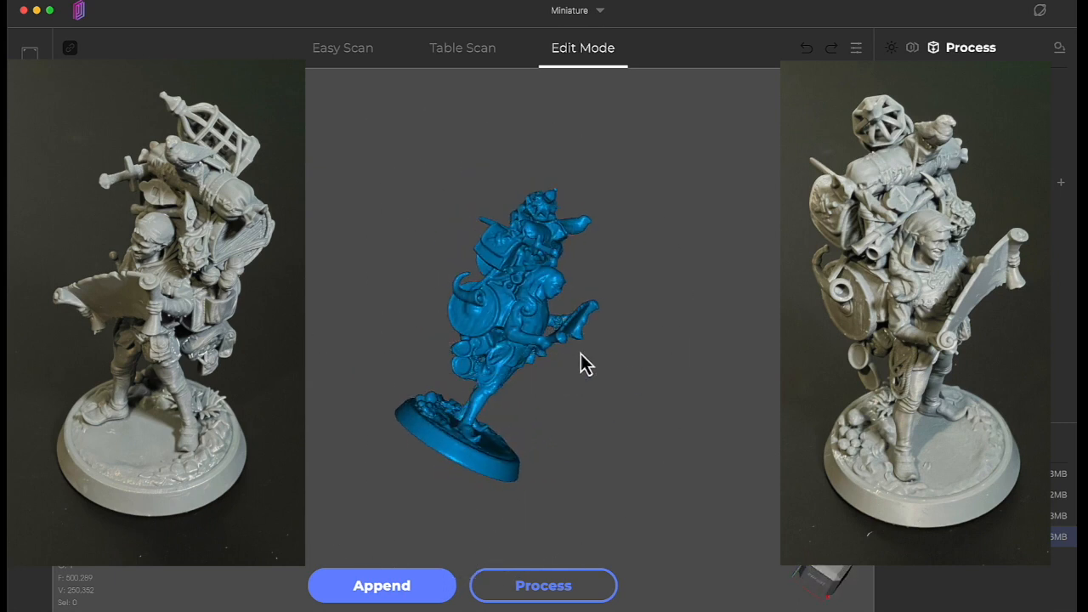
{"action": "left_click_drag", "start_coordinate": [587, 364], "coordinate": [519, 350]}
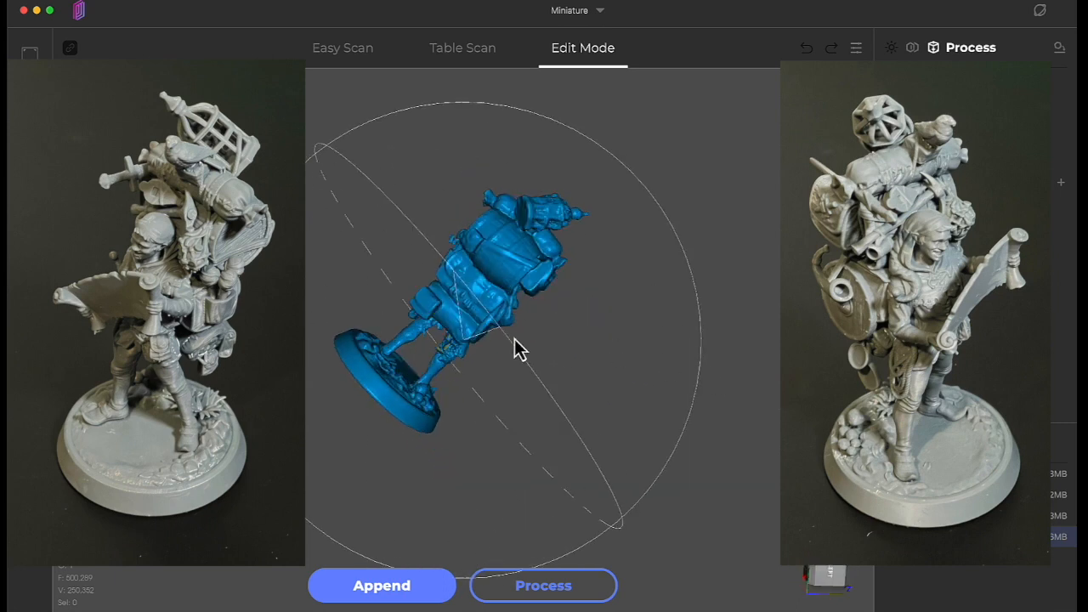
{"action": "left_click_drag", "start_coordinate": [520, 348], "coordinate": [547, 417]}
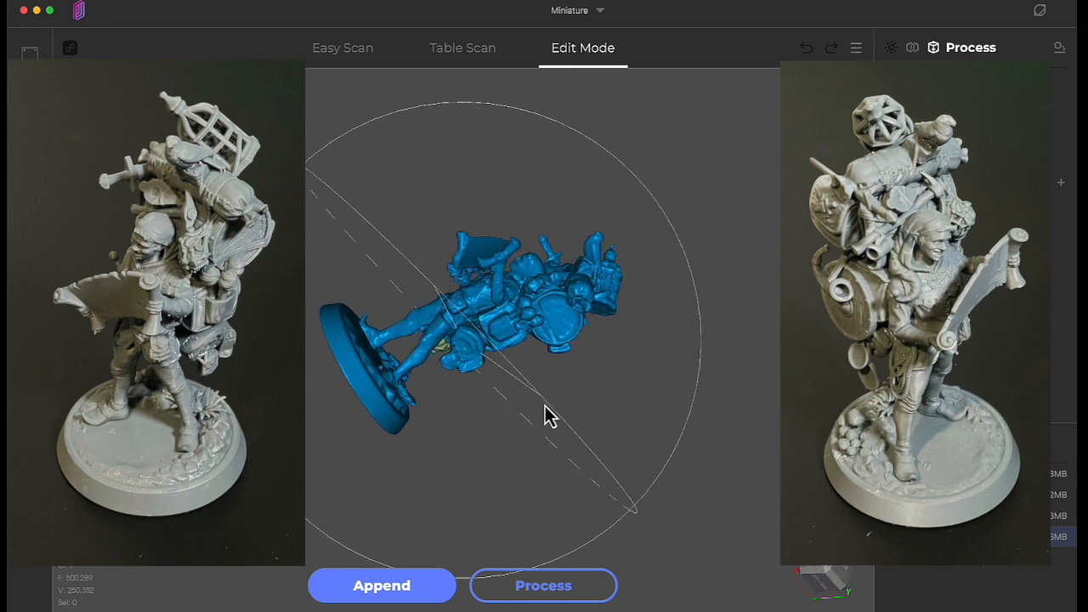
{"action": "left_click_drag", "start_coordinate": [548, 416], "coordinate": [332, 422]}
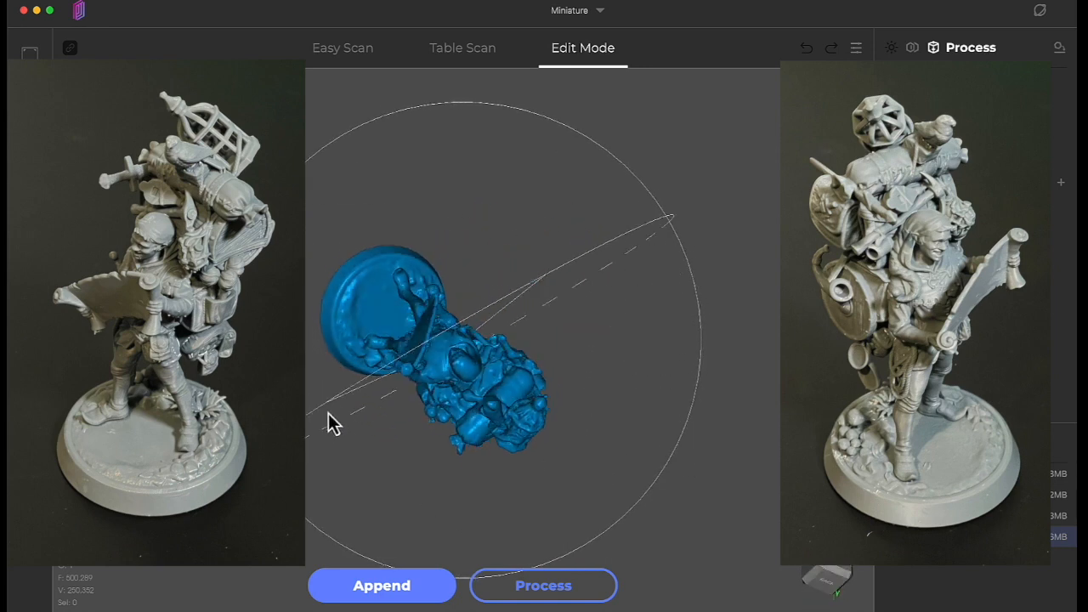
{"action": "left_click_drag", "start_coordinate": [332, 422], "coordinate": [399, 320]}
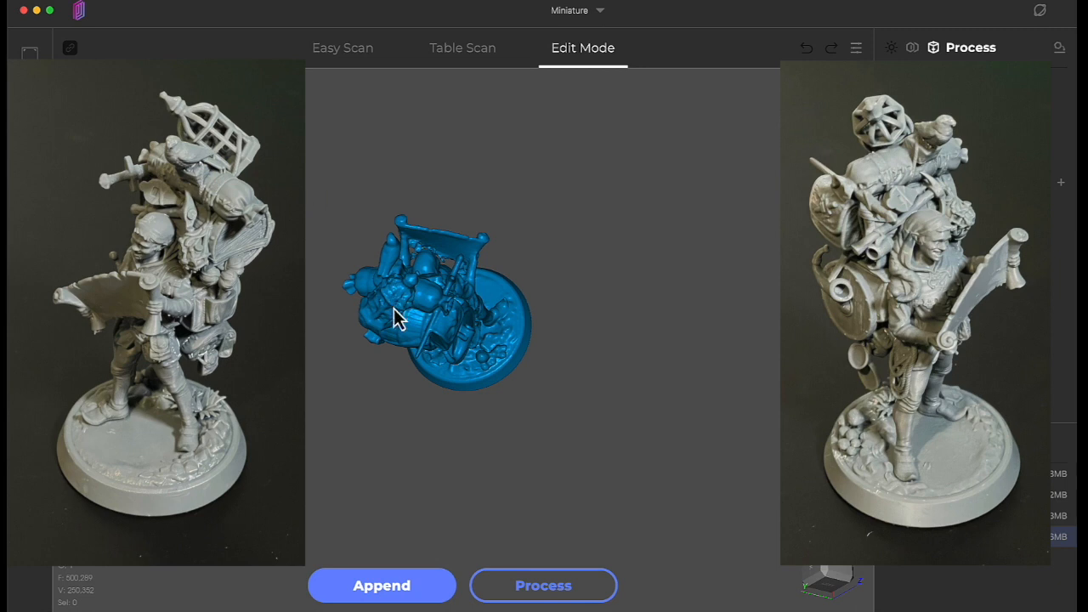
{"action": "left_click_drag", "start_coordinate": [399, 319], "coordinate": [536, 374]}
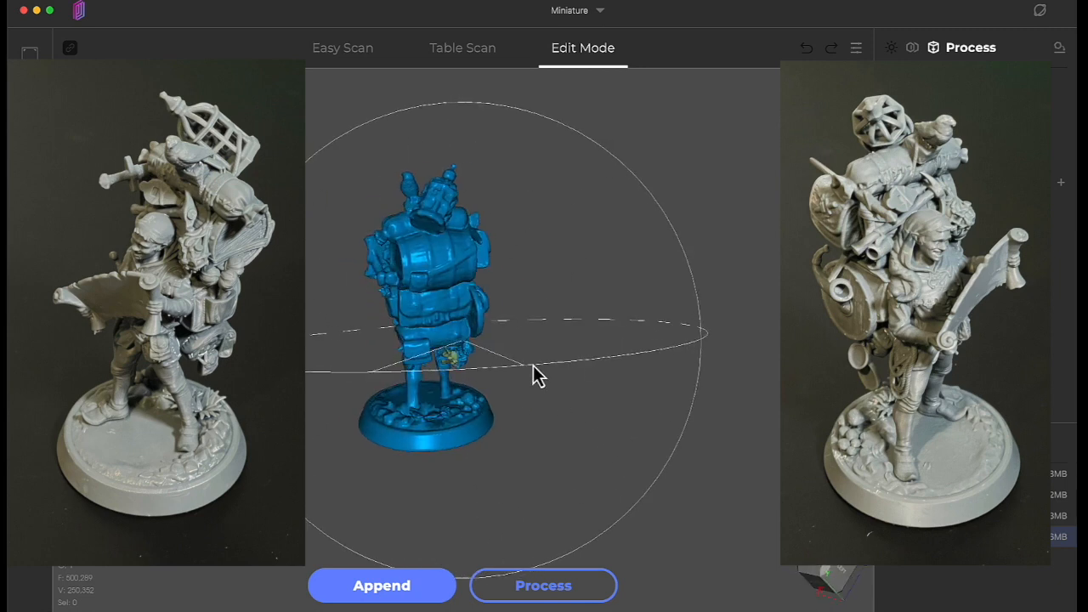
{"action": "left_click_drag", "start_coordinate": [535, 374], "coordinate": [661, 404]}
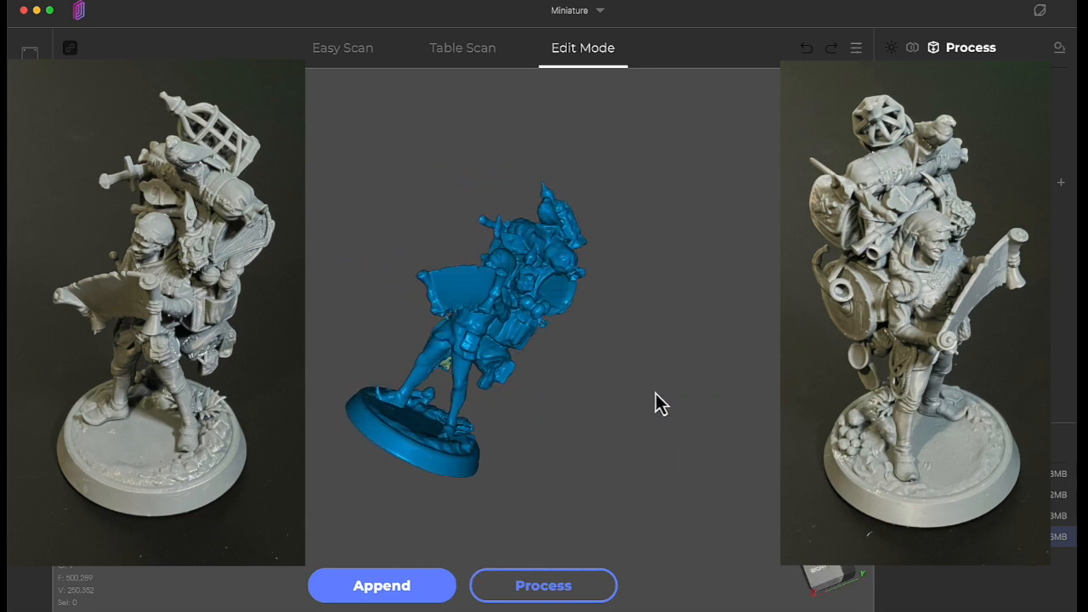
{"action": "left_click_drag", "start_coordinate": [662, 403], "coordinate": [553, 261]}
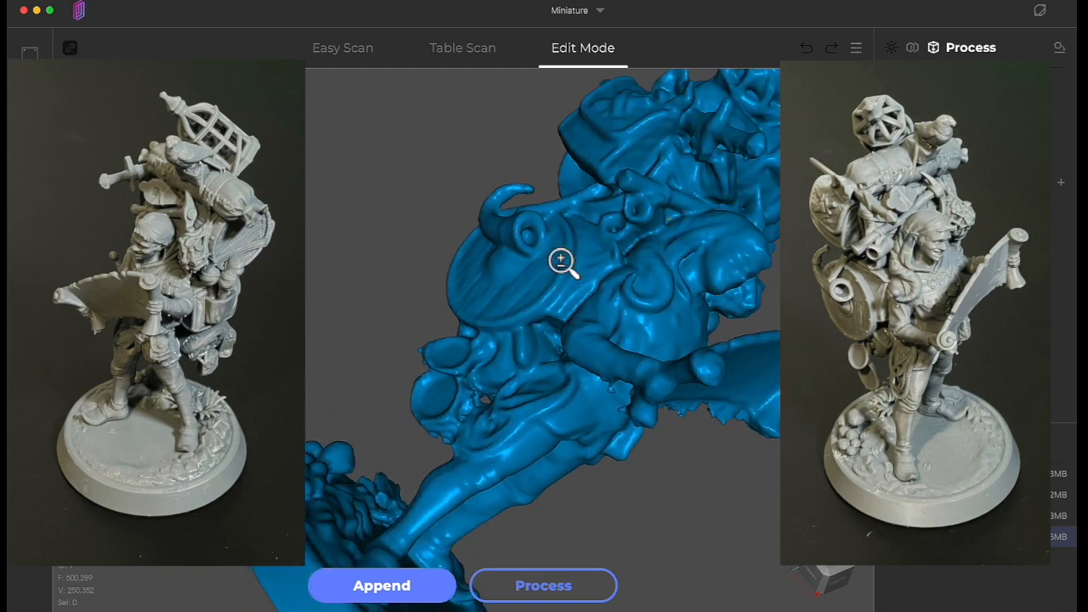
{"action": "left_click_drag", "start_coordinate": [561, 264], "coordinate": [589, 195]}
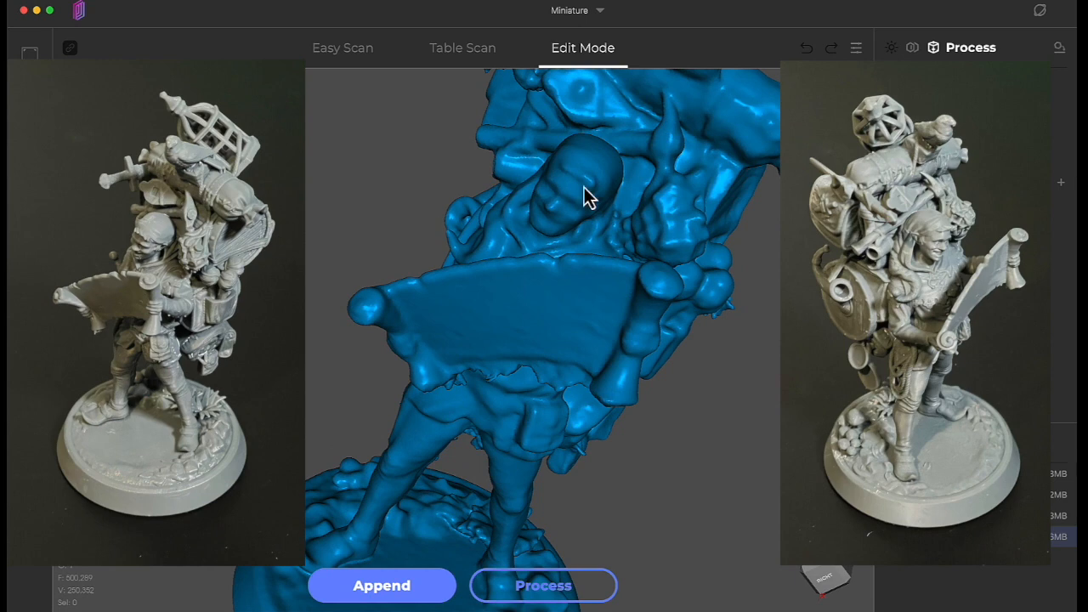
{"action": "left_click_drag", "start_coordinate": [592, 195], "coordinate": [526, 331]}
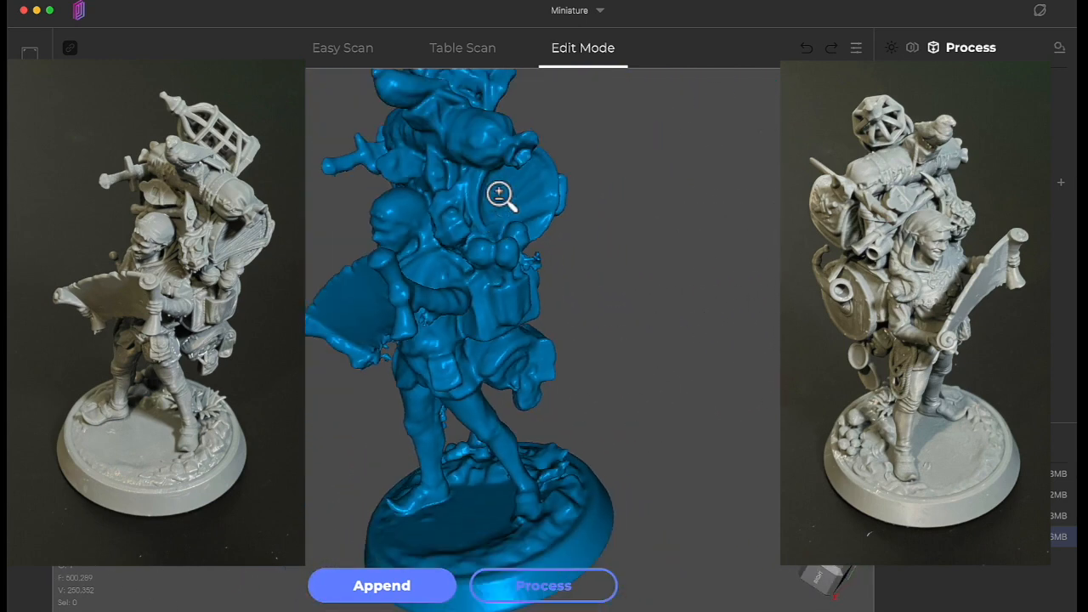
{"action": "left_click_drag", "start_coordinate": [500, 194], "coordinate": [595, 286]}
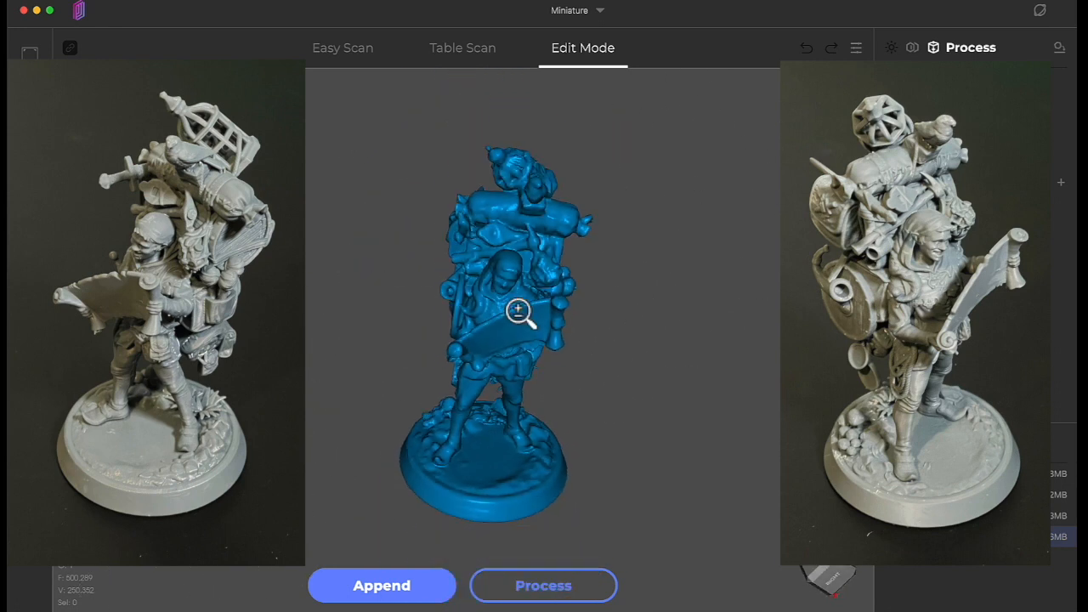
{"action": "left_click_drag", "start_coordinate": [519, 310], "coordinate": [609, 255]}
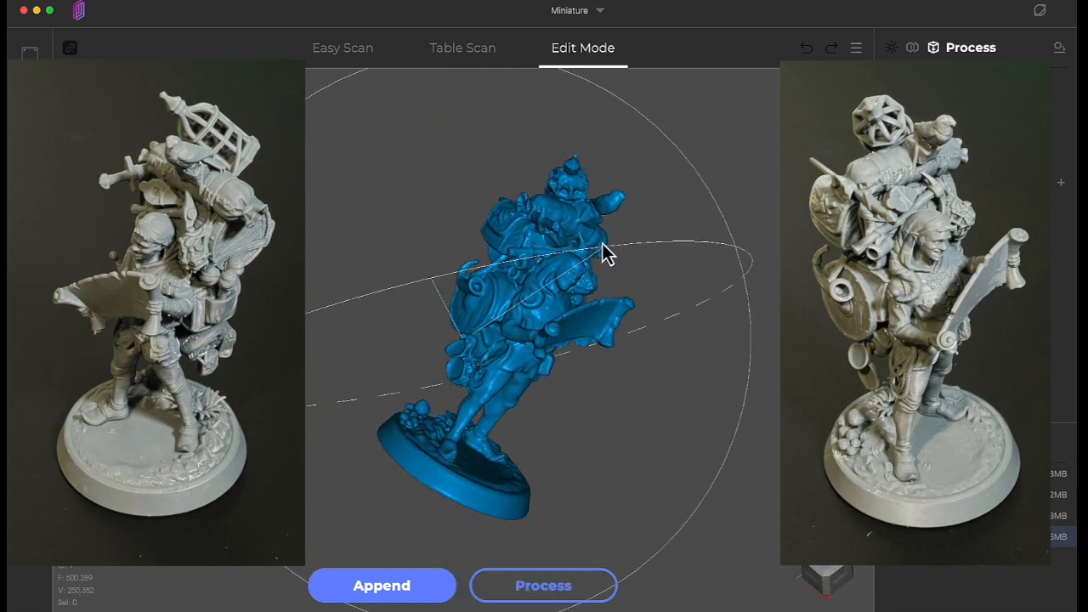
{"action": "left_click_drag", "start_coordinate": [603, 255], "coordinate": [663, 281]}
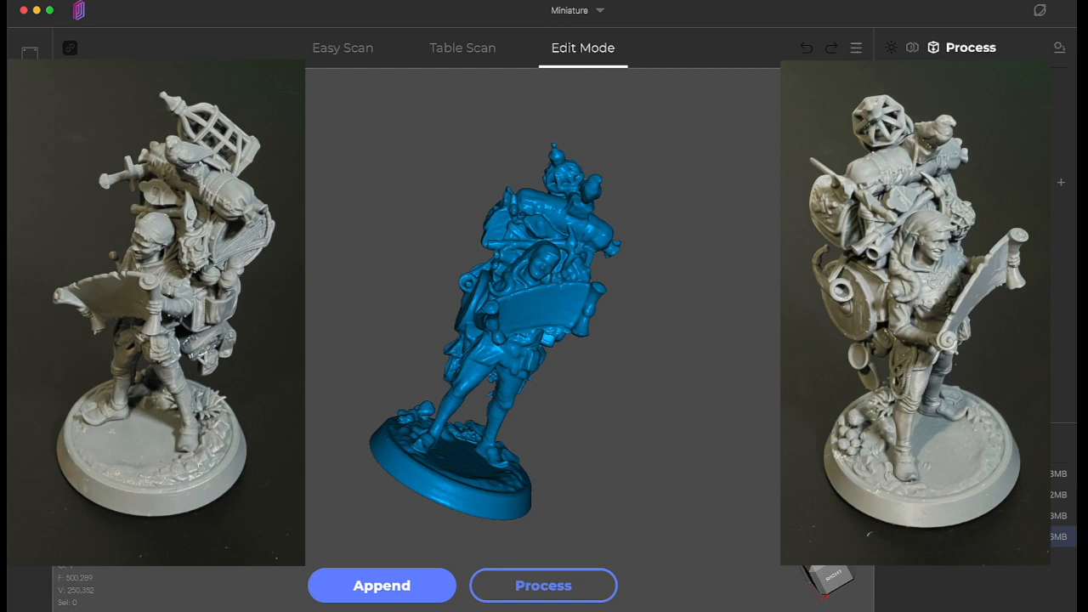
{"action": "mouse_move", "coordinate": [615, 338]}
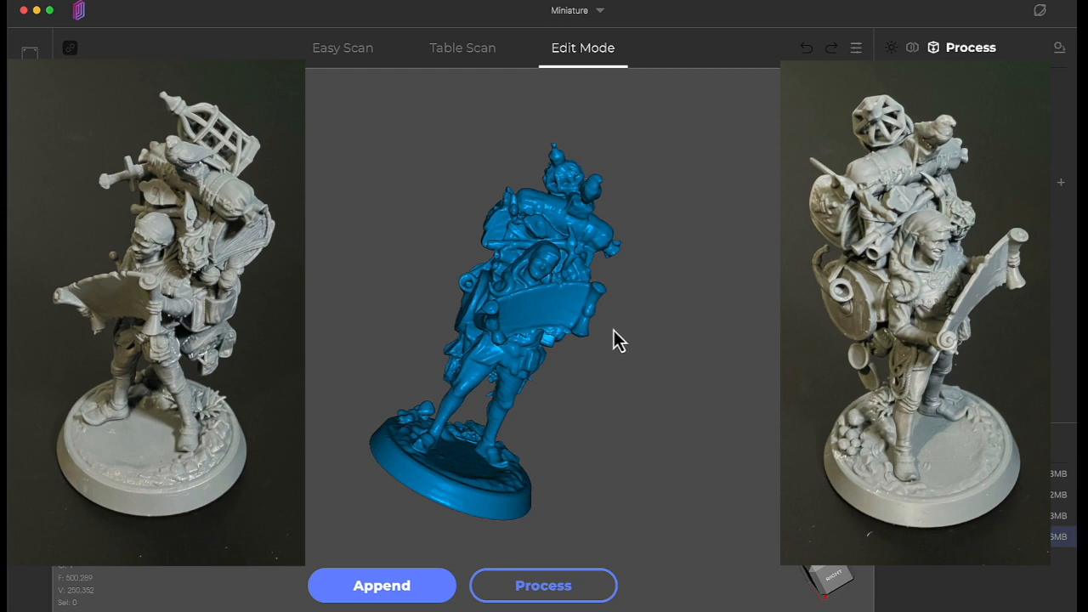
{"action": "left_click_drag", "start_coordinate": [619, 340], "coordinate": [381, 292]}
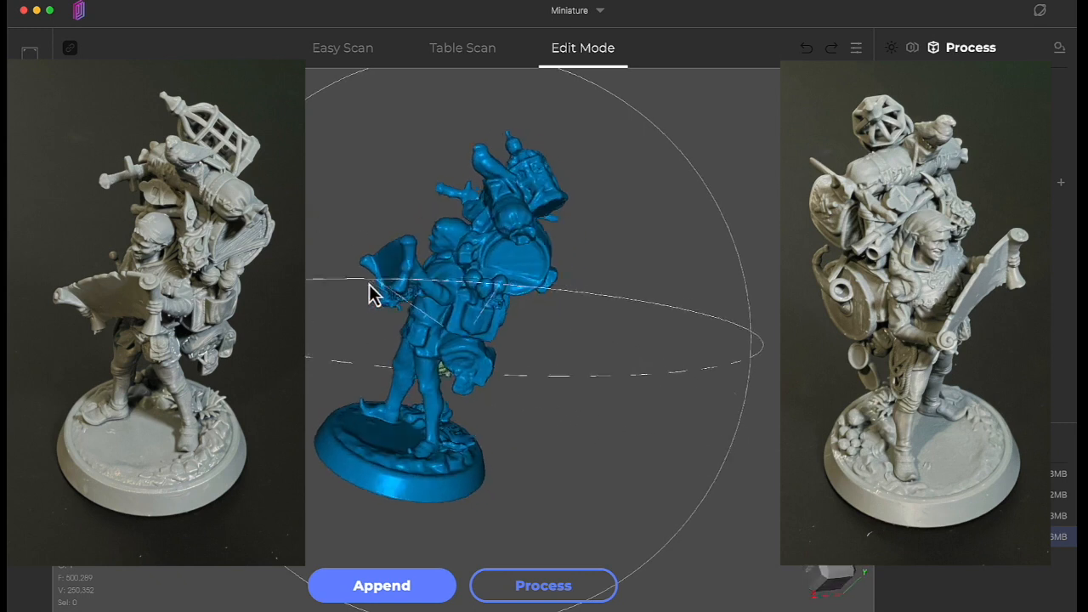
{"action": "left_click_drag", "start_coordinate": [371, 293], "coordinate": [666, 459]}
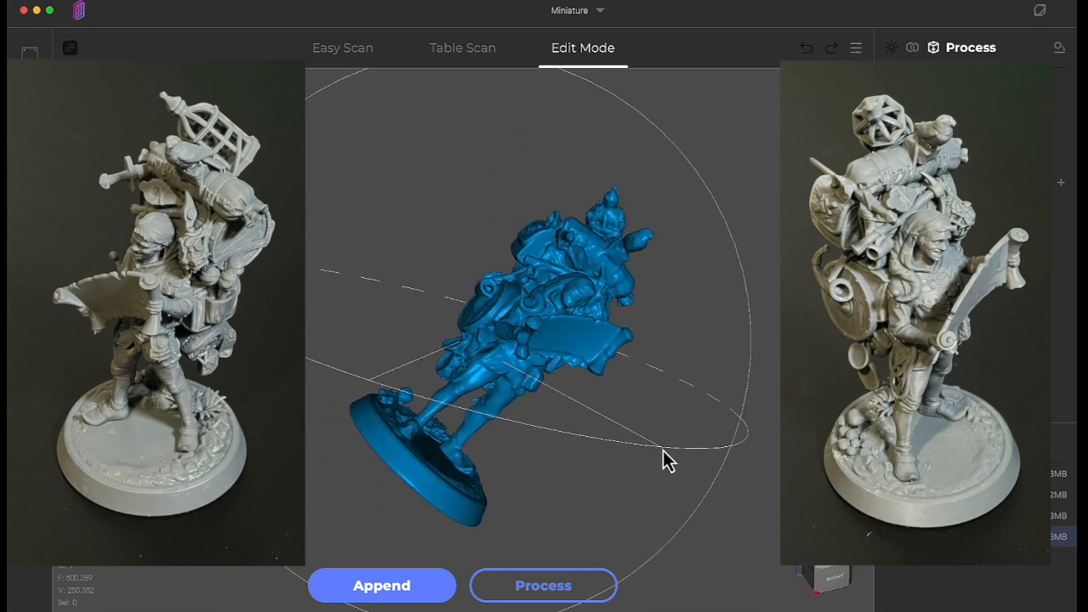
{"action": "left_click_drag", "start_coordinate": [666, 459], "coordinate": [405, 326]}
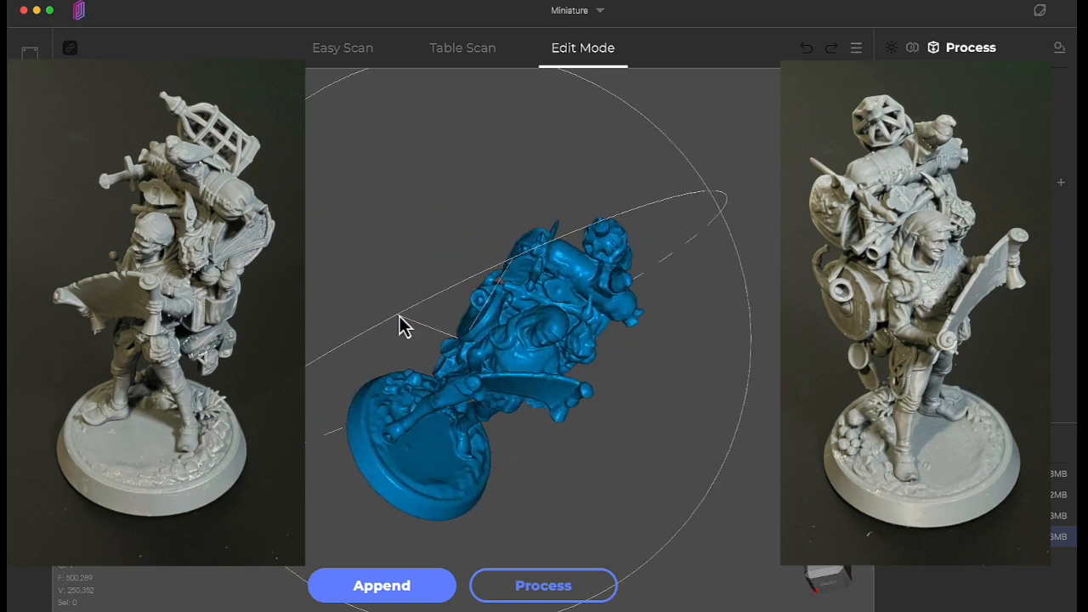
{"action": "left_click_drag", "start_coordinate": [405, 327], "coordinate": [353, 238]}
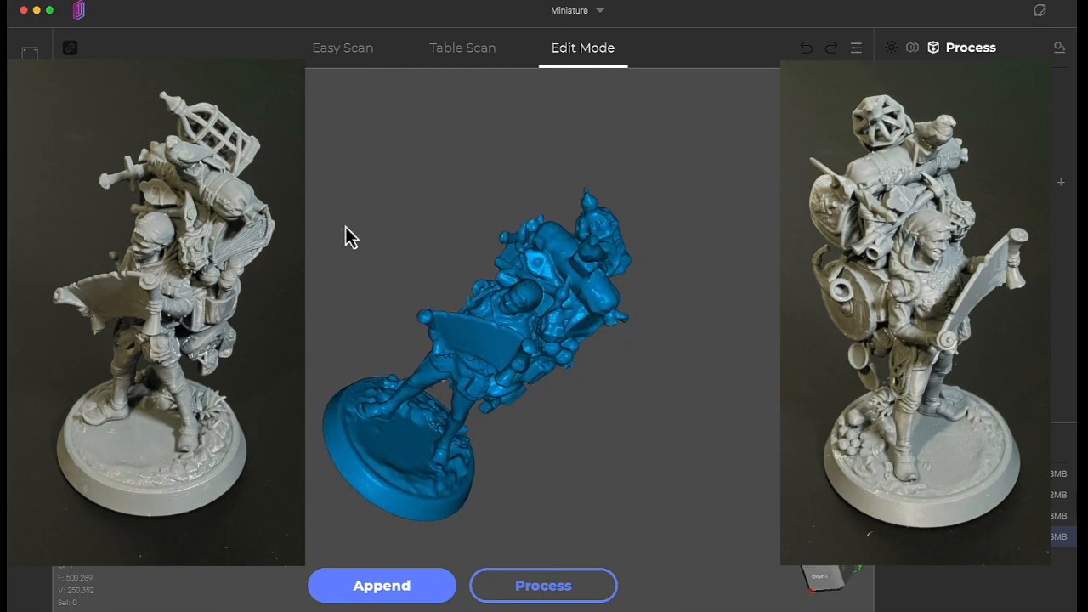
{"action": "left_click_drag", "start_coordinate": [350, 236], "coordinate": [480, 330]}
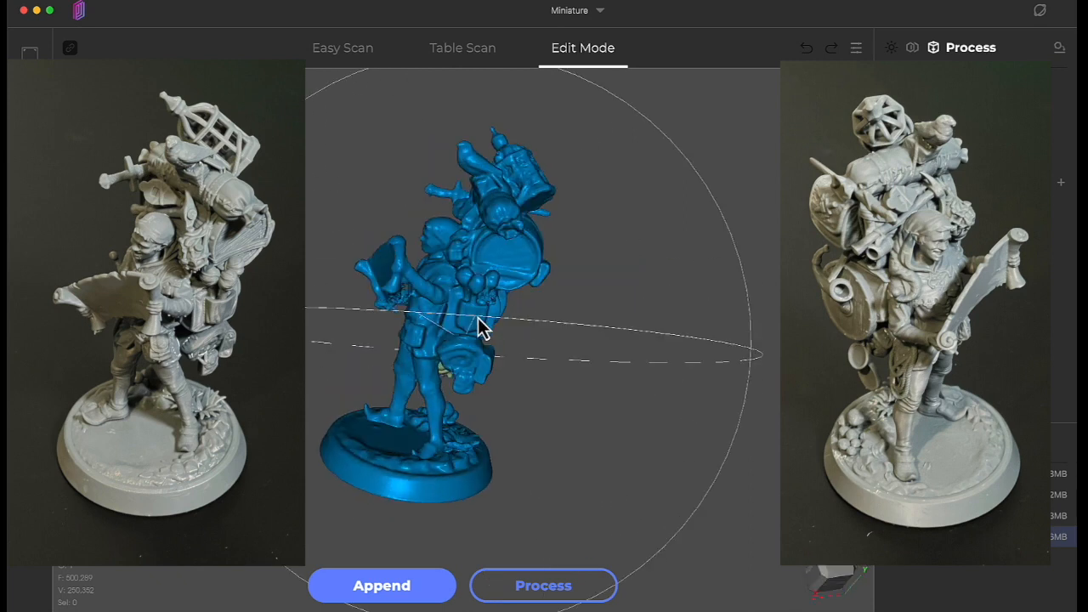
{"action": "left_click_drag", "start_coordinate": [479, 330], "coordinate": [649, 382]}
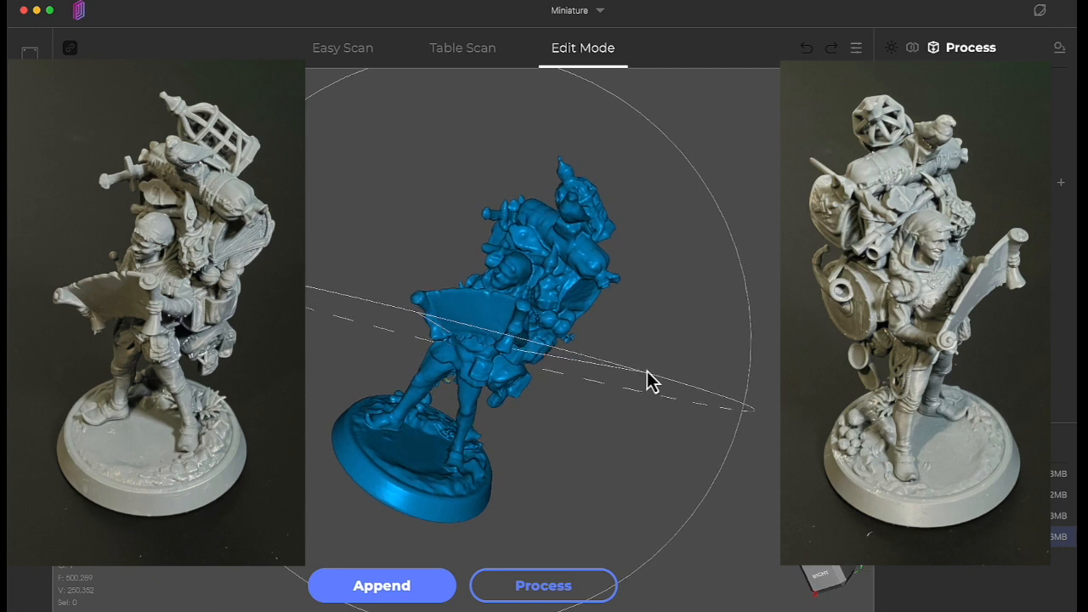
{"action": "left_click_drag", "start_coordinate": [649, 381], "coordinate": [467, 401]}
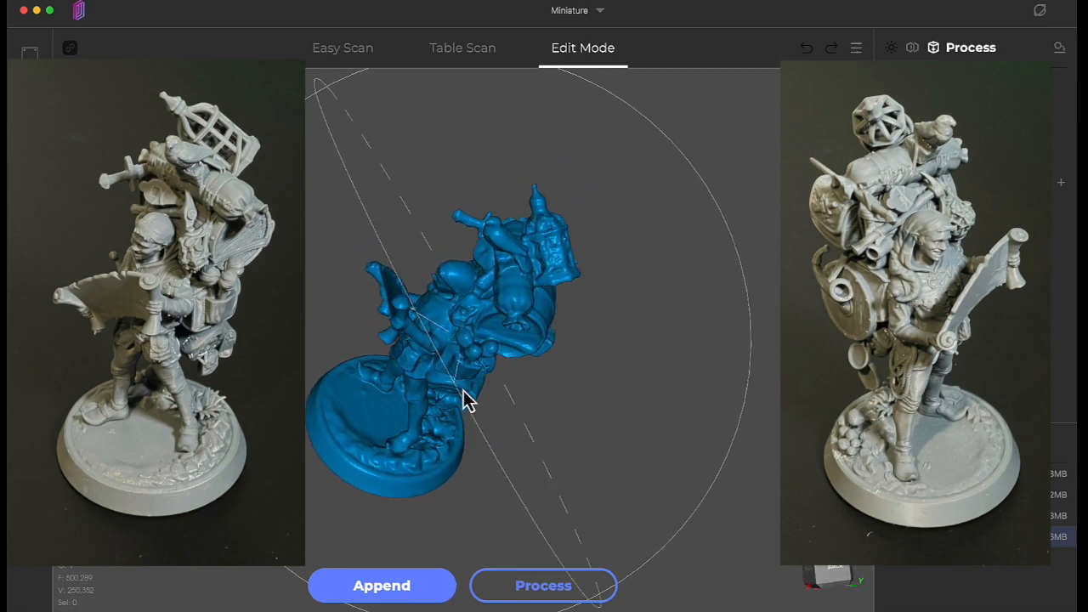
{"action": "left_click_drag", "start_coordinate": [467, 399], "coordinate": [510, 468]}
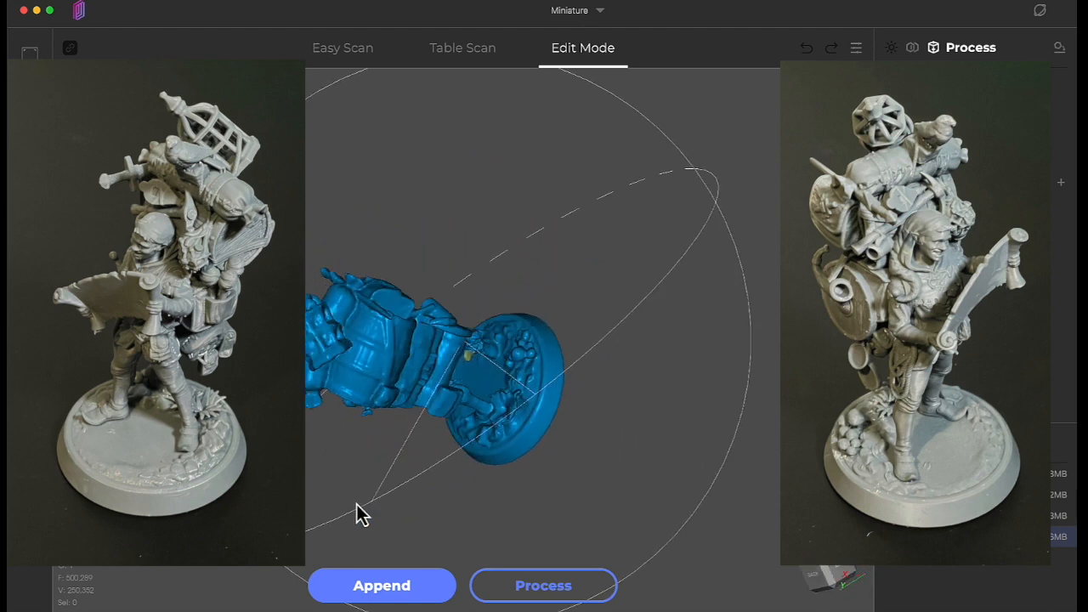
{"action": "left_click_drag", "start_coordinate": [364, 513], "coordinate": [536, 194]}
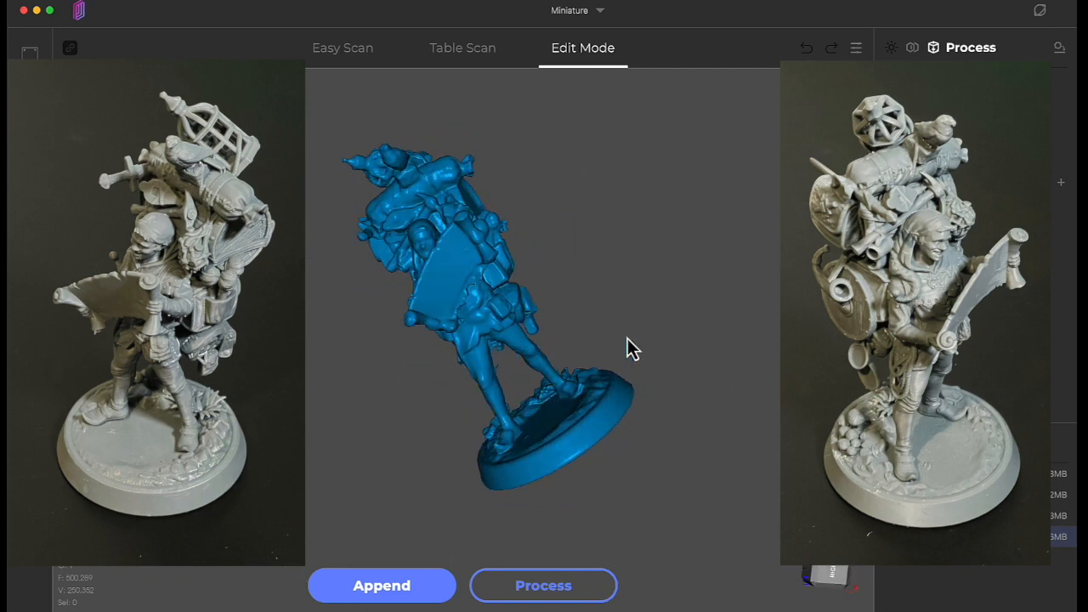
{"action": "left_click_drag", "start_coordinate": [633, 348], "coordinate": [677, 190]}
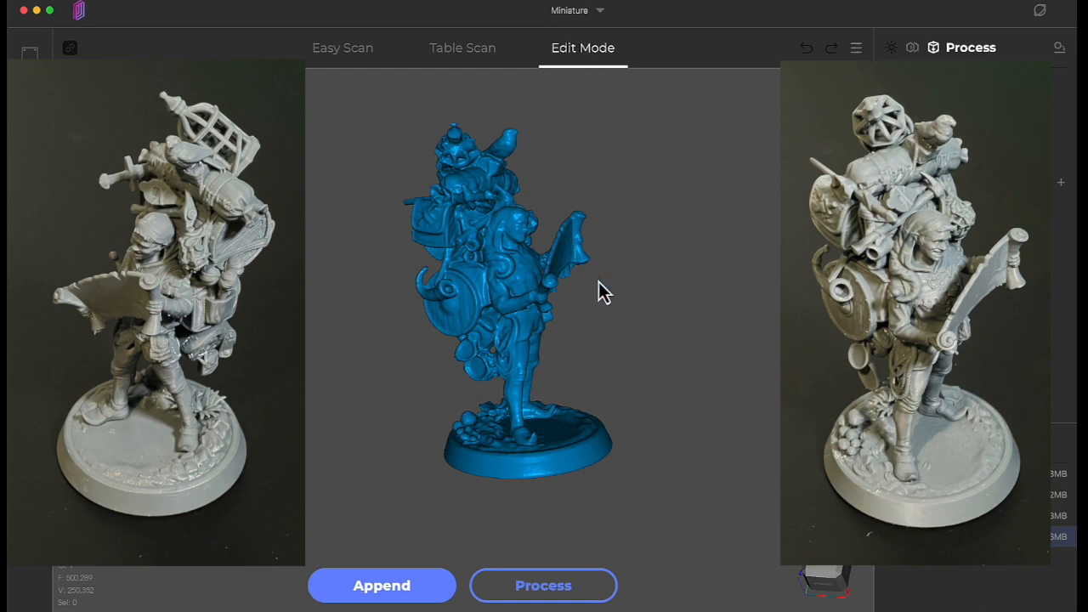
{"action": "left_click_drag", "start_coordinate": [603, 293], "coordinate": [595, 331]}
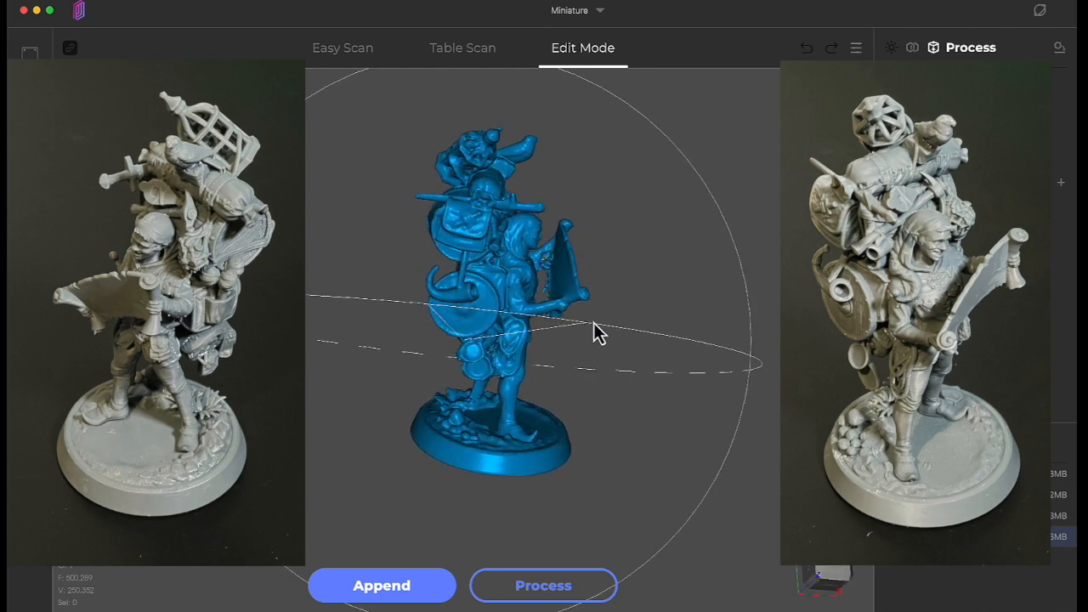
{"action": "left_click_drag", "start_coordinate": [595, 331], "coordinate": [356, 280]}
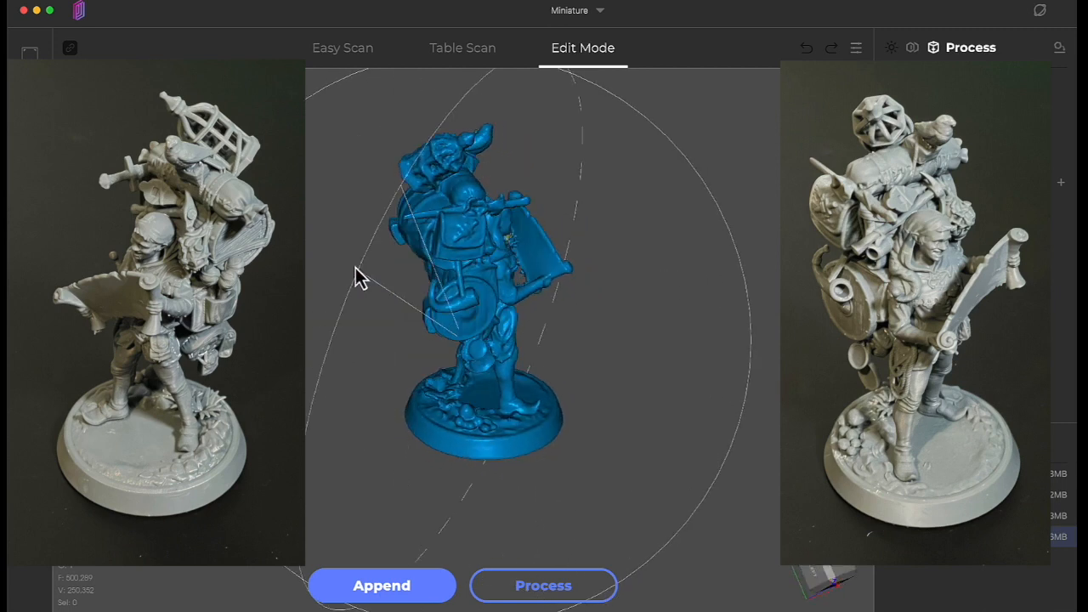
{"action": "left_click_drag", "start_coordinate": [357, 281], "coordinate": [320, 280]}
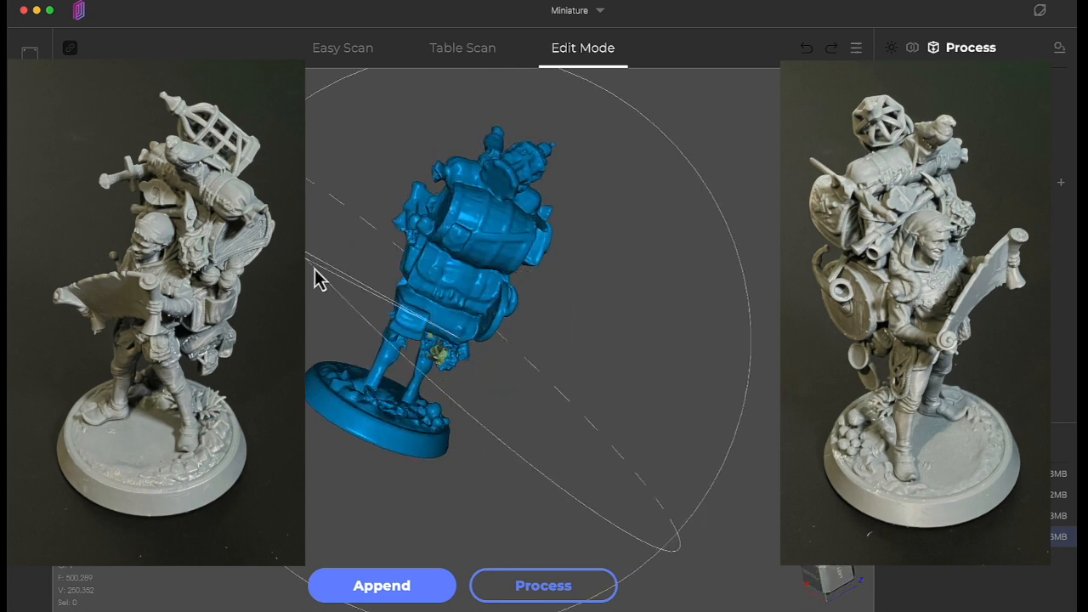
{"action": "left_click_drag", "start_coordinate": [320, 281], "coordinate": [451, 343]}
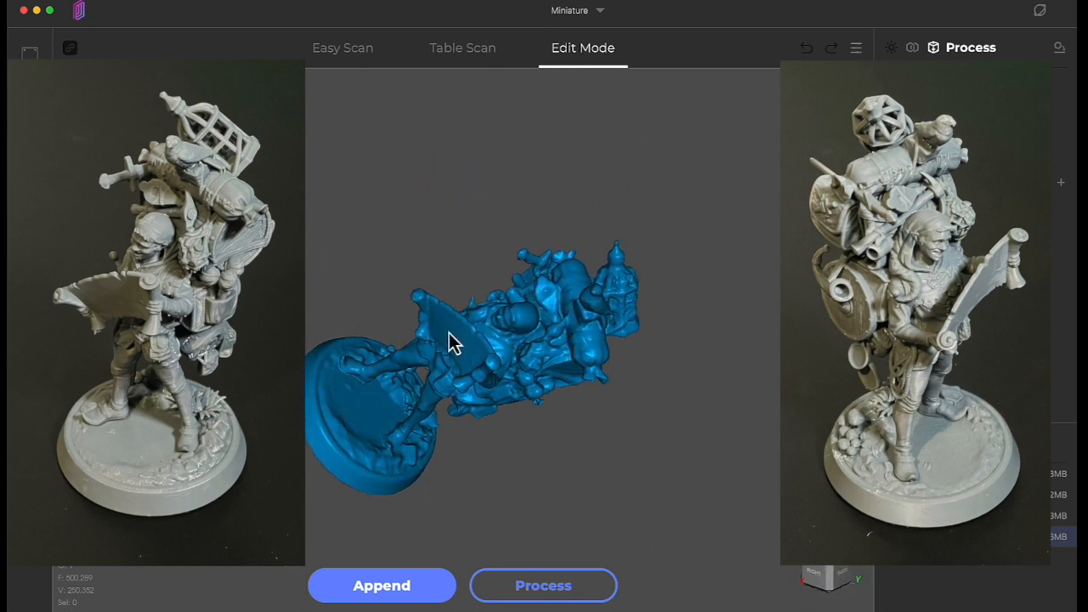
{"action": "left_click_drag", "start_coordinate": [468, 349], "coordinate": [462, 365]}
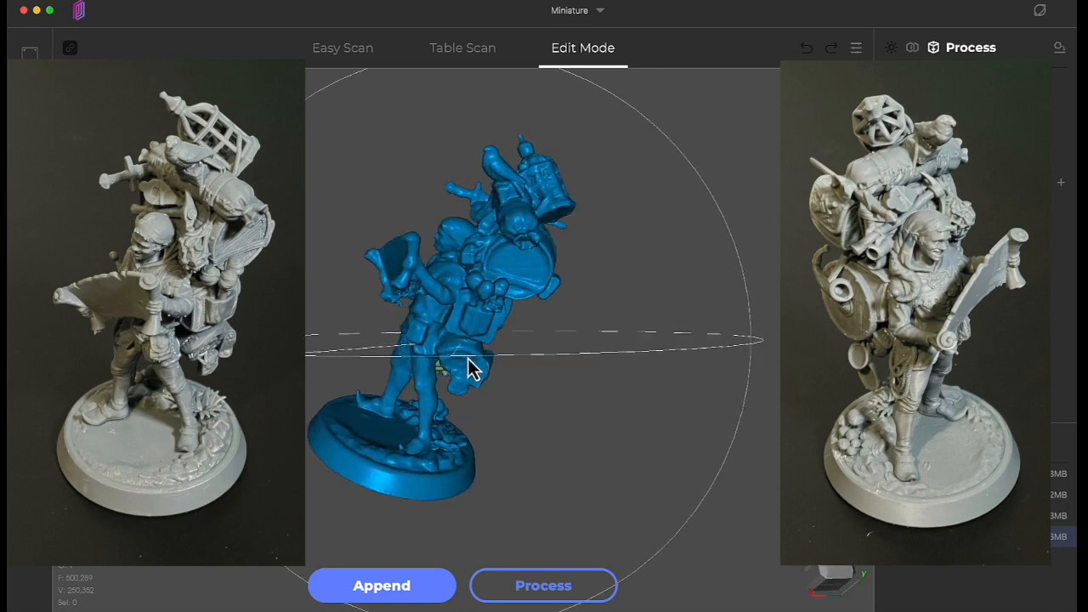
{"action": "left_click_drag", "start_coordinate": [473, 371], "coordinate": [479, 203]}
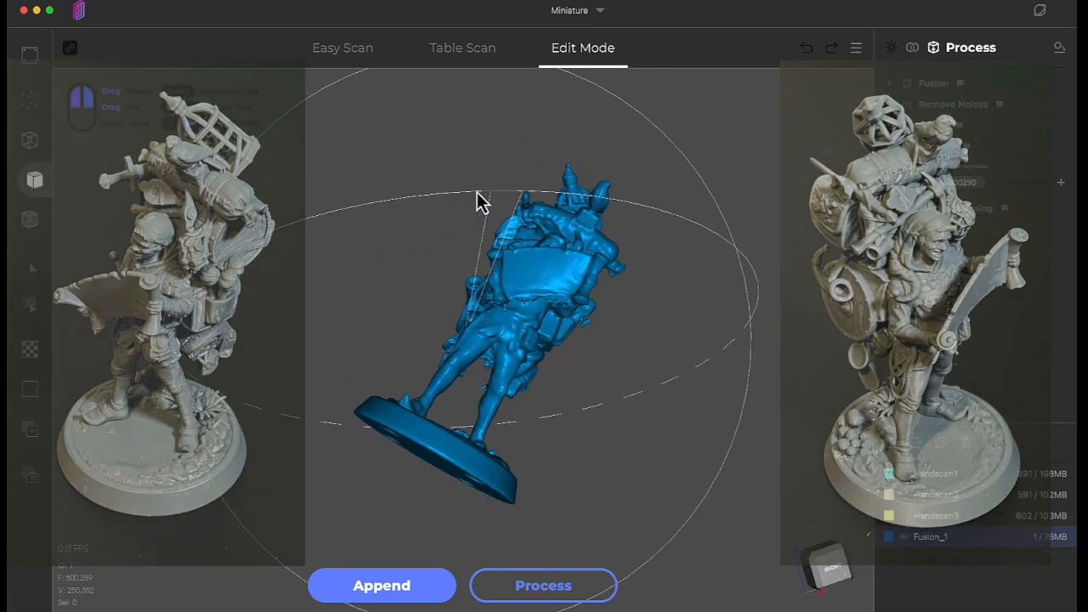